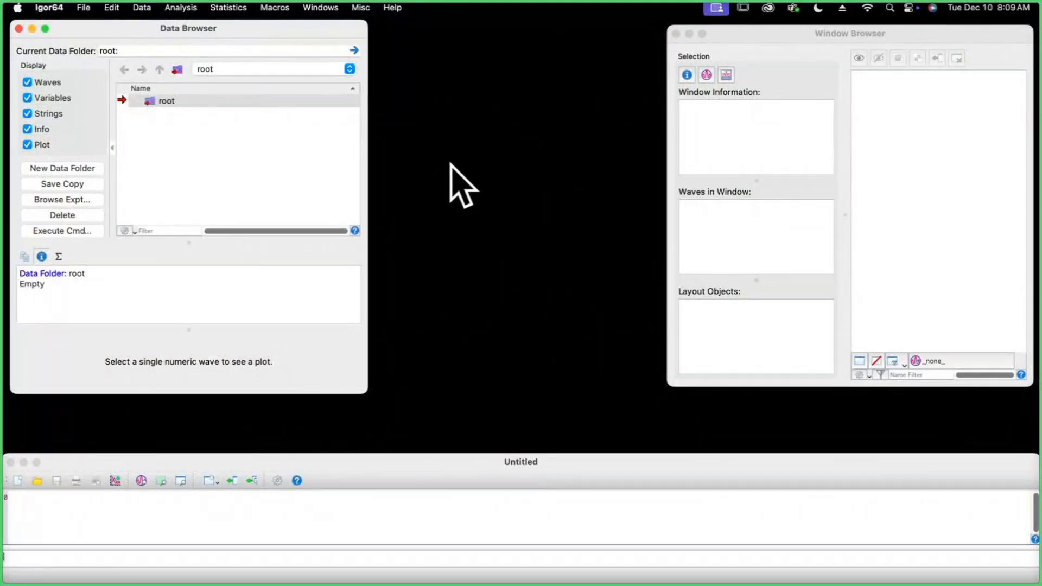
pyautogui.moveTo(438, 165)
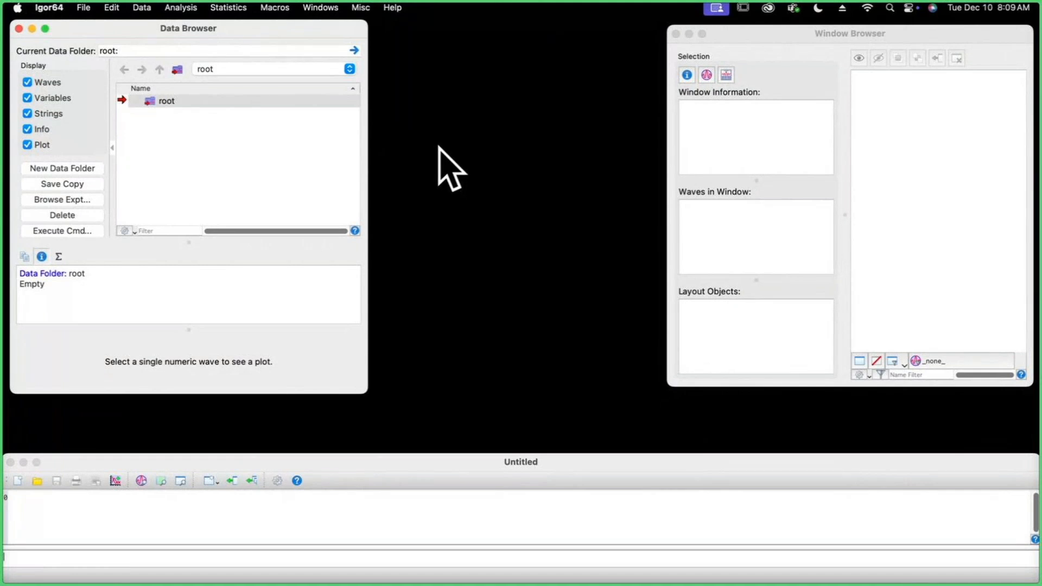
pyautogui.moveTo(436, 114)
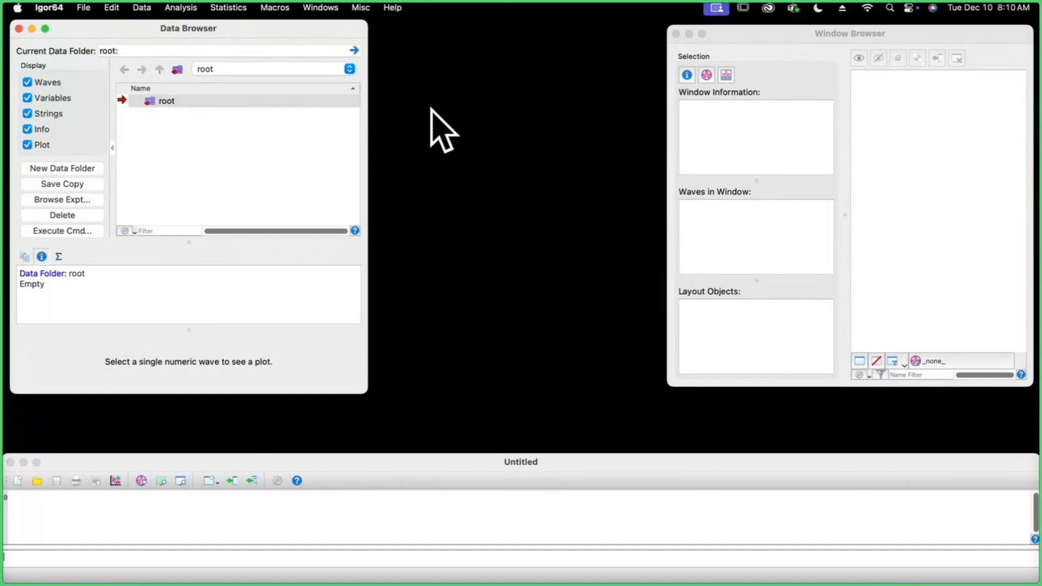
pyautogui.moveTo(345, 59)
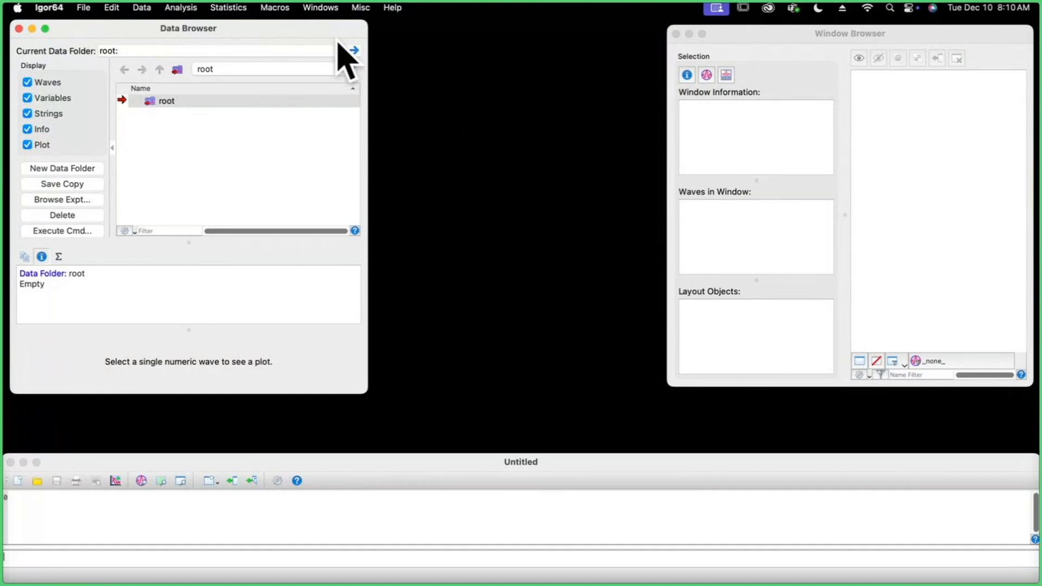
pyautogui.moveTo(336, 51)
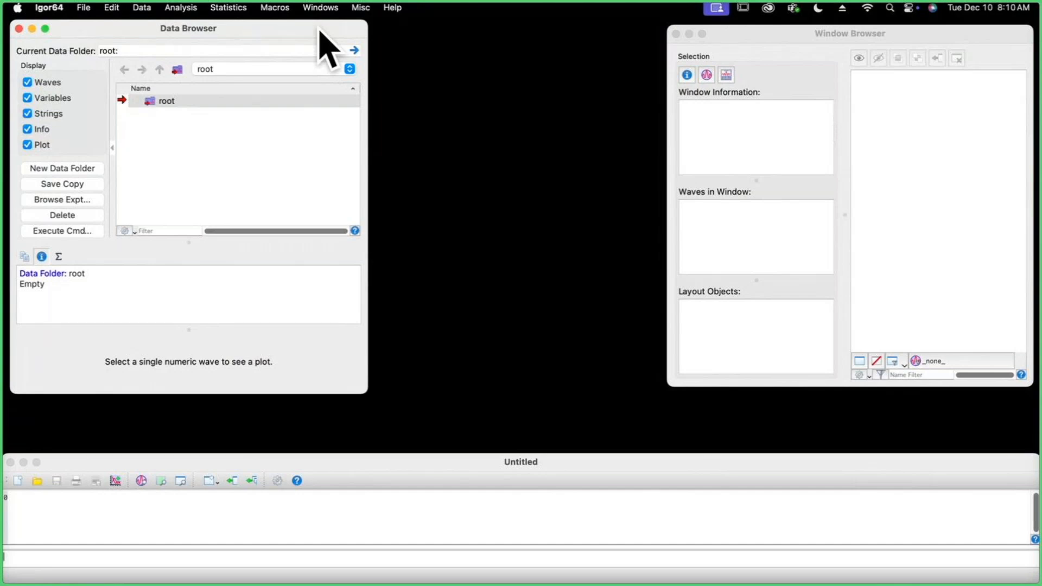
pyautogui.moveTo(329, 97)
pyautogui.write('Make w')
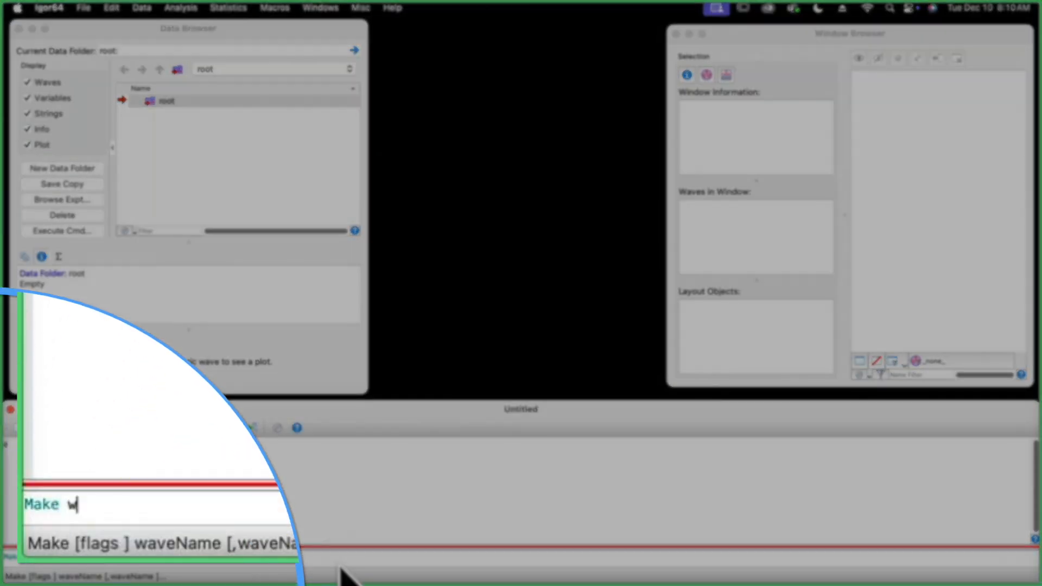
# Step: Create wave w = {1,2,3,4} and display it as a line graph from the Data Browser
pyautogui.write('= {1')
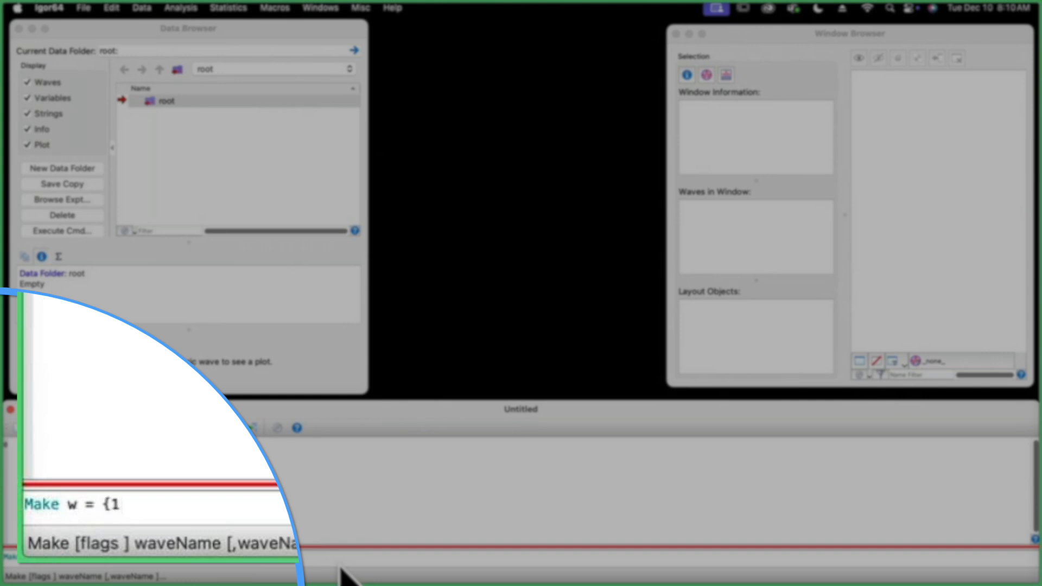
pyautogui.write(',2,3,4}')
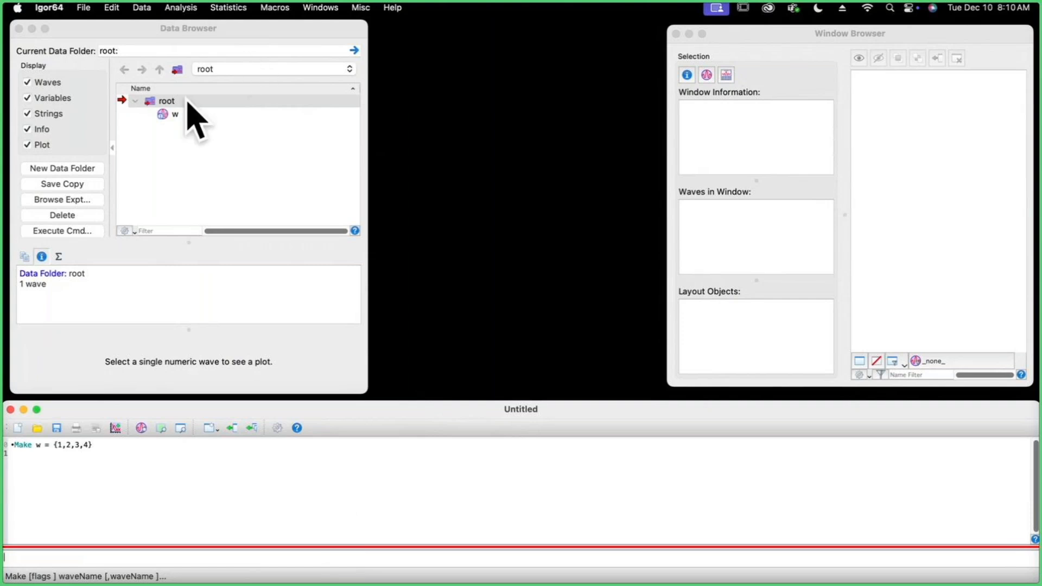
pyautogui.rightClick(175, 114)
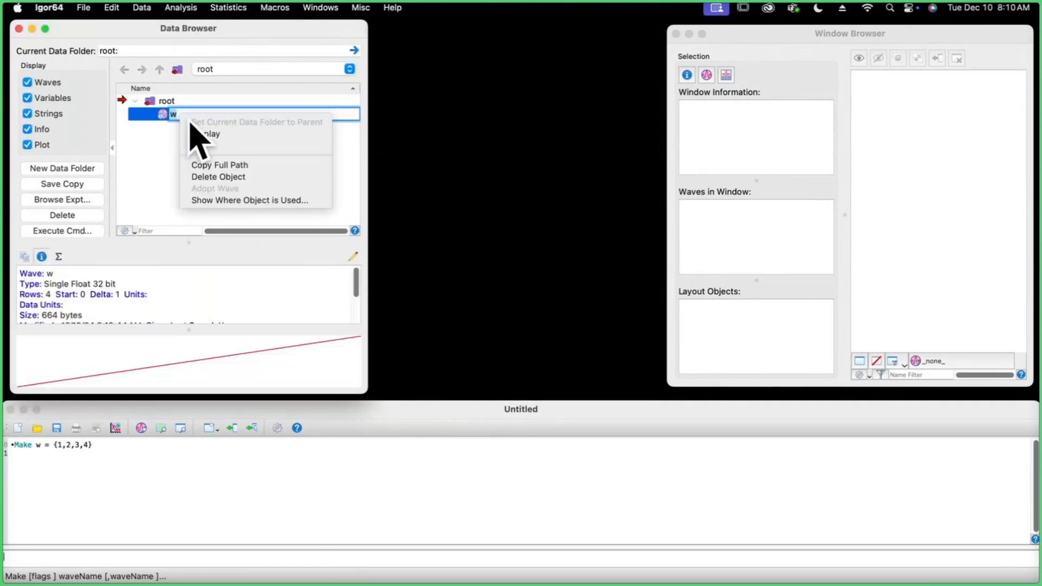
pyautogui.click(209, 133)
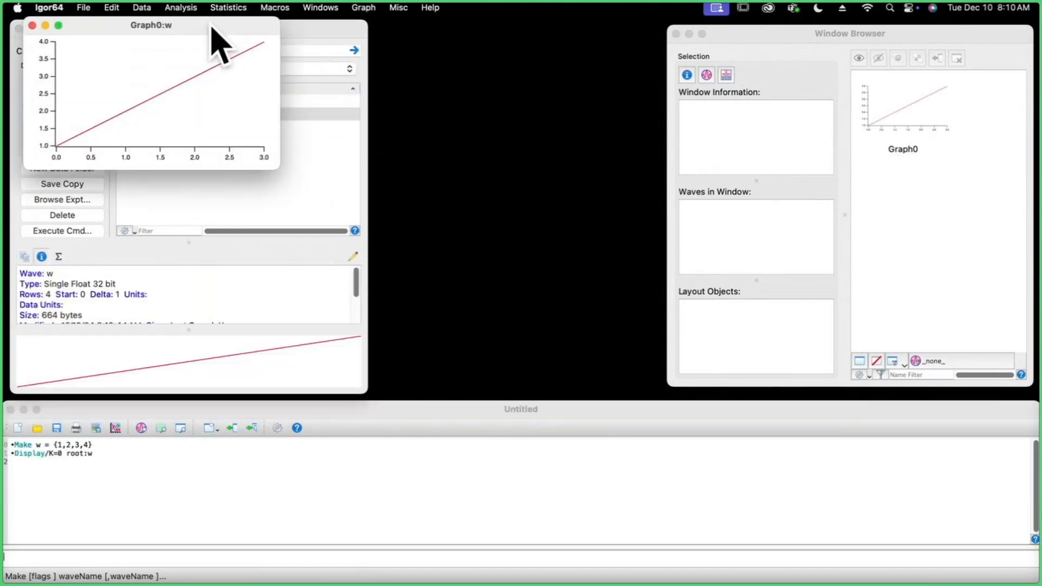
pyautogui.moveTo(151, 25); pyautogui.dragTo(511, 28)
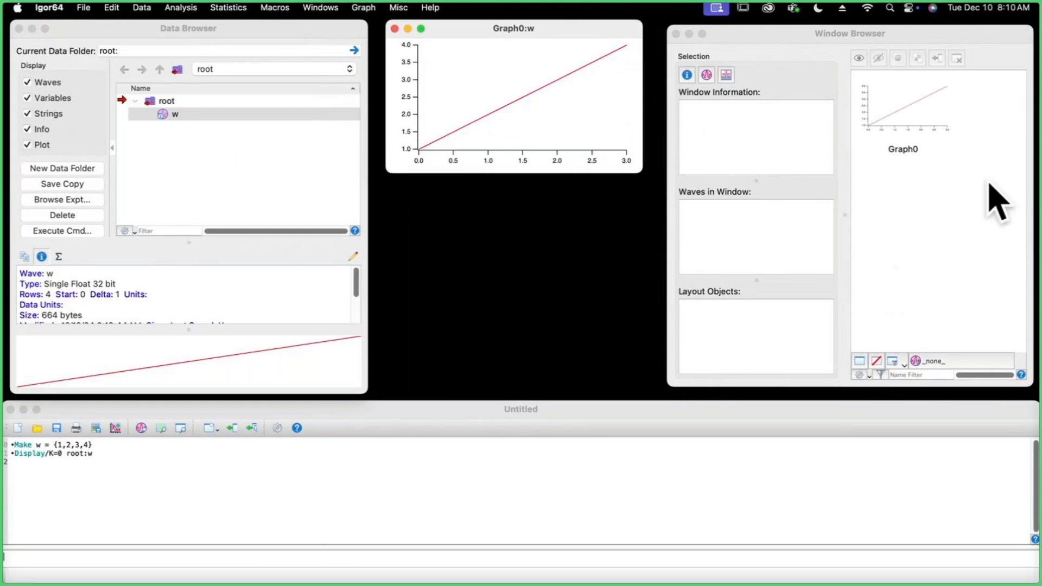
pyautogui.click(902, 109)
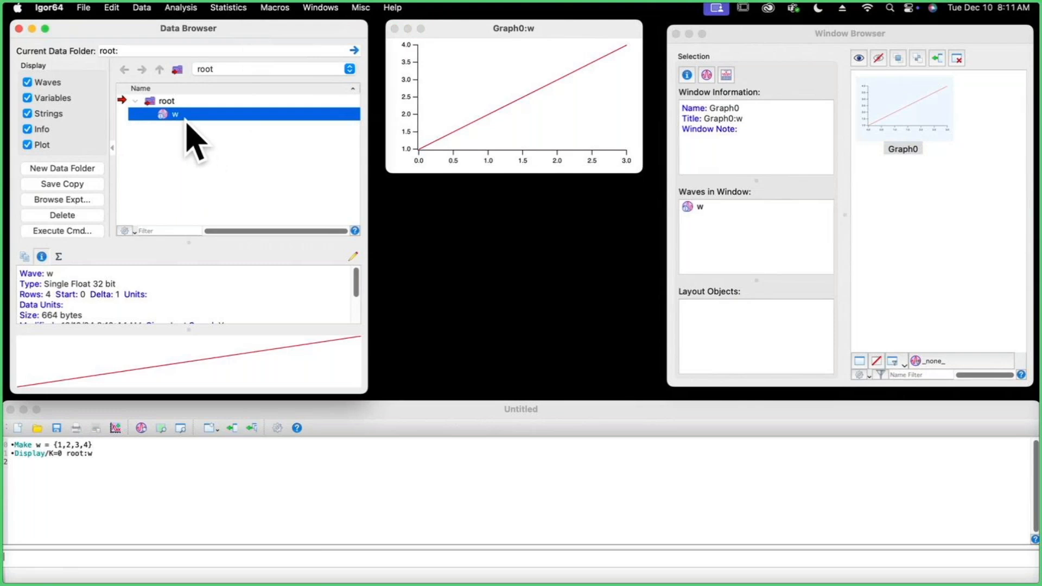
pyautogui.moveTo(184, 186)
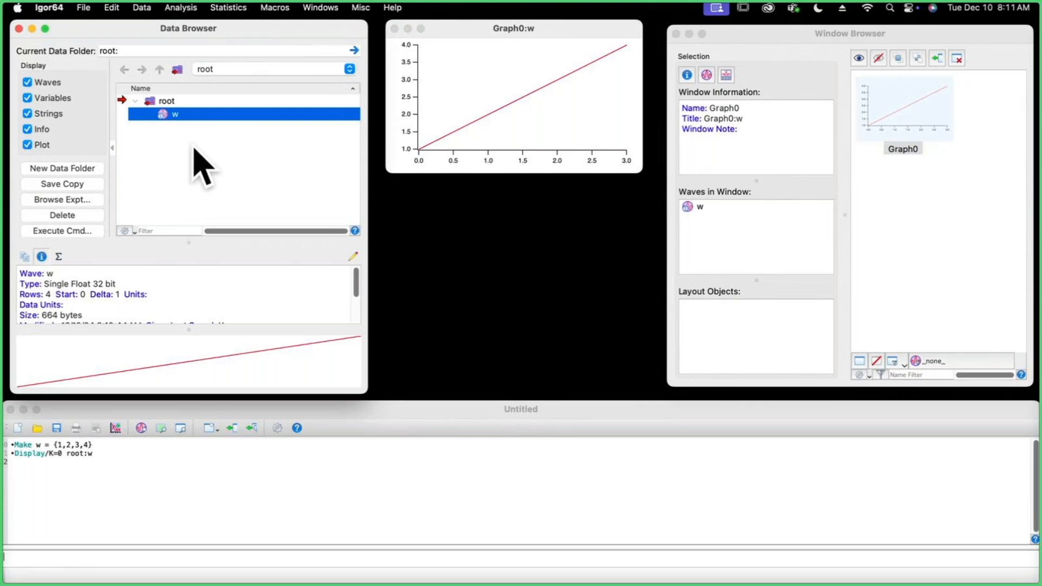
pyautogui.moveTo(216, 163)
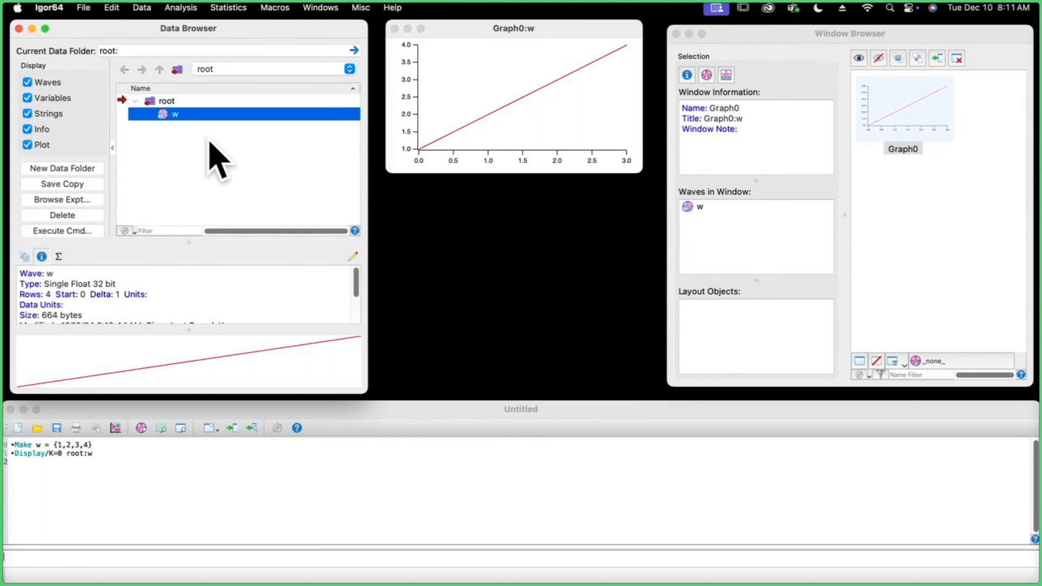
pyautogui.moveTo(243, 158)
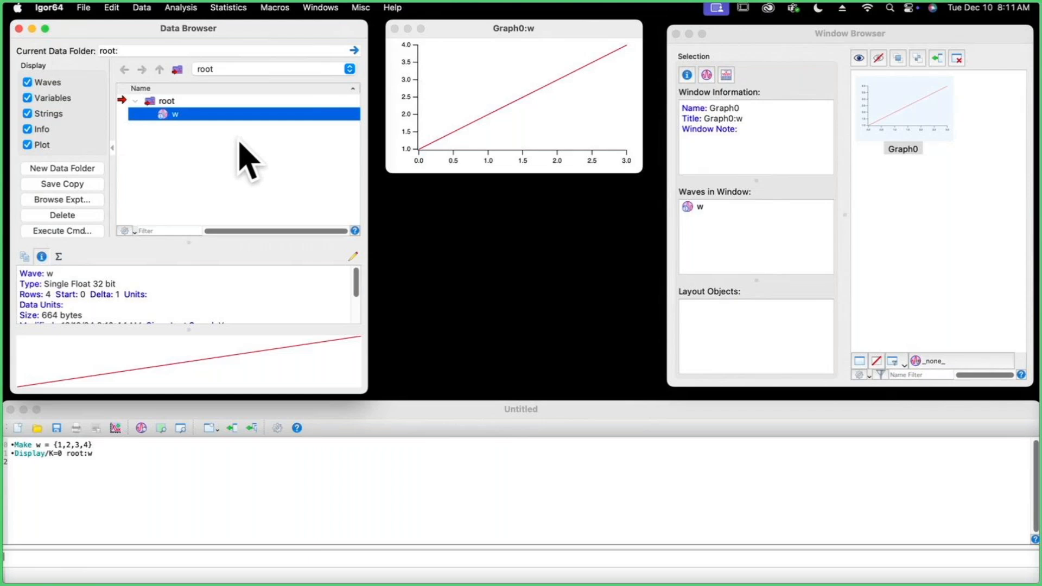
pyautogui.moveTo(198, 183)
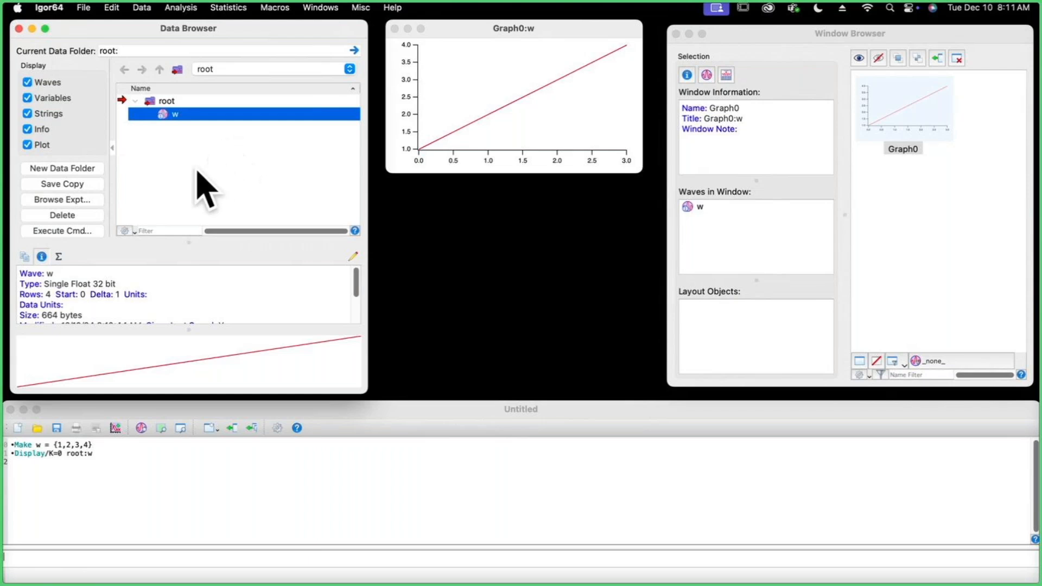
pyautogui.moveTo(162, 185)
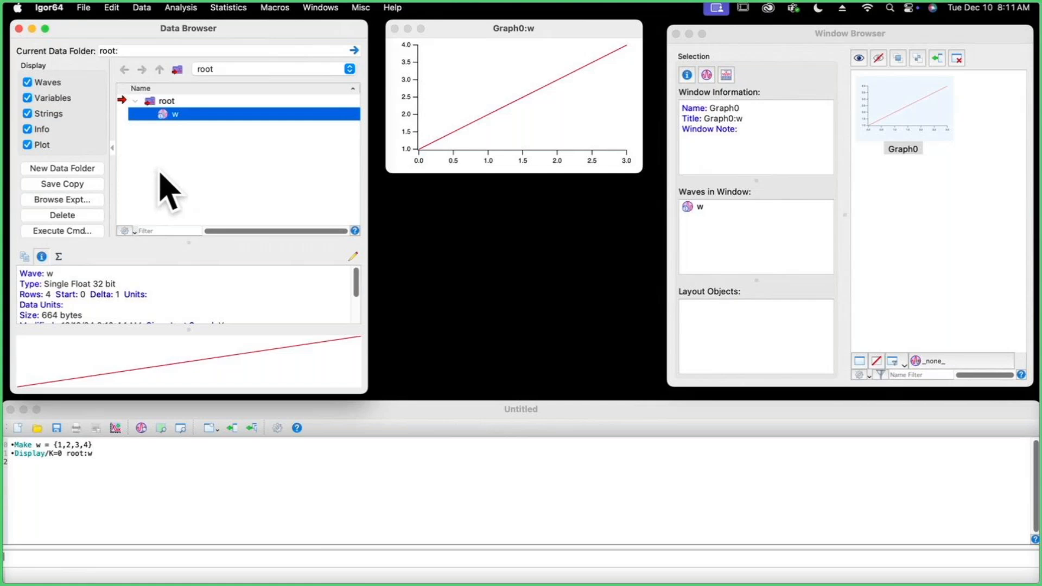
pyautogui.moveTo(179, 194)
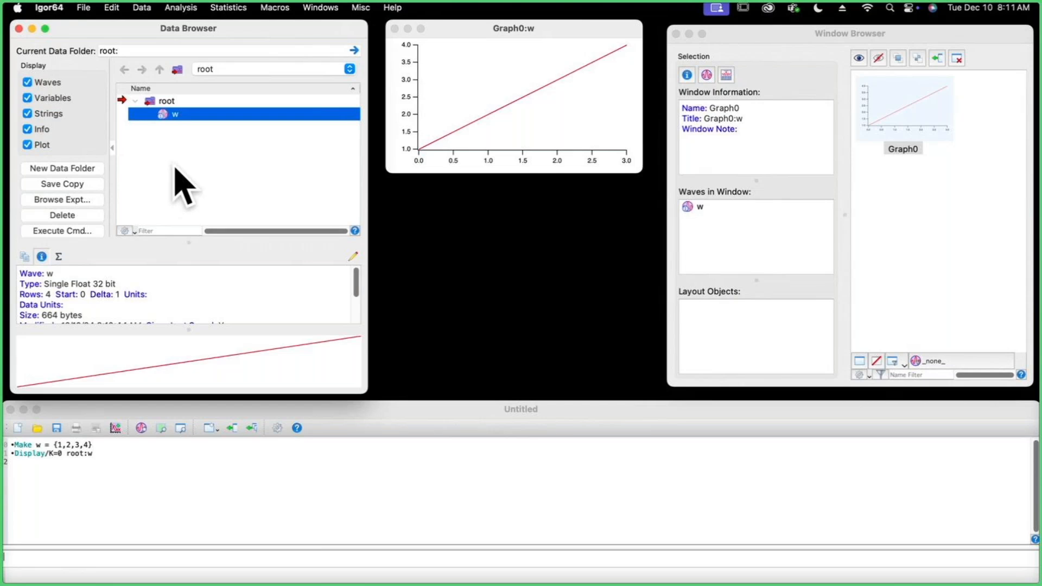
pyautogui.moveTo(408, 55)
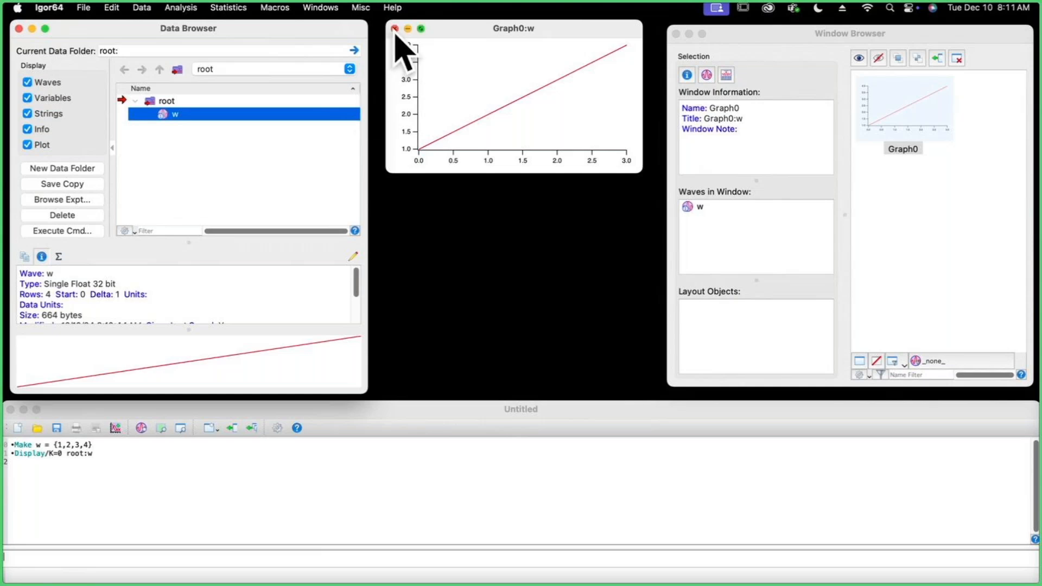
# Step: Close Graph0 and browse to the Multipeak Fit Demo.pxp example experiment
pyautogui.click(397, 30)
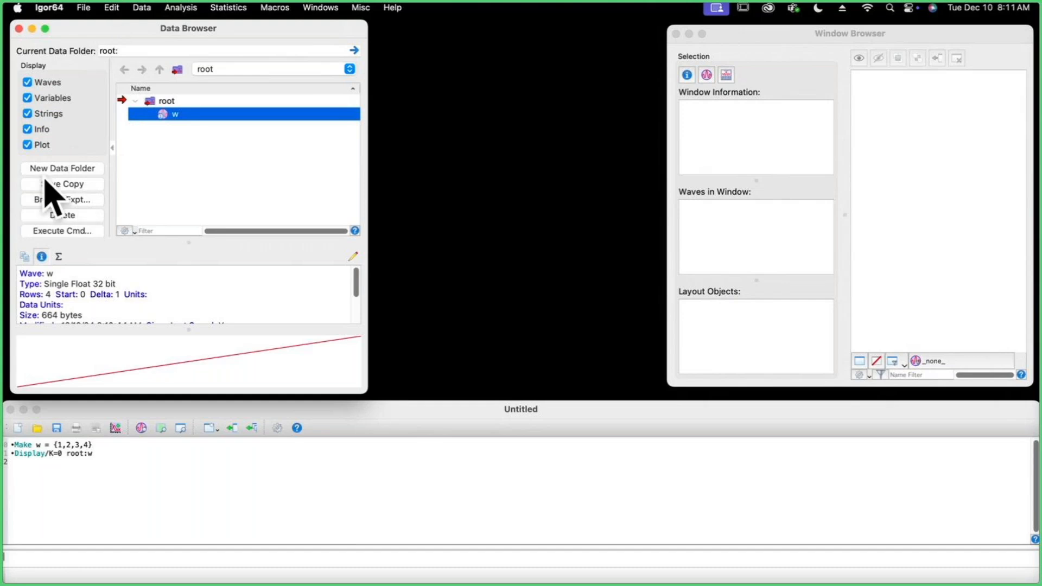
pyautogui.moveTo(96, 235)
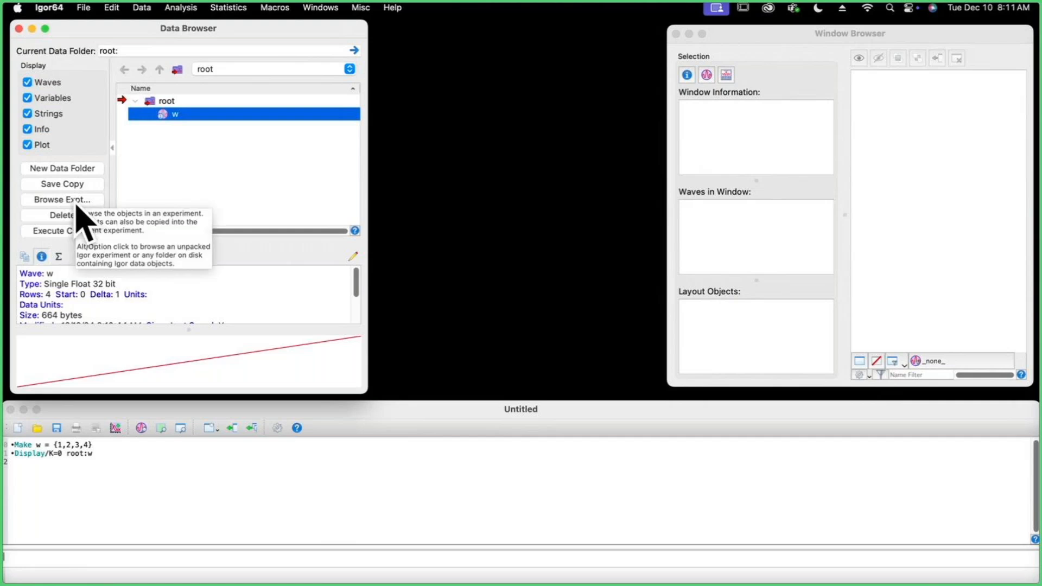
pyautogui.click(62, 200)
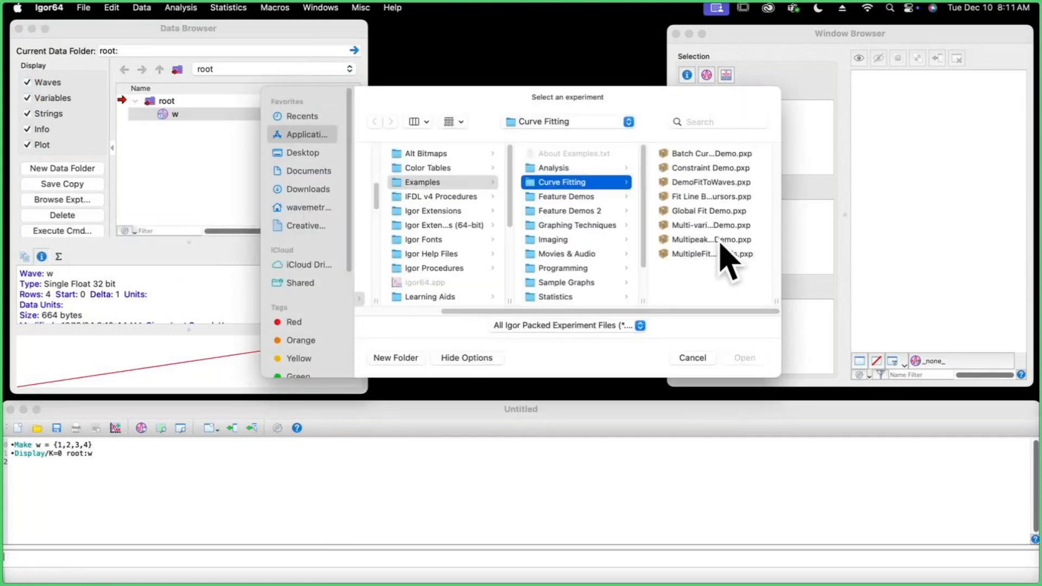
pyautogui.click(710, 239)
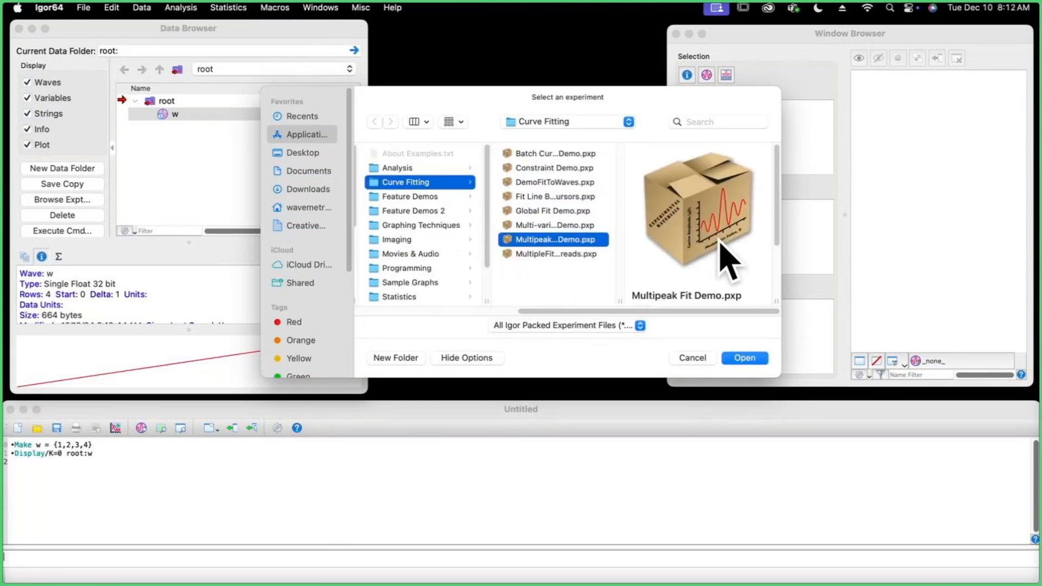
pyautogui.moveTo(562, 267)
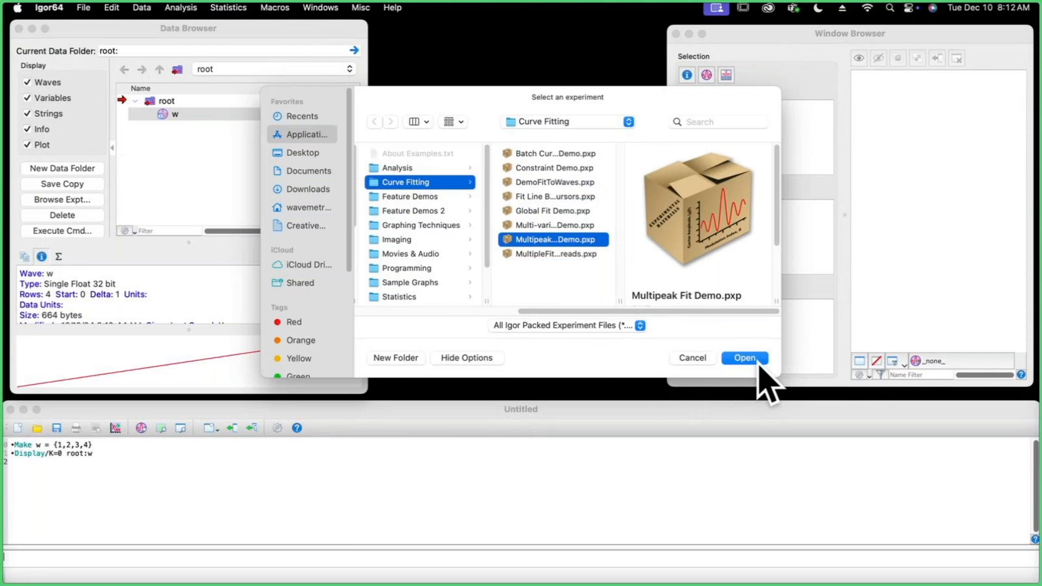
# Step: Browse Multipeak Fit Demo's data set 1 folder and select my x data and my y data
pyautogui.click(744, 358)
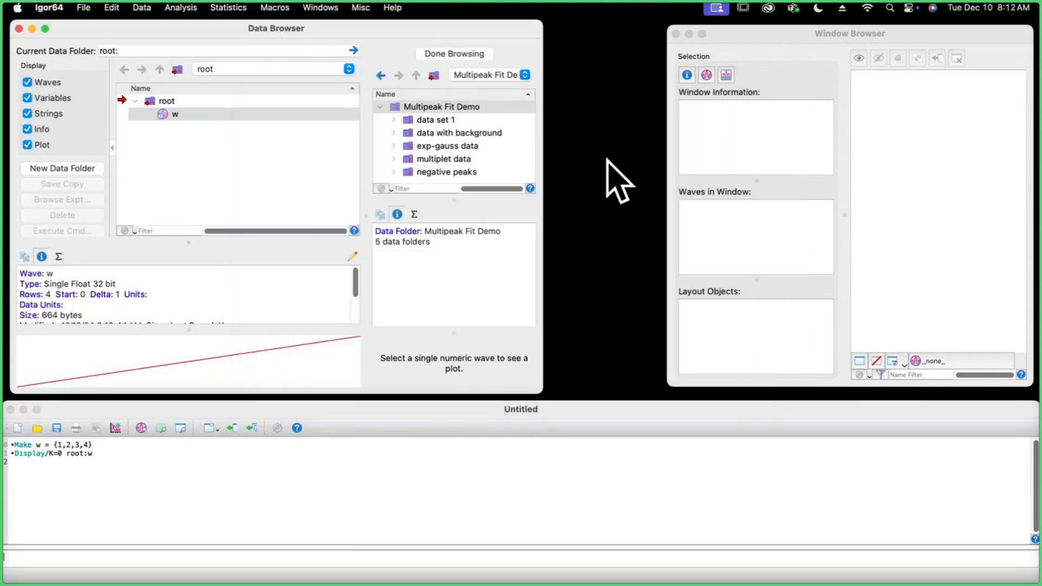
pyautogui.moveTo(437, 111)
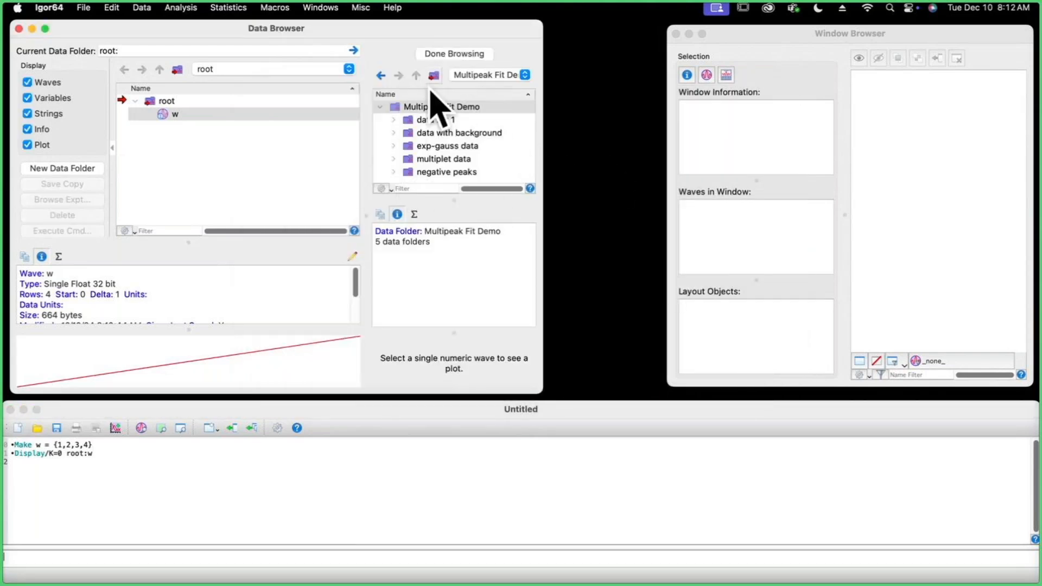
pyautogui.click(393, 120)
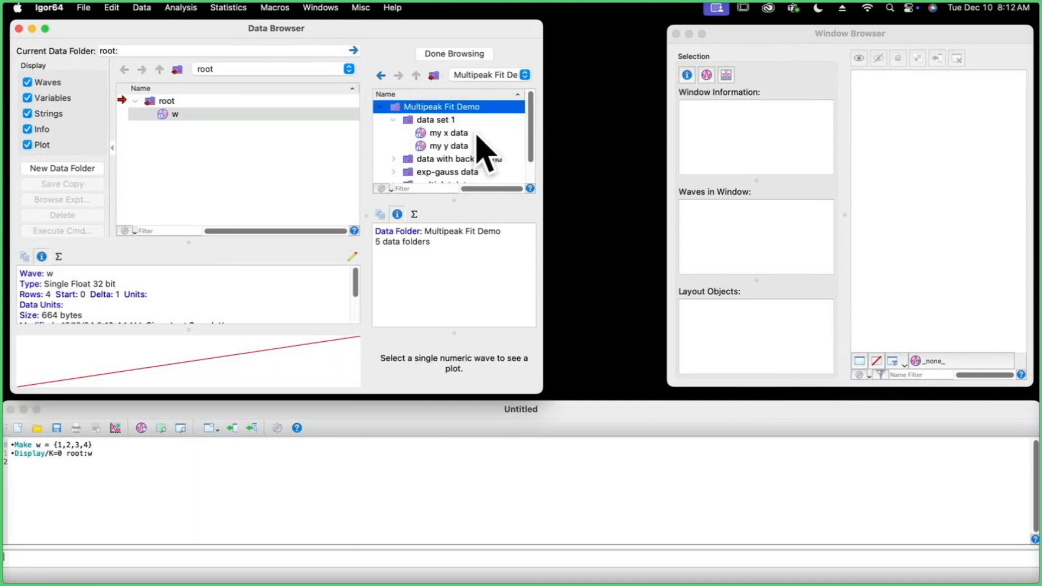
pyautogui.click(447, 132)
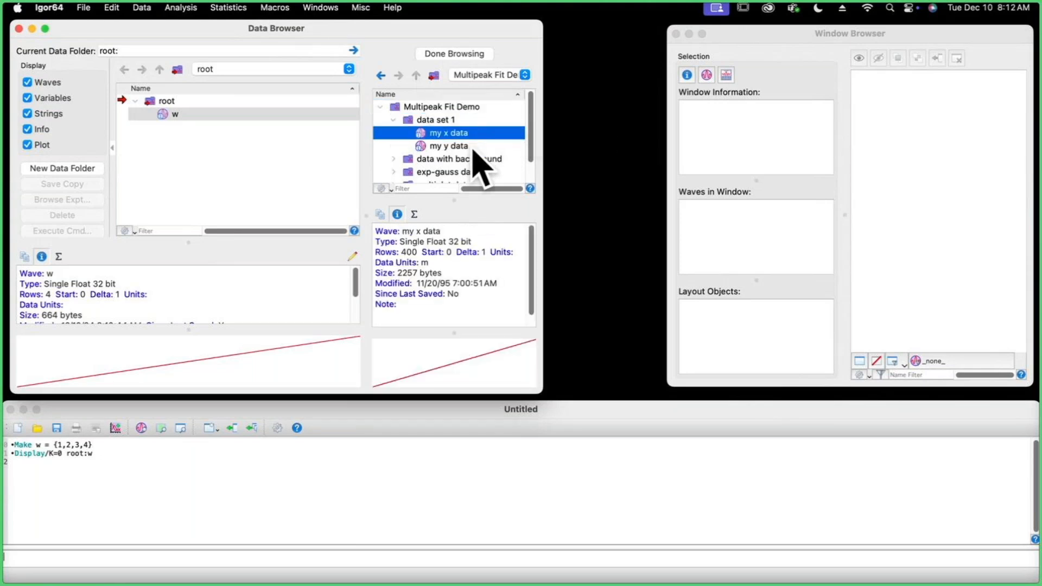
pyautogui.click(450, 146)
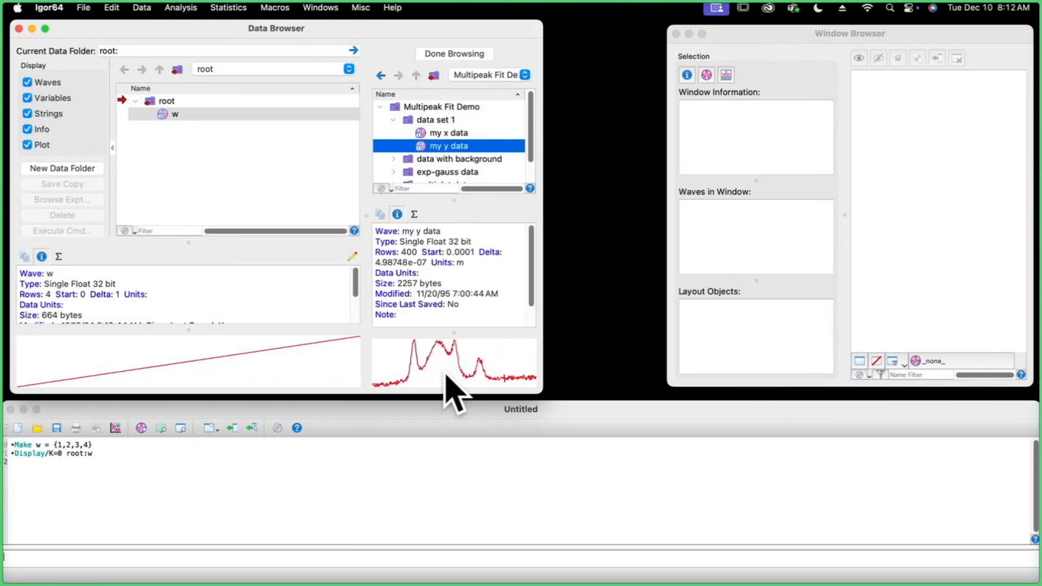
pyautogui.moveTo(505, 158)
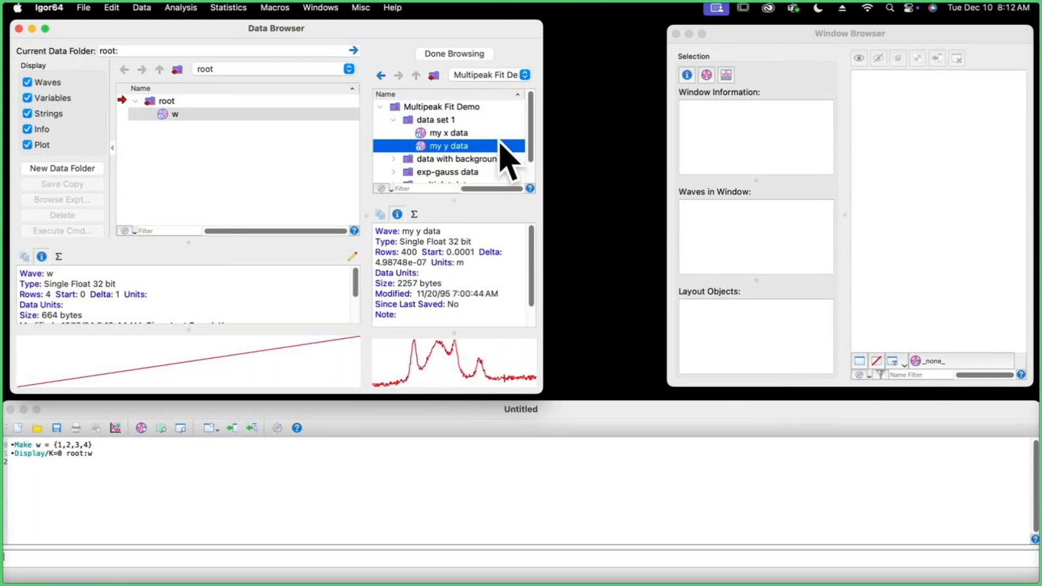
pyautogui.moveTo(490, 152)
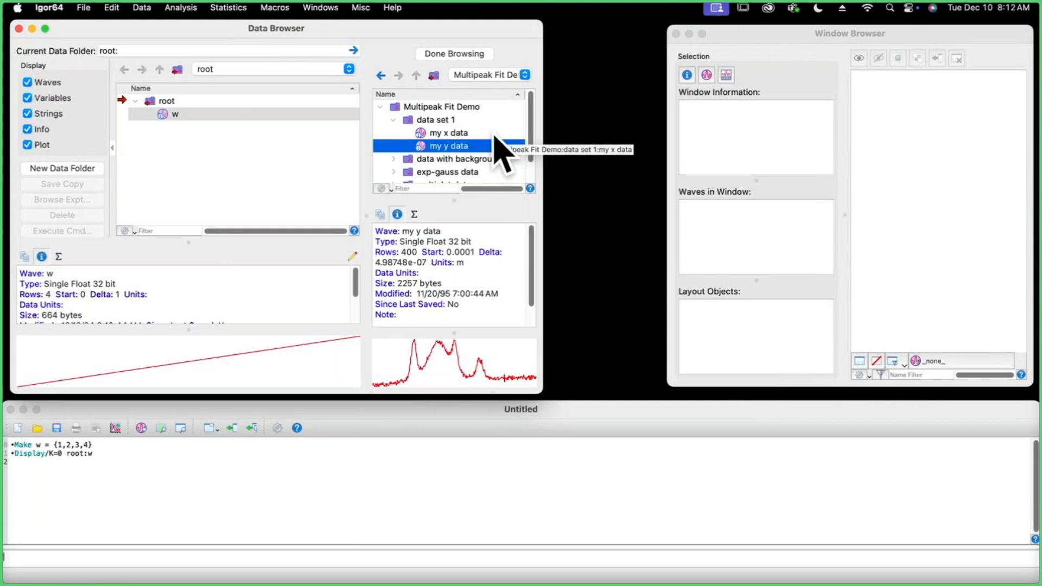
pyautogui.click(447, 132)
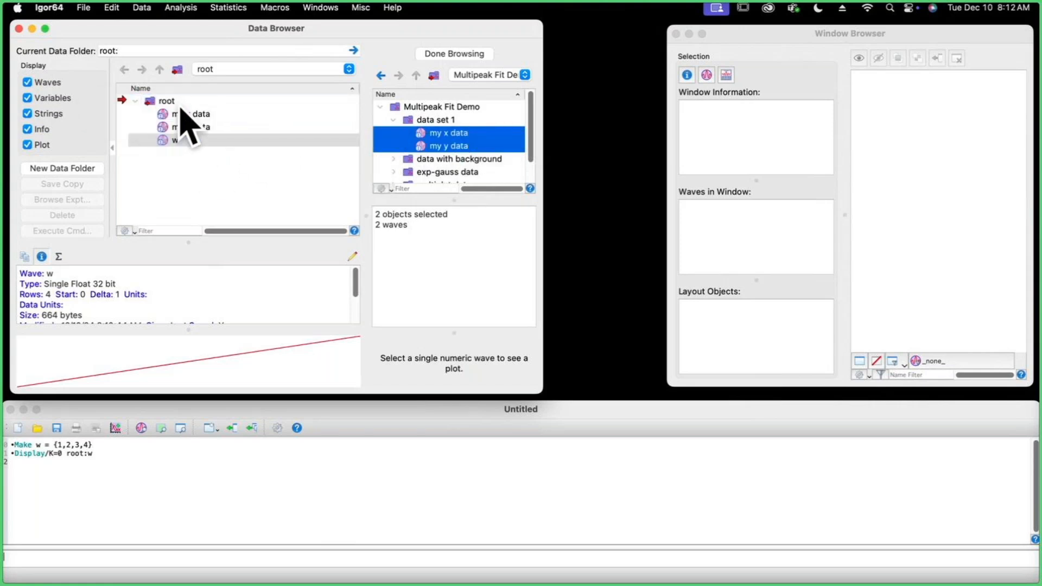
# Step: Copy my x data and my y data into the root folder and inspect them
pyautogui.click(190, 113)
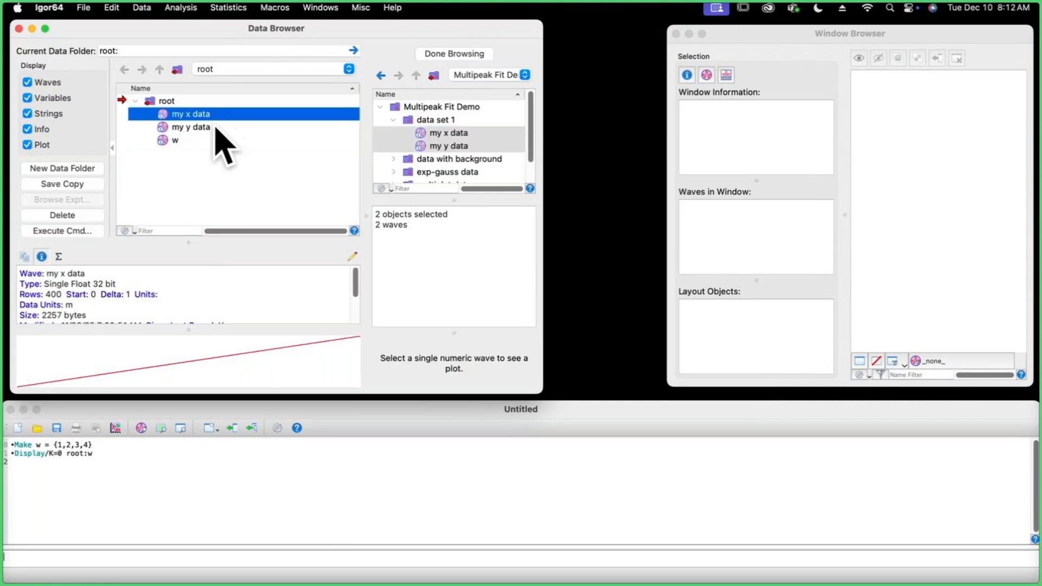
pyautogui.click(189, 127)
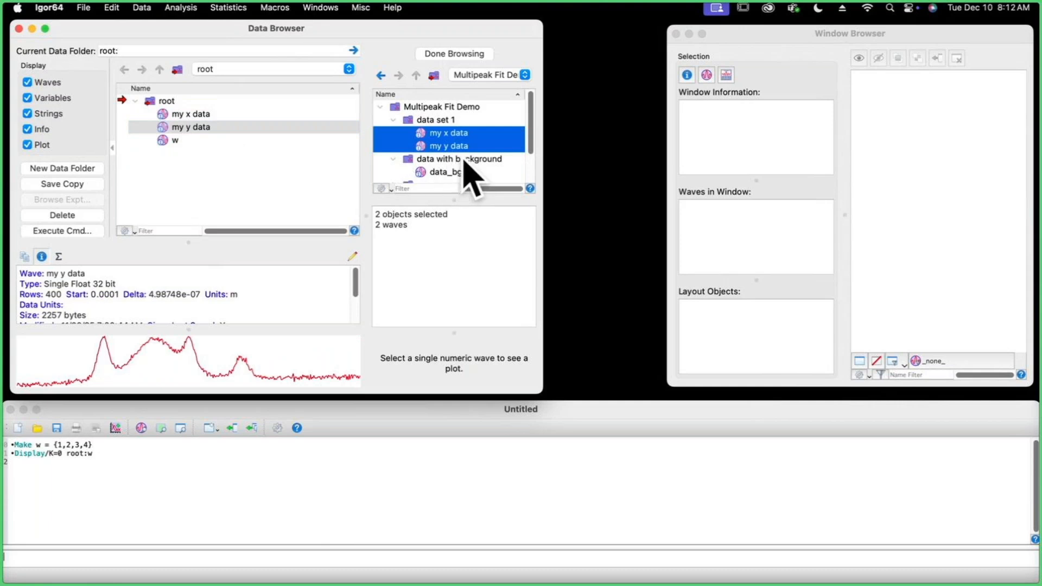
pyautogui.scroll(-3)
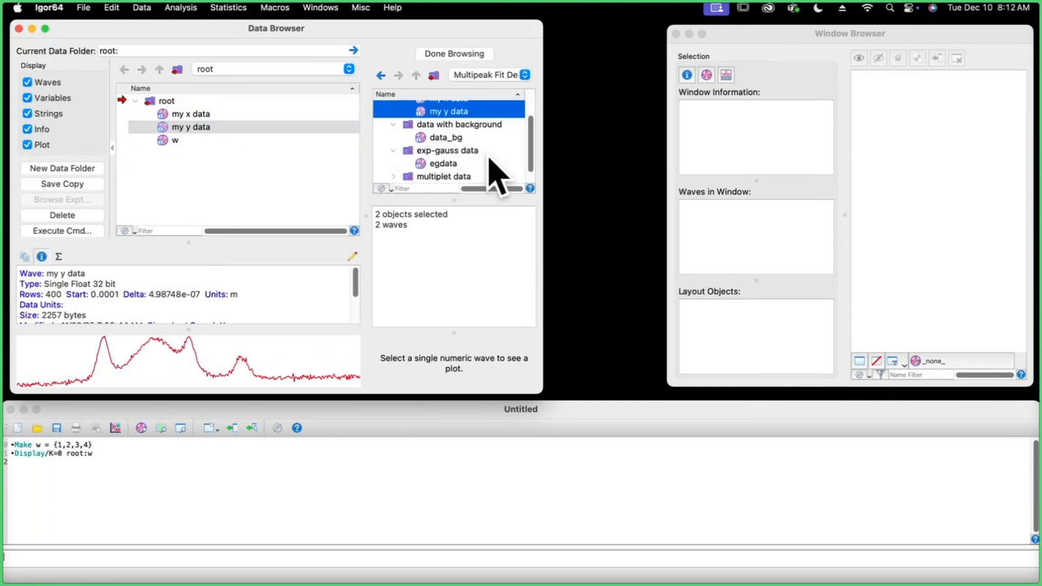
pyautogui.click(443, 163)
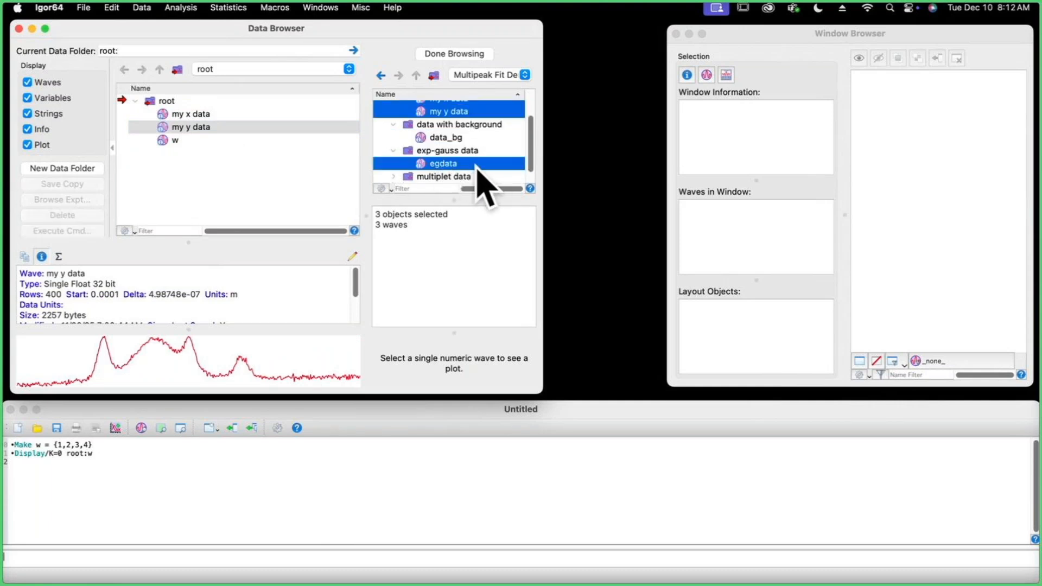
pyautogui.click(443, 163)
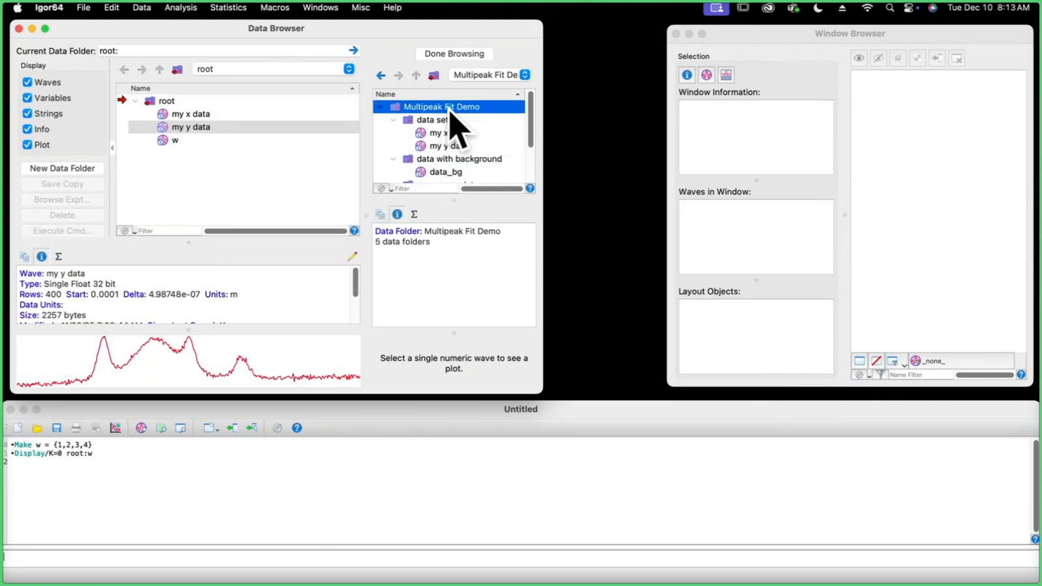
pyautogui.moveTo(443, 106); pyautogui.dragTo(278, 150)
pyautogui.write('Display')
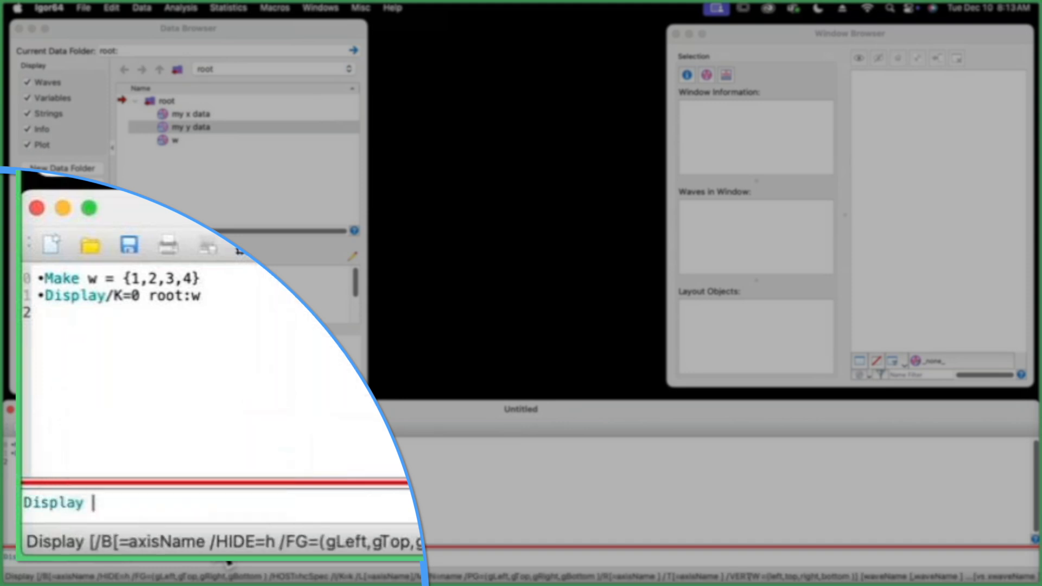
# Step: Plot 'my y data' vs 'my x data' with Display and move the graph beside the Data Browser
pyautogui.write("'")
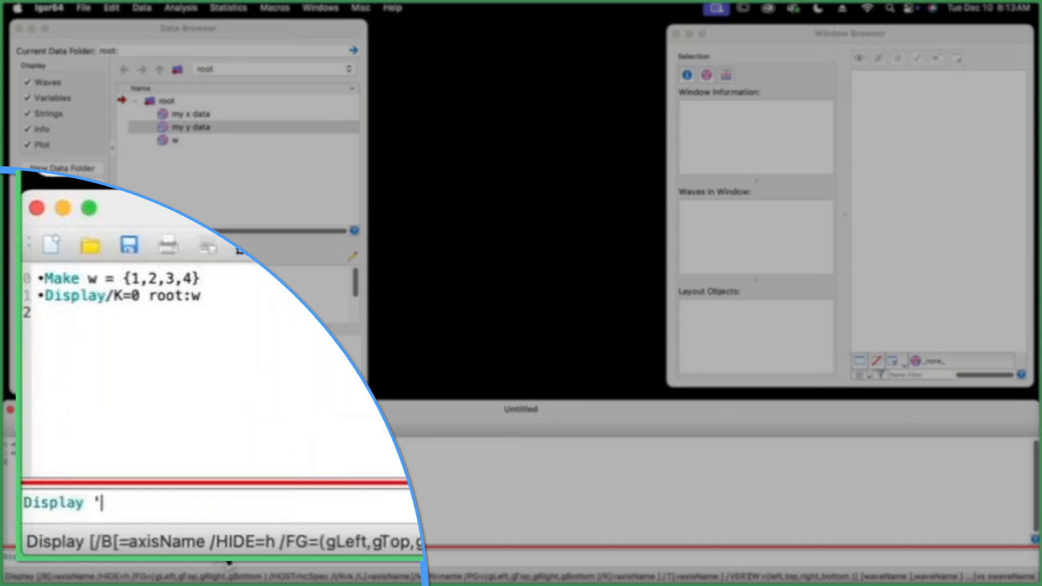
pyautogui.write('my')
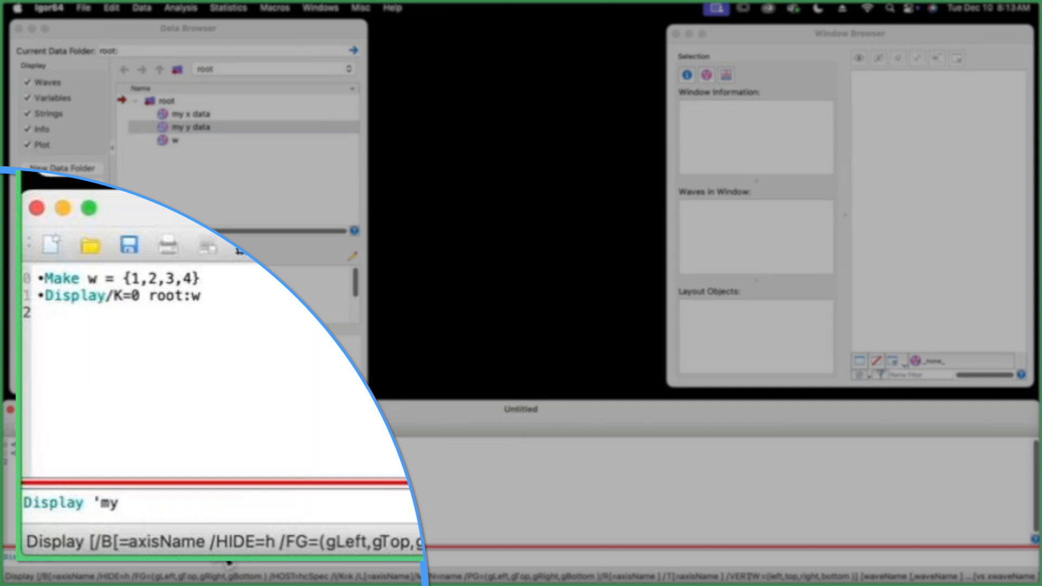
pyautogui.write("y data'")
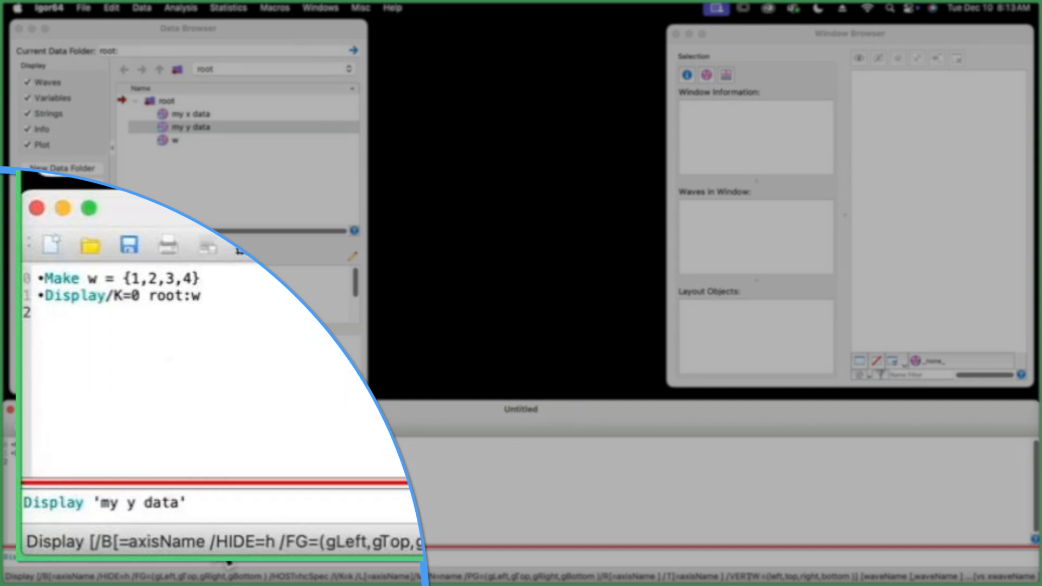
pyautogui.write("vs 'm")
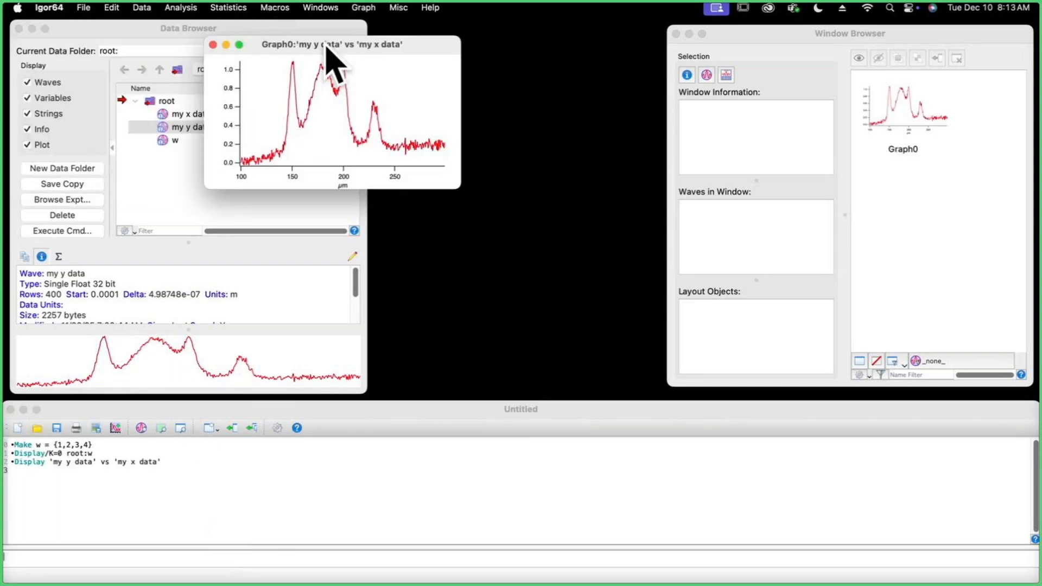
pyautogui.moveTo(332, 44); pyautogui.dragTo(503, 35)
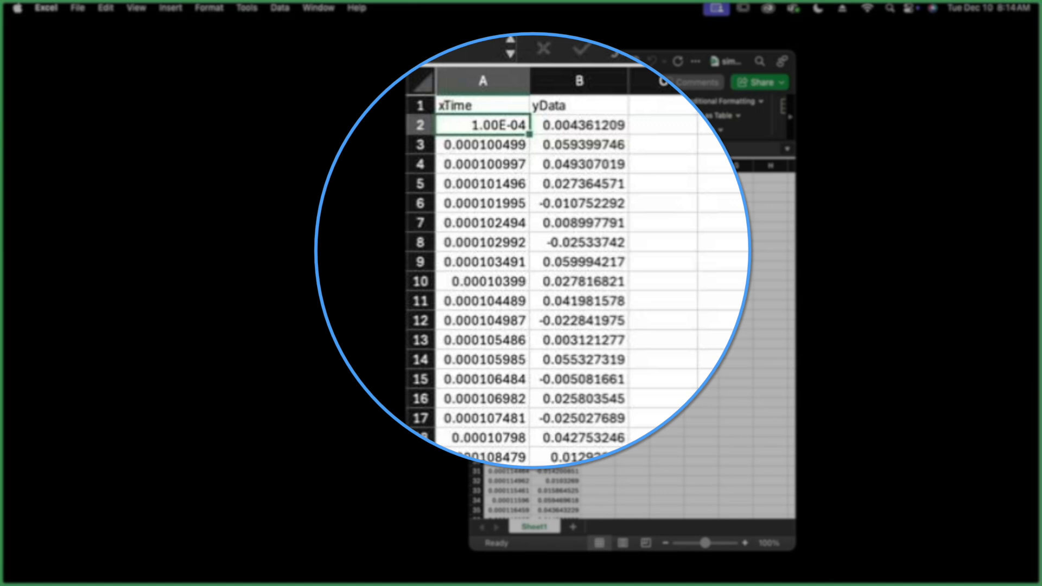
pyautogui.moveTo(516, 188)
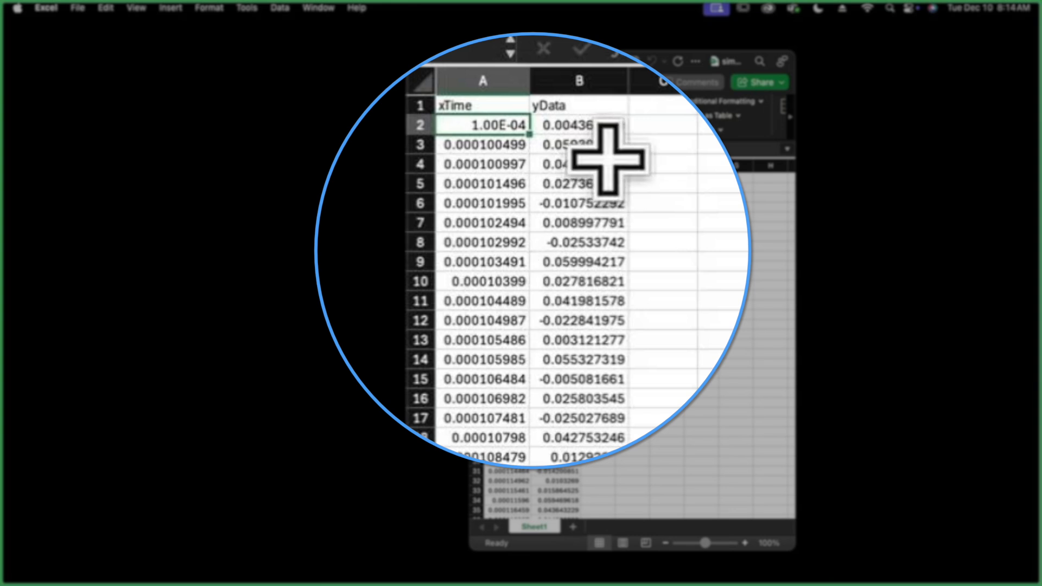
pyautogui.moveTo(618, 148)
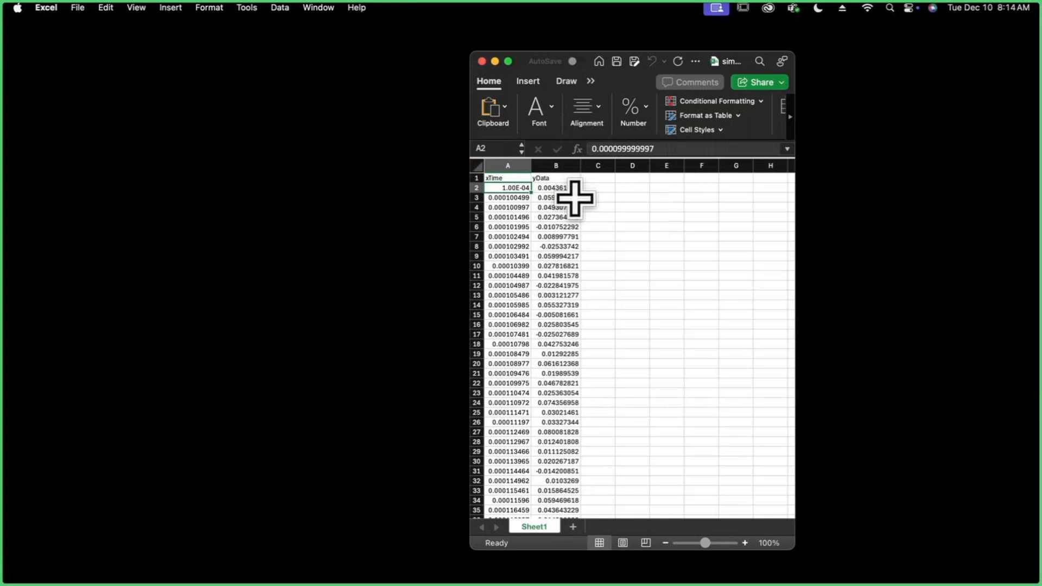
pyautogui.moveTo(577, 196)
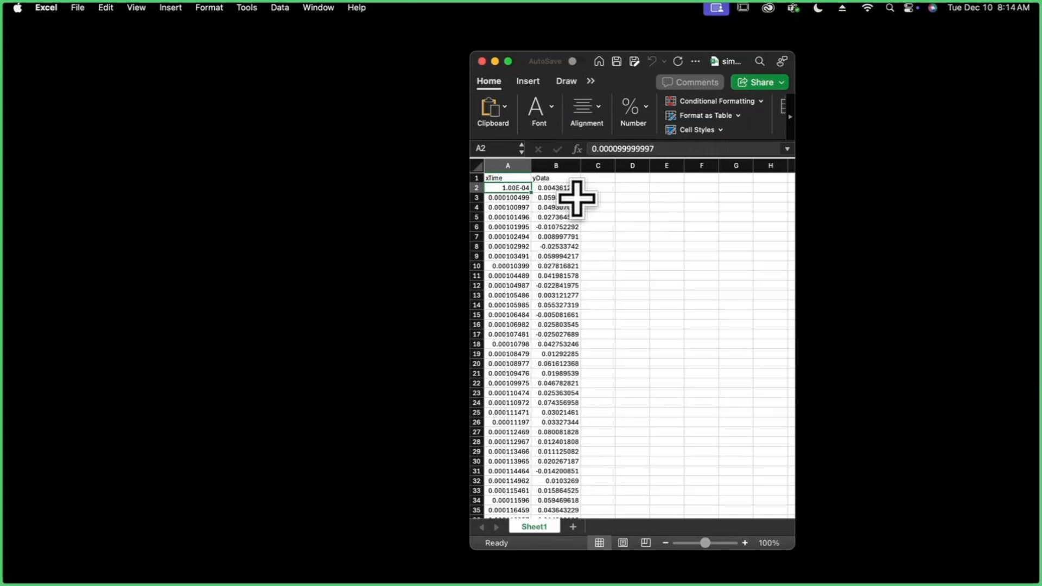
pyautogui.moveTo(489, 76)
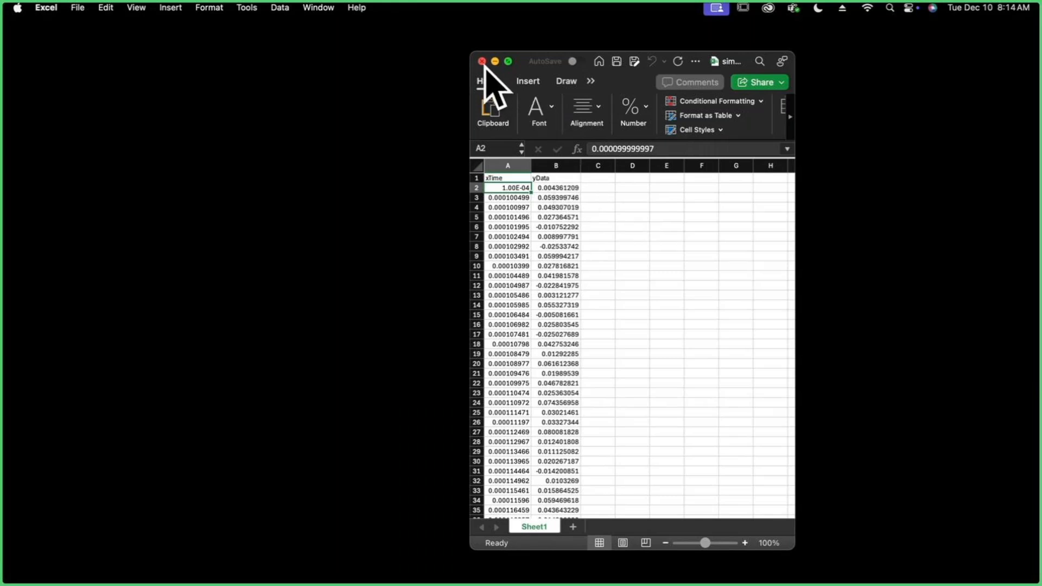
# Step: Close the Excel workbook to return to Igor Pro
pyautogui.click(481, 61)
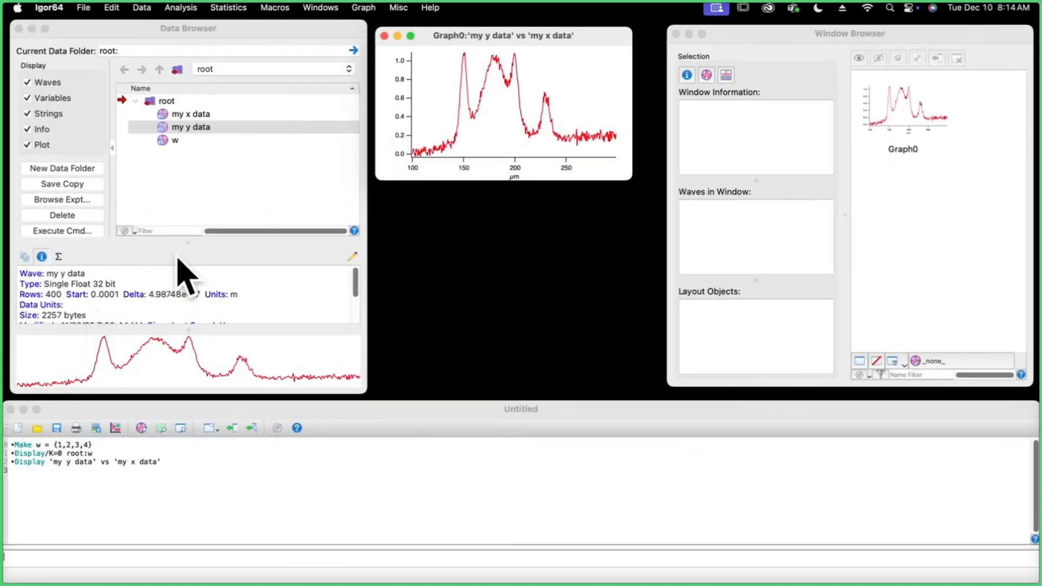
pyautogui.moveTo(163, 42)
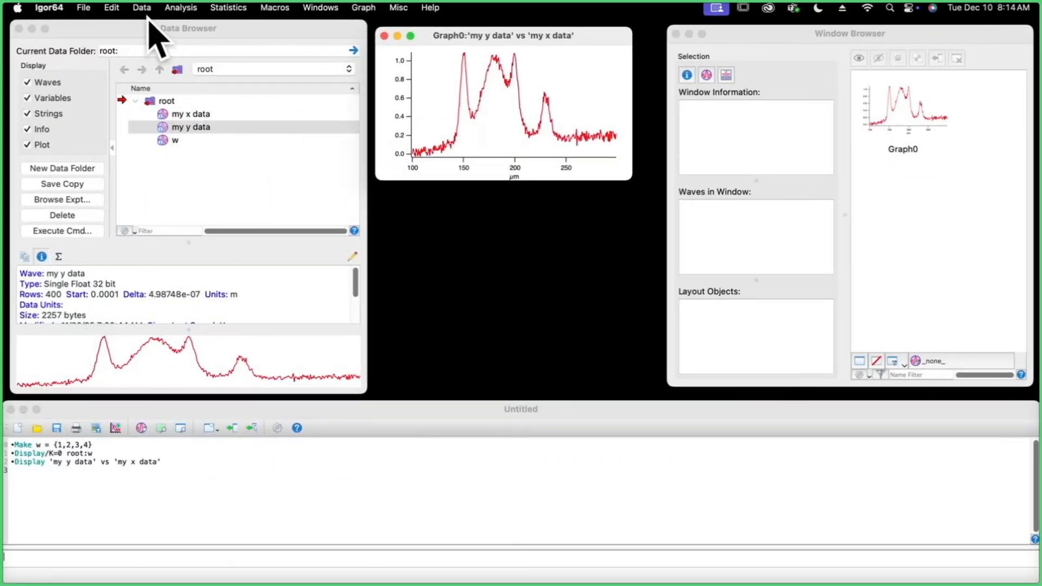
# Step: Load xTime and yData from simpleData.xlsx via Load Excel File, keeping row-1 names
pyautogui.click(142, 8)
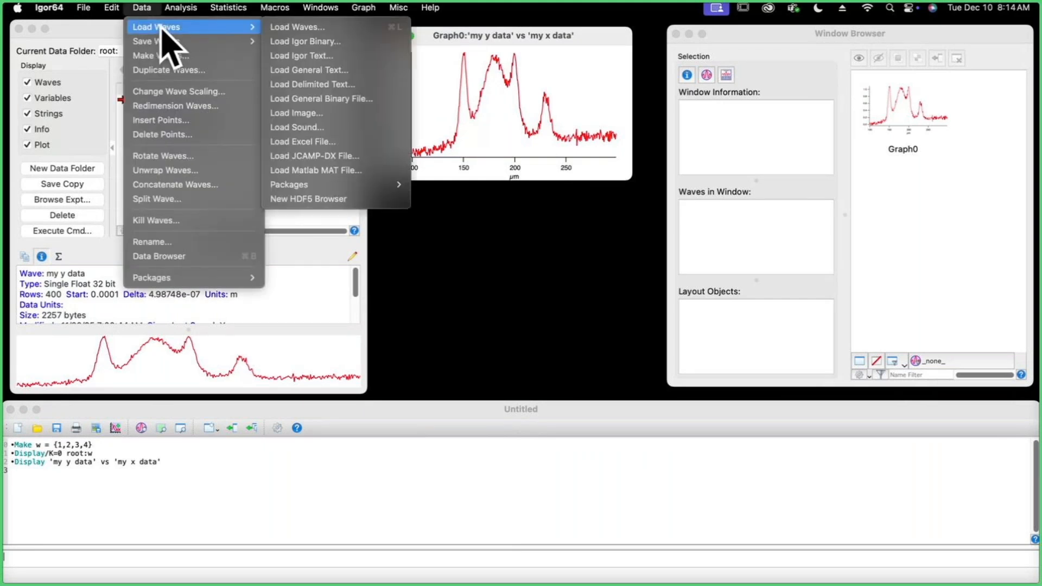
pyautogui.moveTo(301, 142)
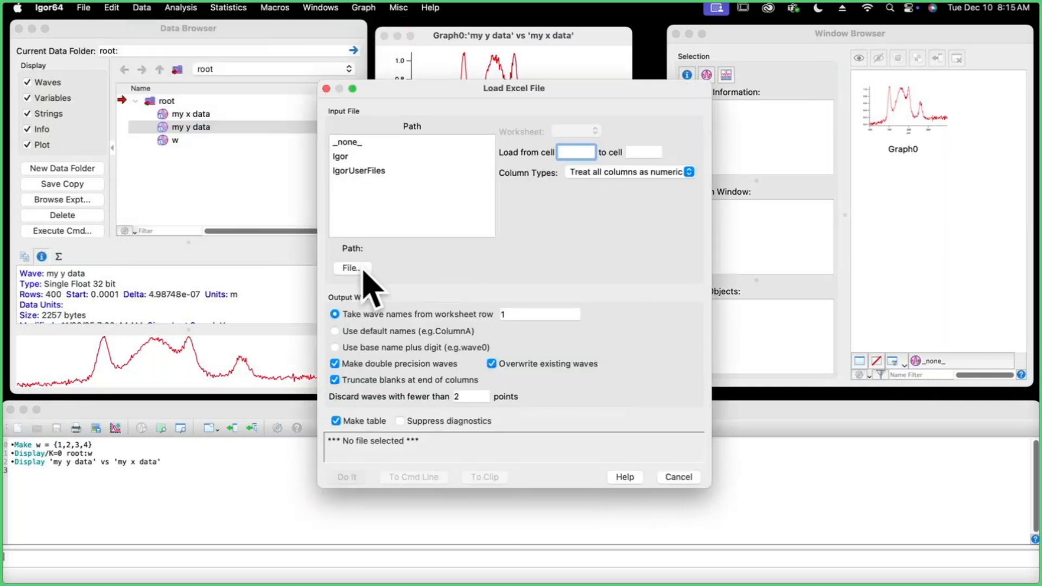
pyautogui.click(352, 268)
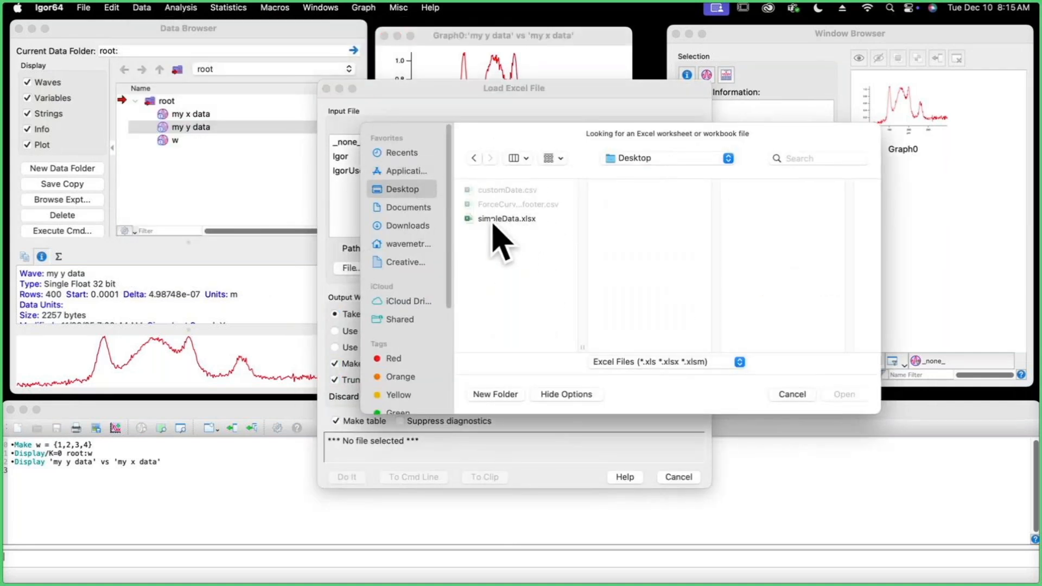
pyautogui.click(507, 219)
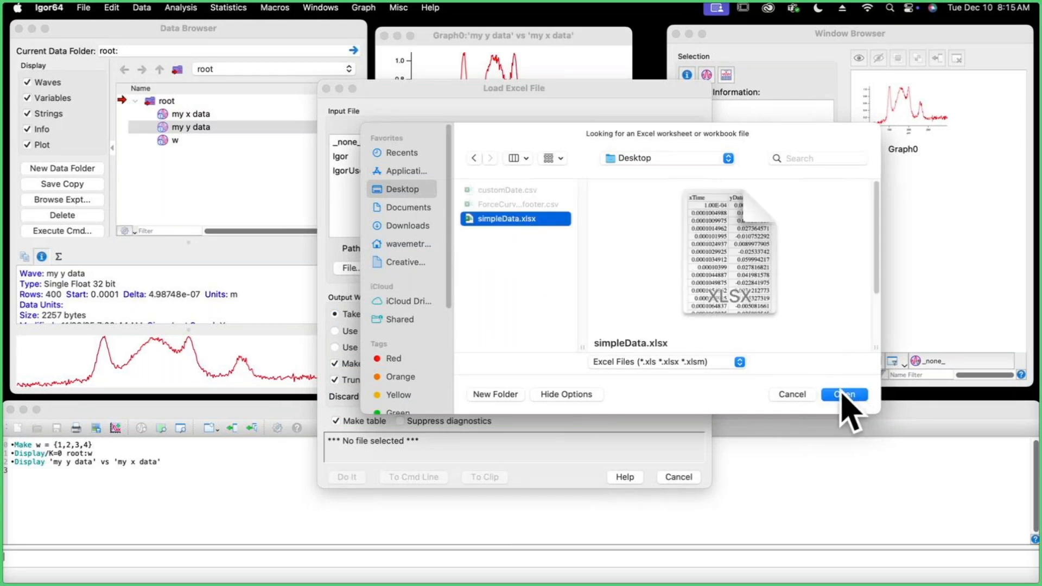
pyautogui.click(844, 394)
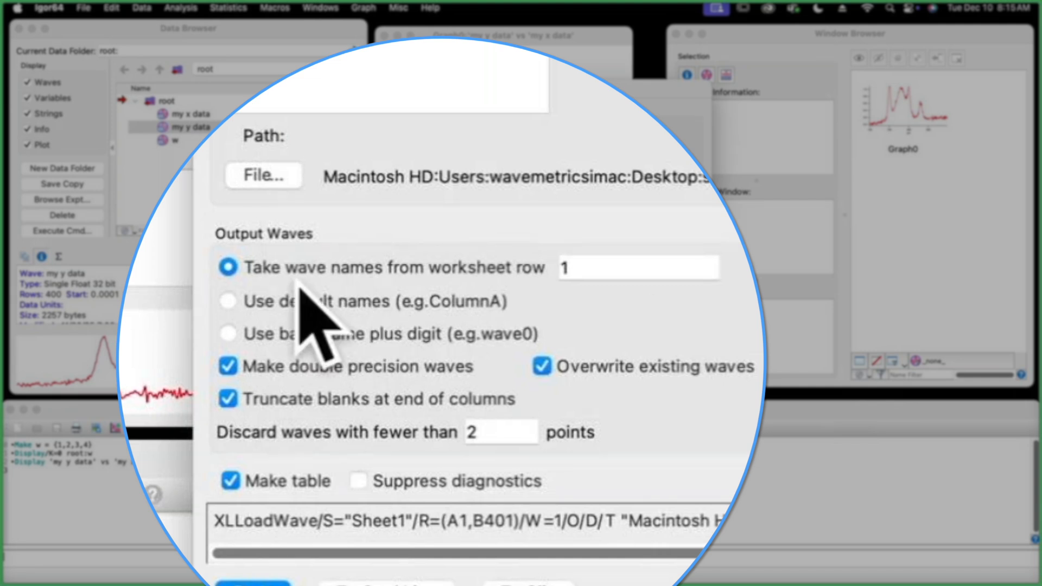
pyautogui.moveTo(438, 312)
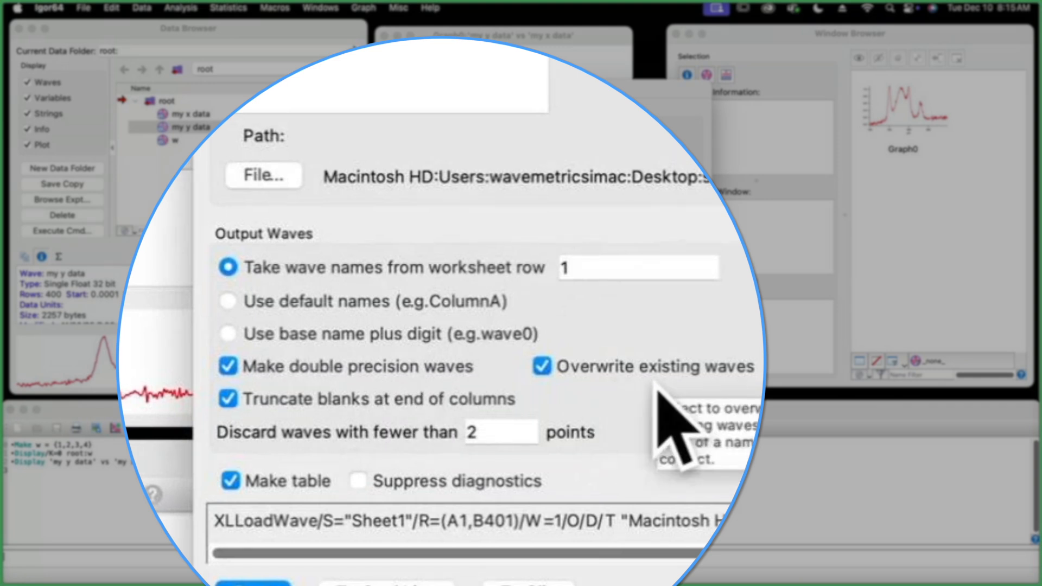
pyautogui.moveTo(630, 414)
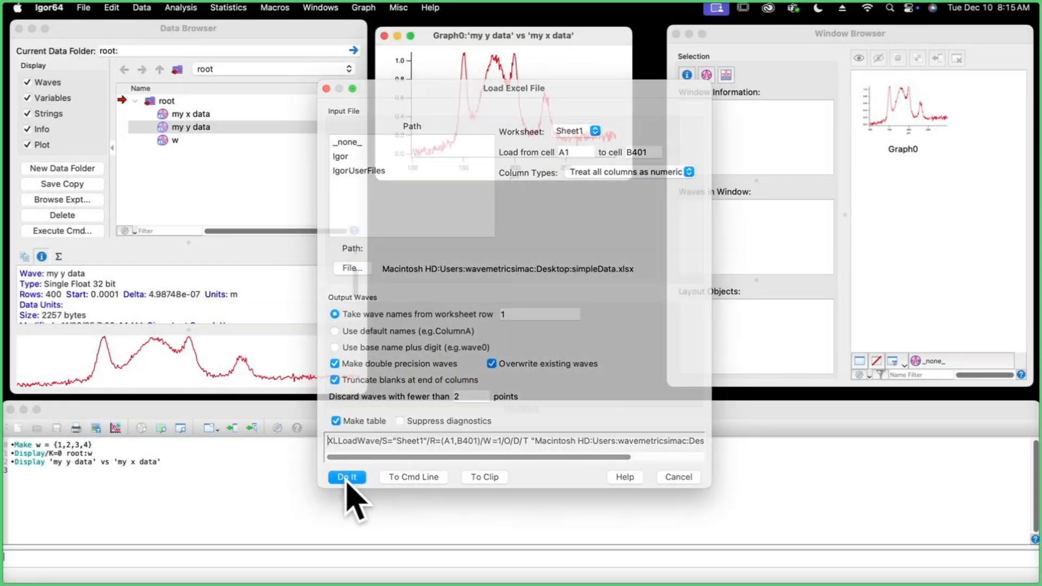
pyautogui.click(348, 478)
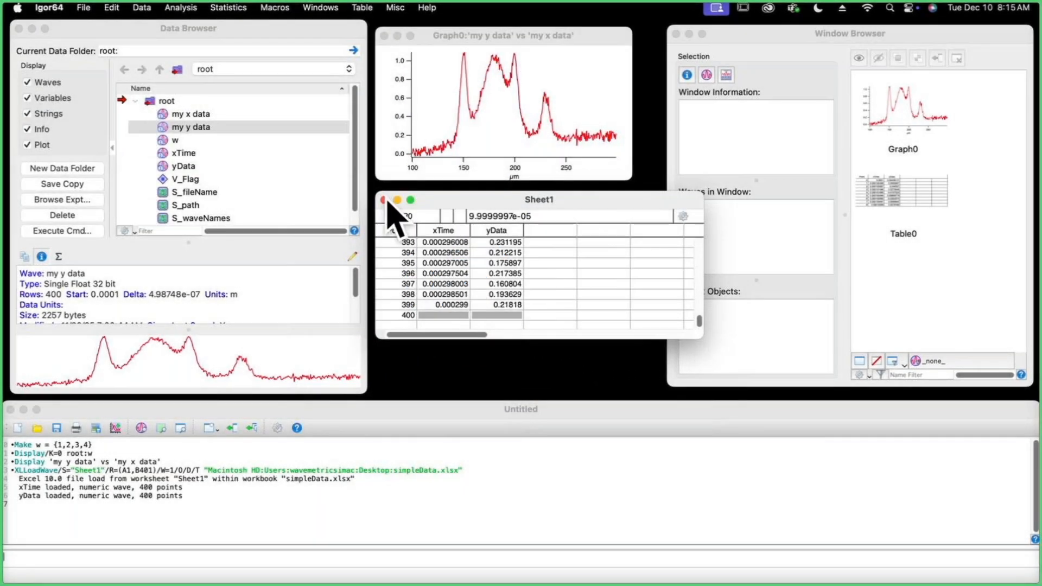
# Step: Plot yData vs xTime as Graph1 with Display and place it beneath the first graph
pyautogui.click(184, 153)
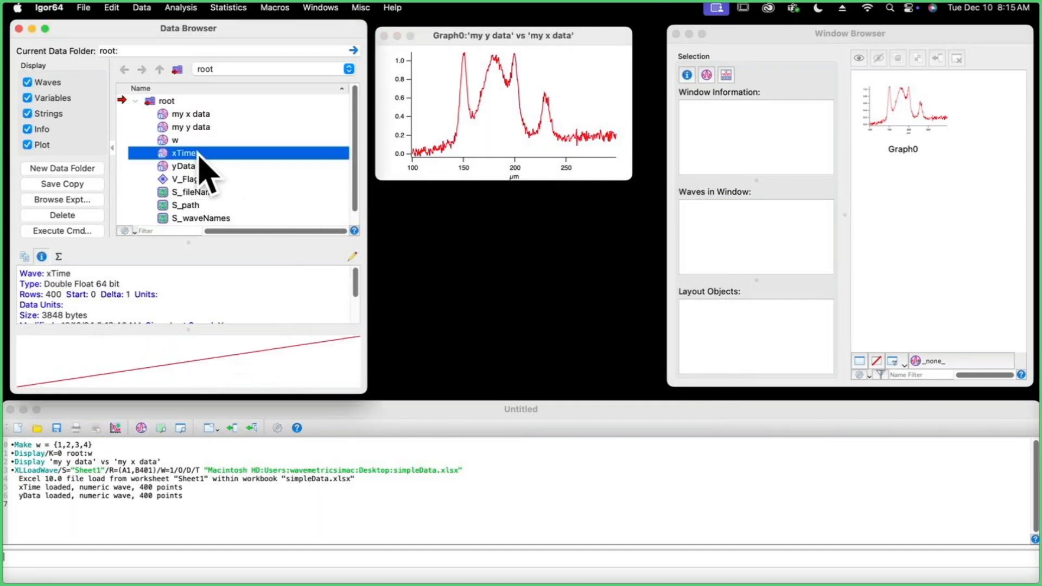
pyautogui.click(184, 166)
pyautogui.write('Disp')
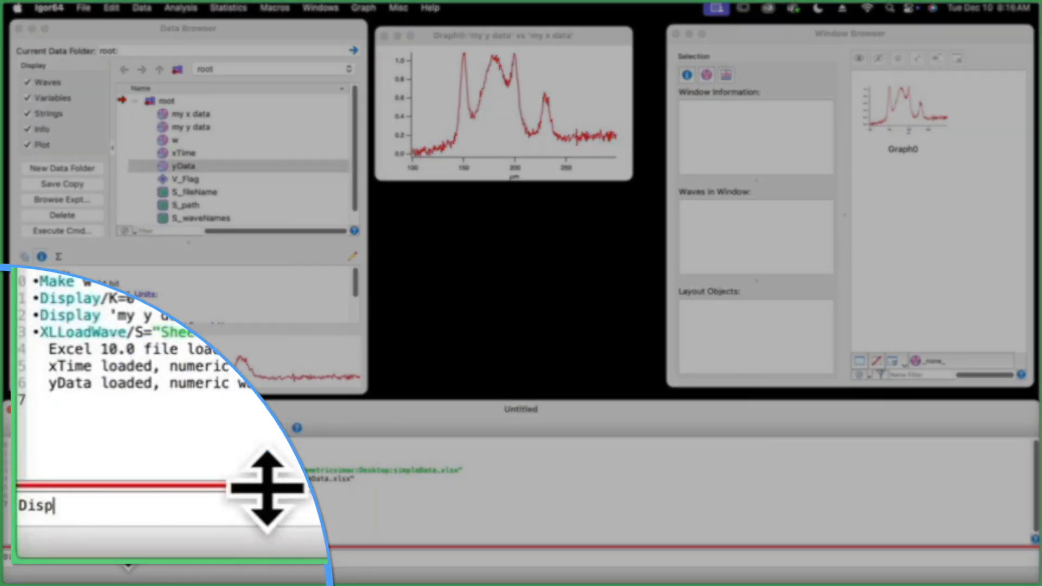
pyautogui.write('lay')
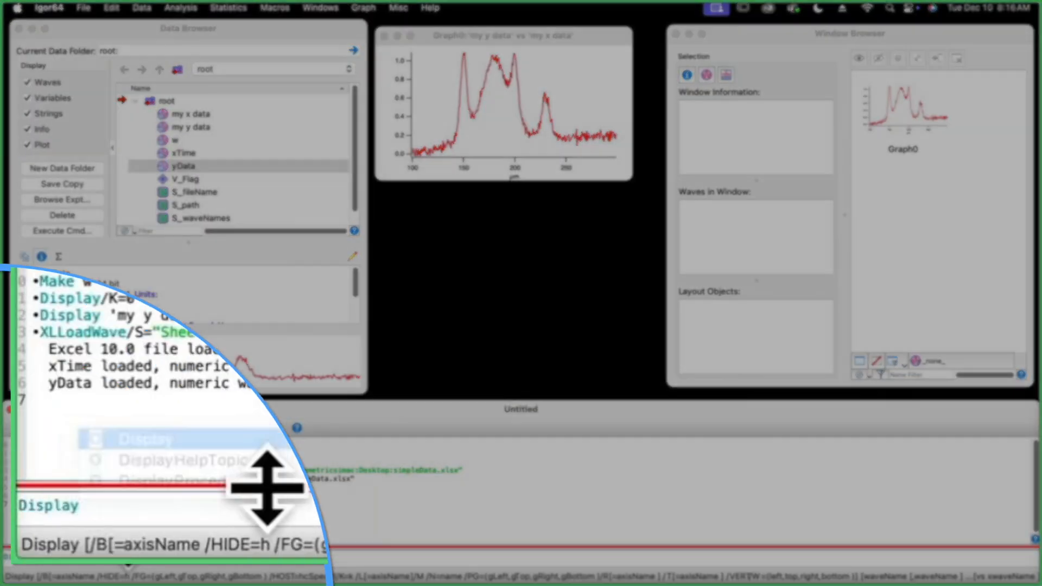
pyautogui.write('yData v')
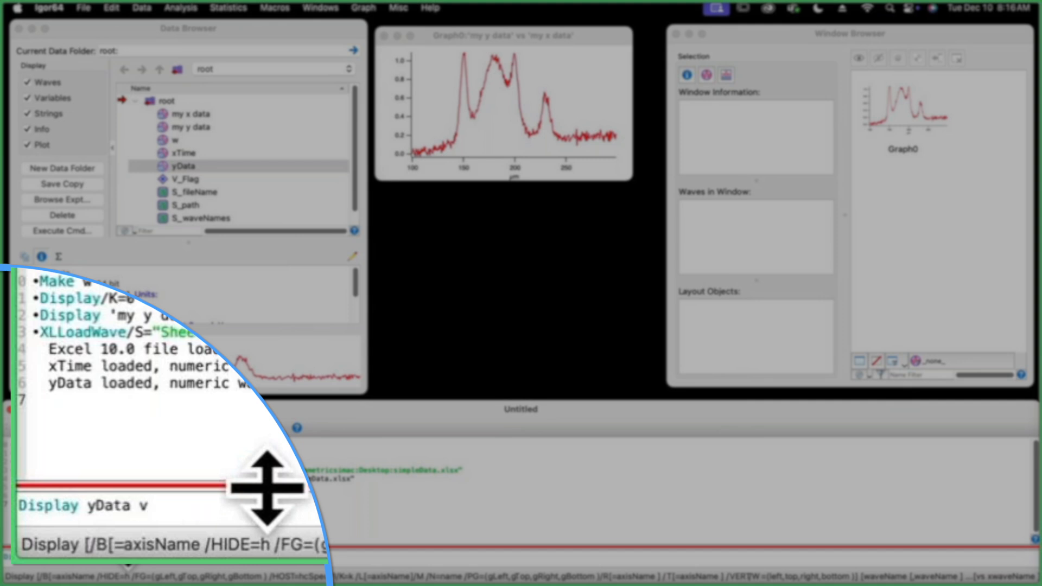
pyautogui.press('Return')
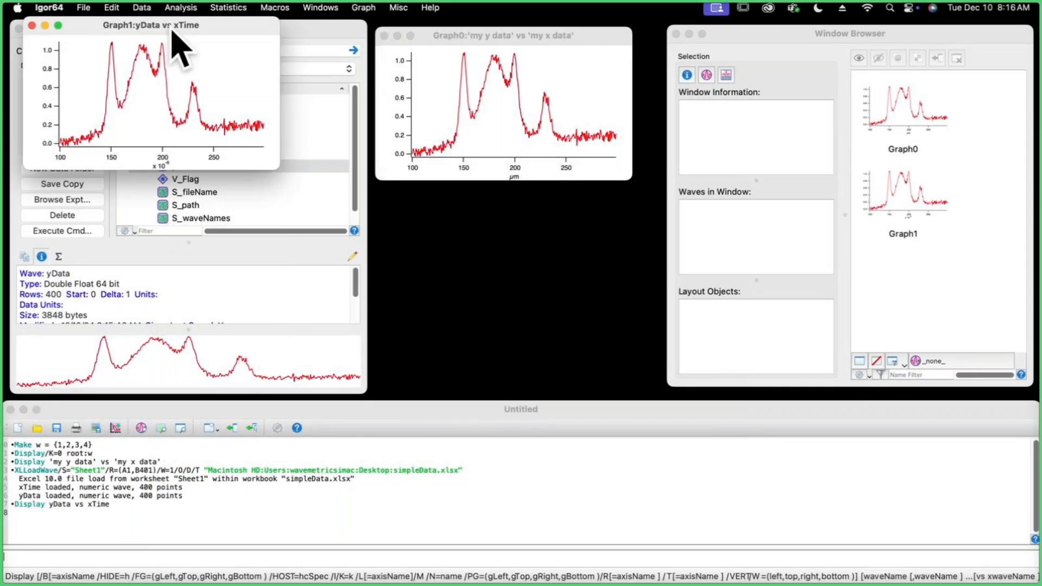
pyautogui.moveTo(150, 25); pyautogui.dragTo(502, 194)
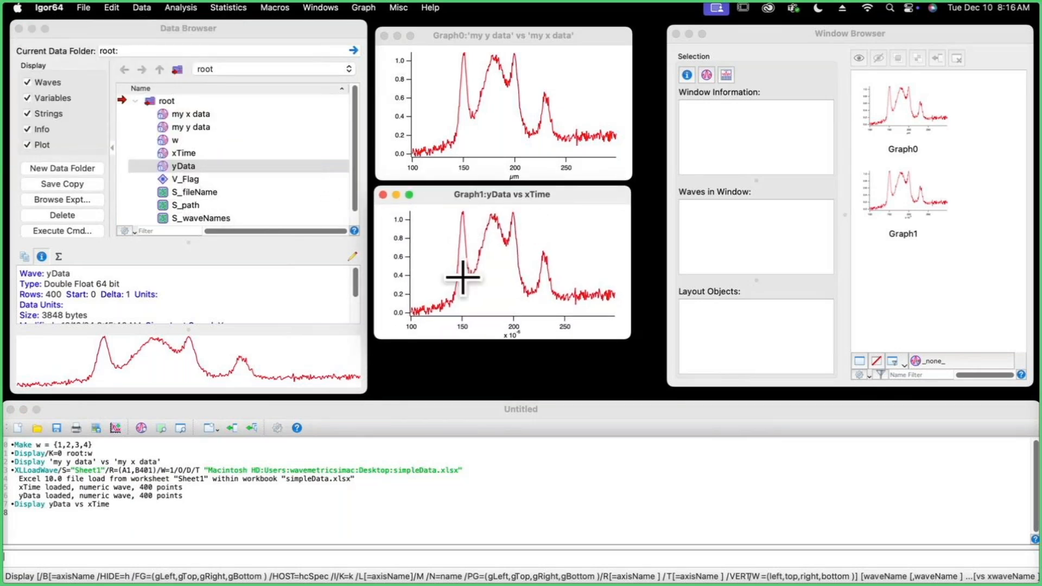
pyautogui.moveTo(521, 170)
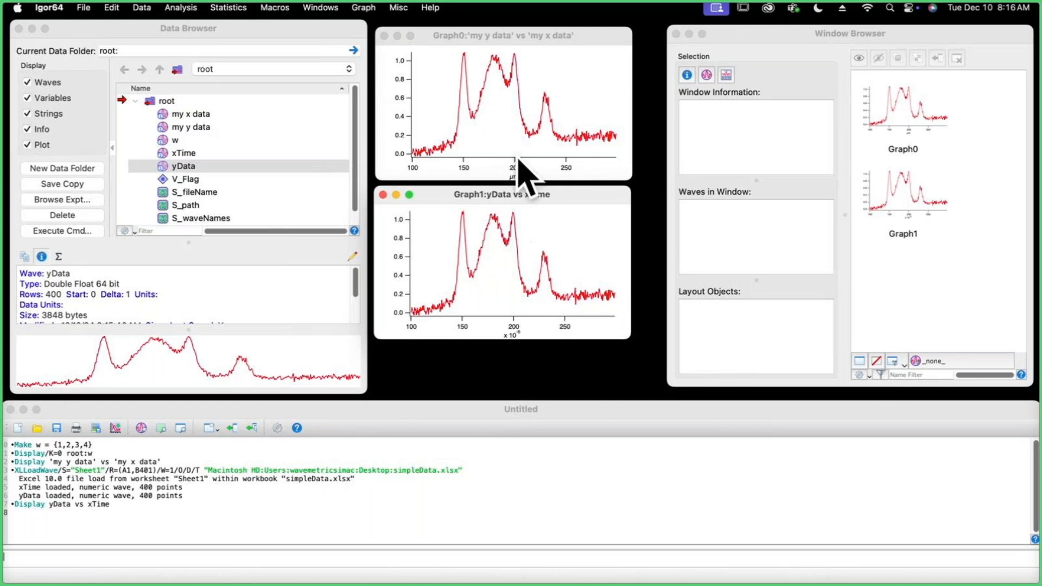
pyautogui.moveTo(583, 257)
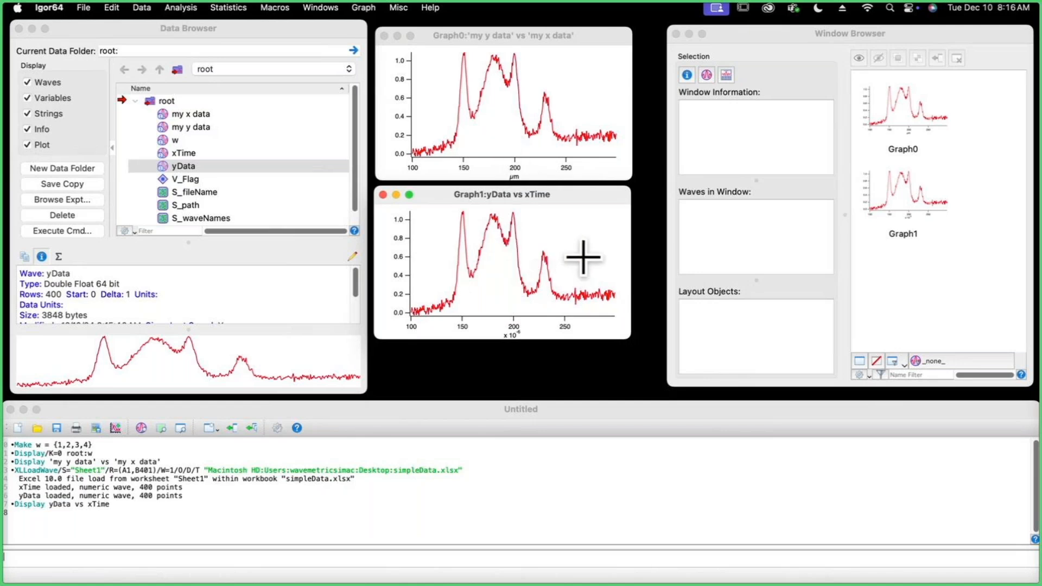
pyautogui.moveTo(570, 234)
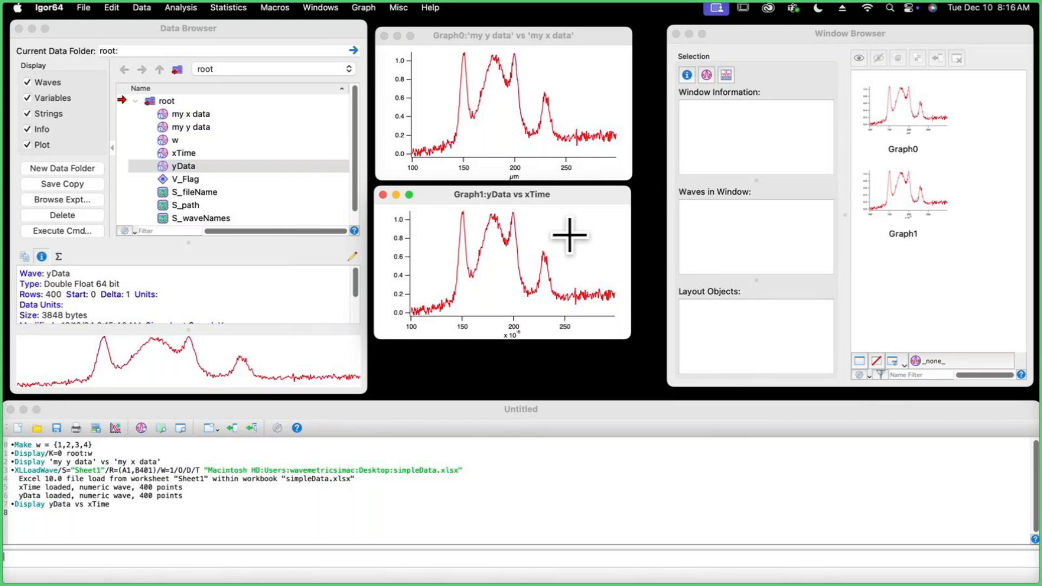
pyautogui.moveTo(565, 219)
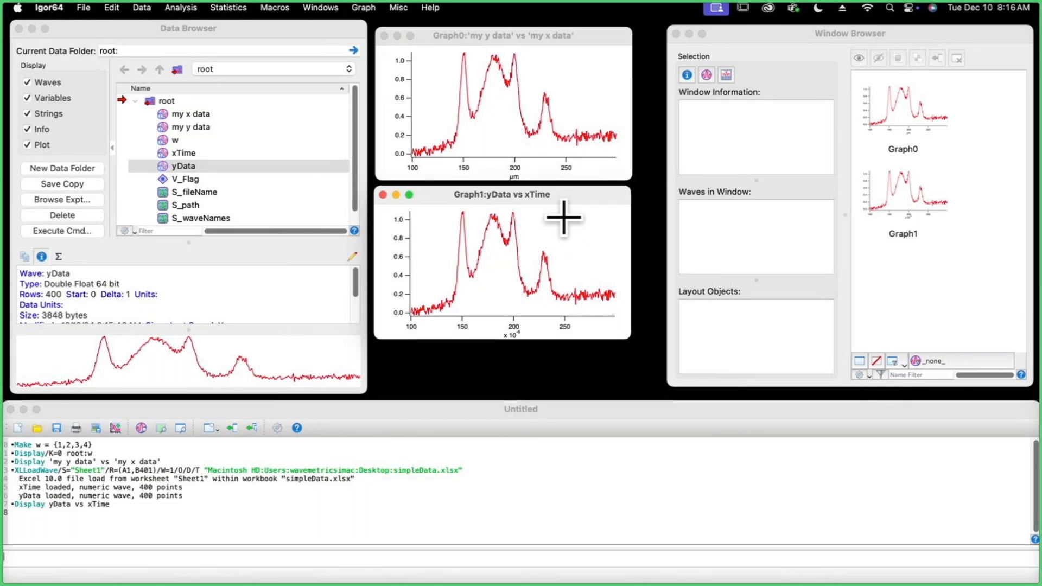
pyautogui.moveTo(425, 557)
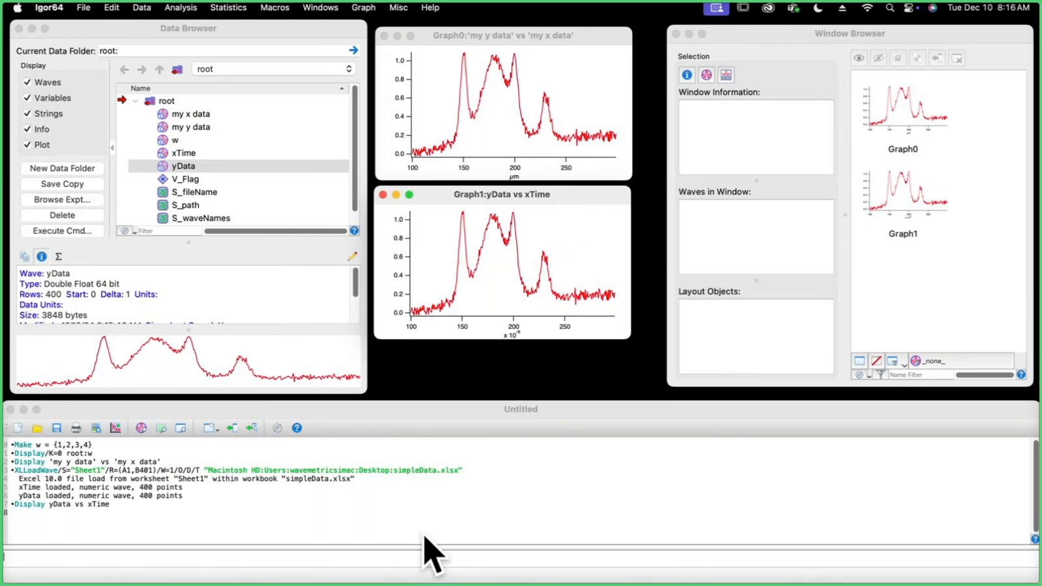
pyautogui.moveTo(391, 518)
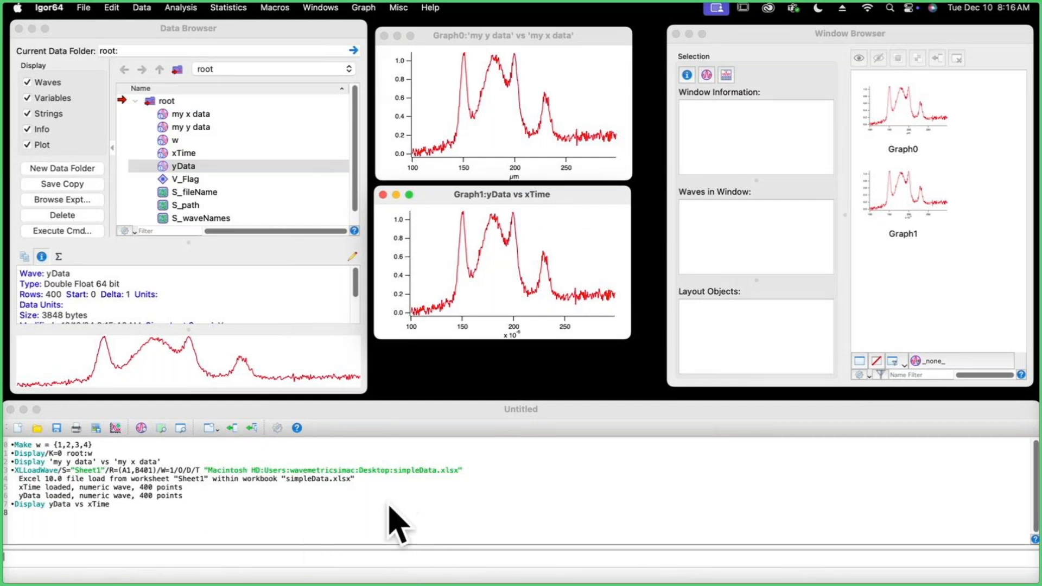
pyautogui.moveTo(389, 519)
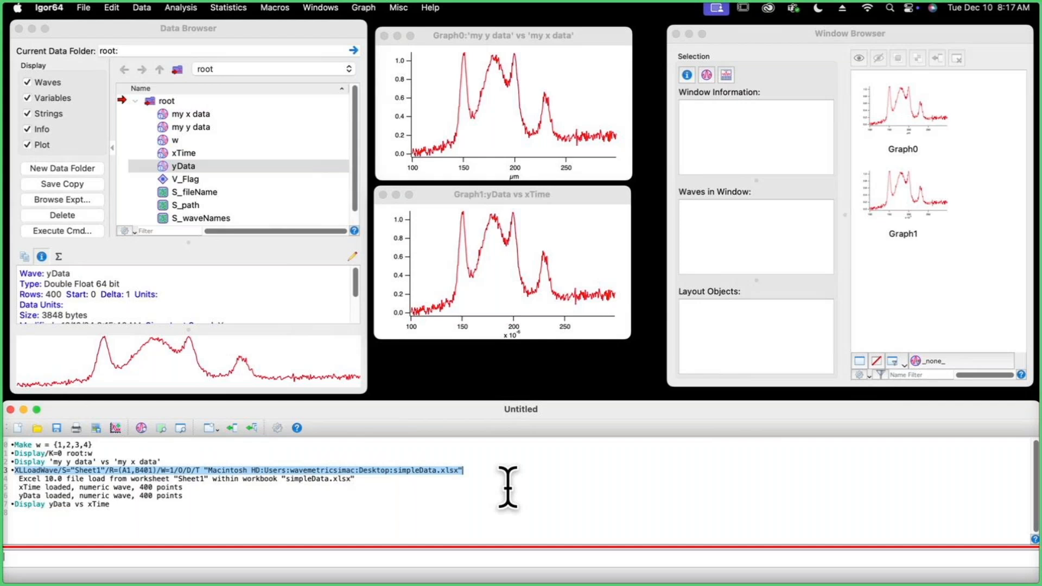
pyautogui.moveTo(520, 491)
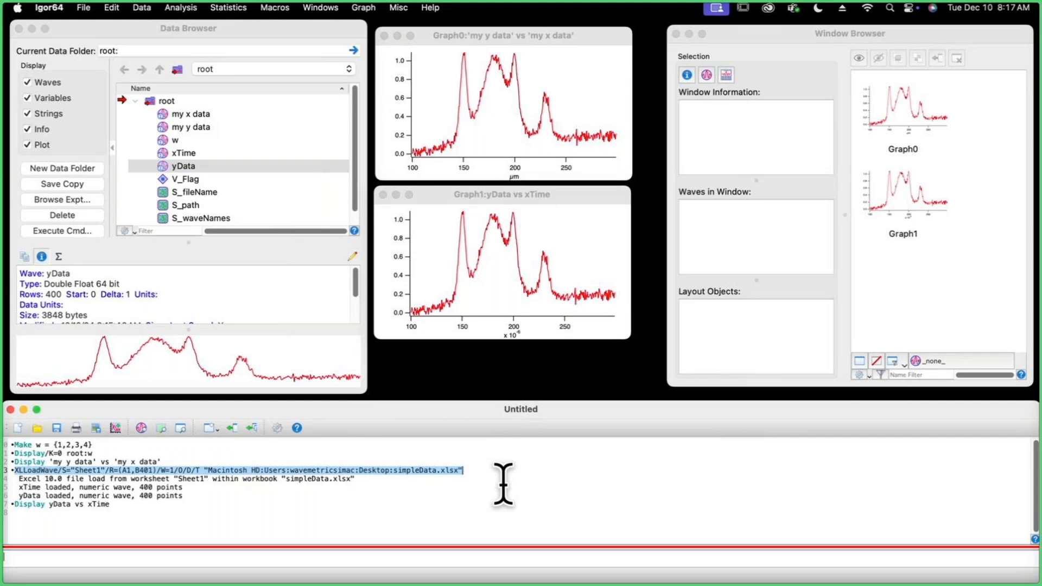
pyautogui.moveTo(676, 345)
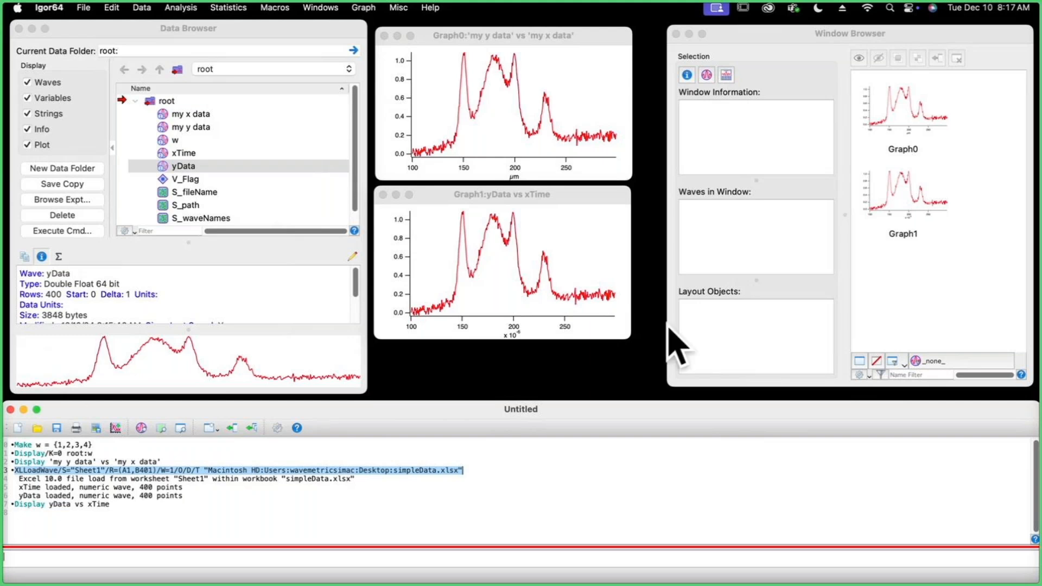
pyautogui.moveTo(683, 373)
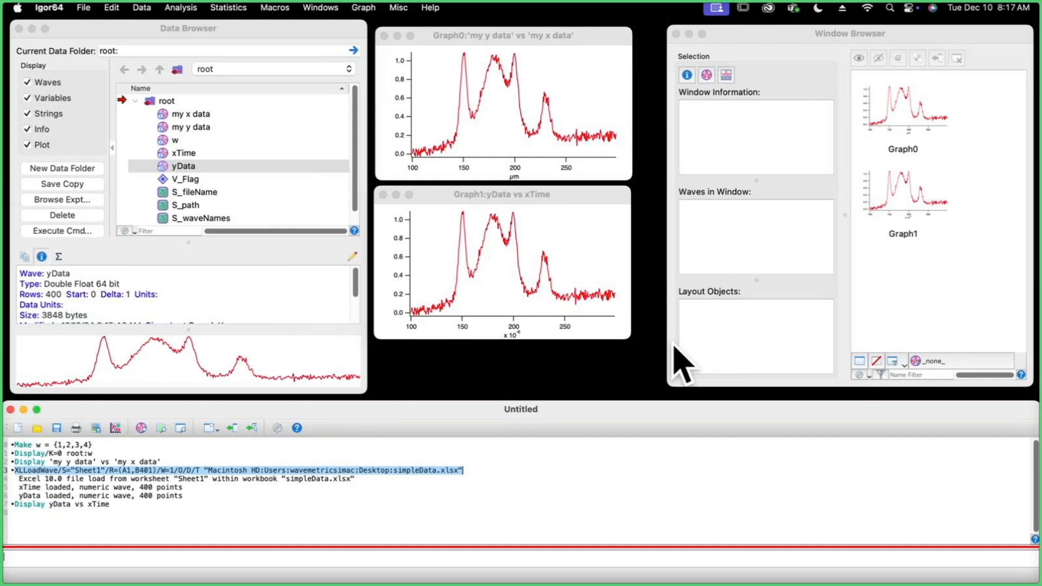
pyautogui.click(142, 9)
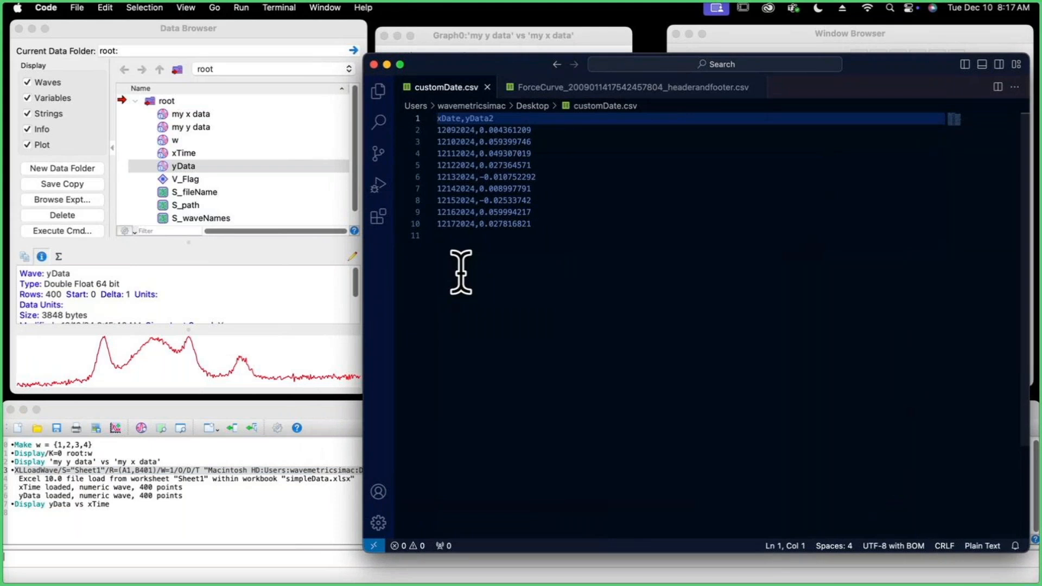
pyautogui.moveTo(580, 222)
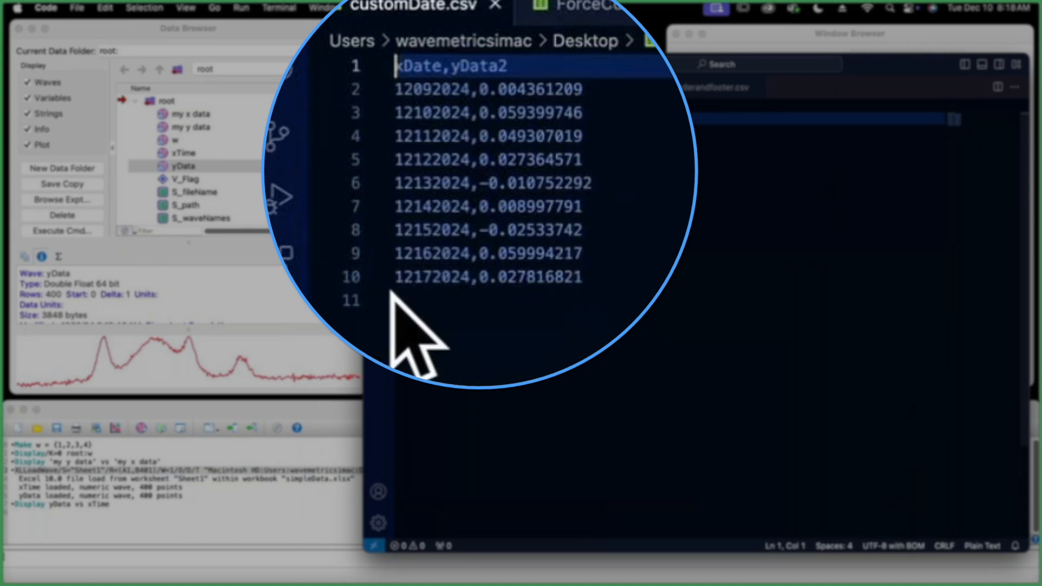
pyautogui.click(484, 276)
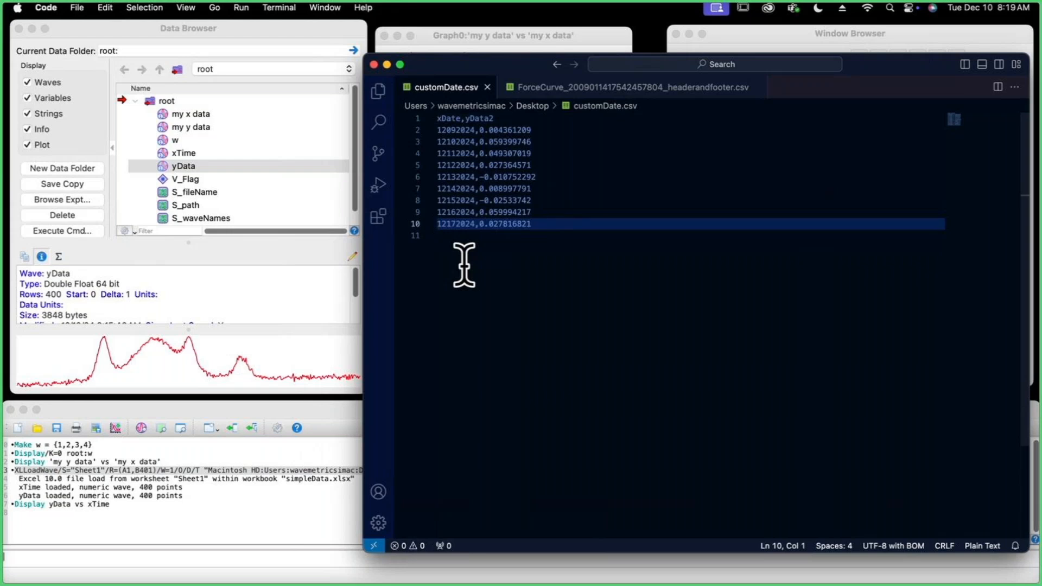
pyautogui.moveTo(480, 293)
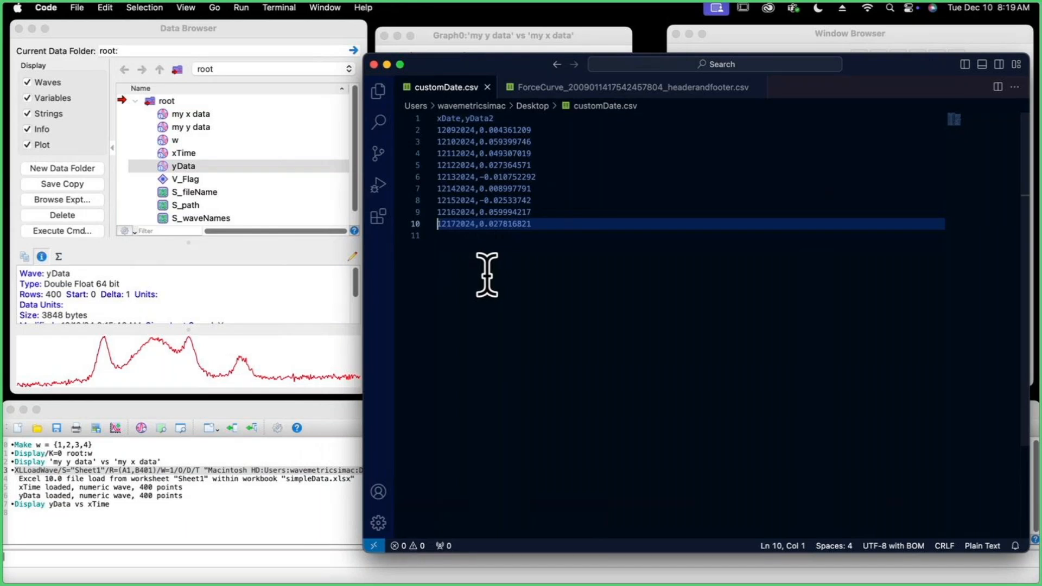
pyautogui.moveTo(493, 274)
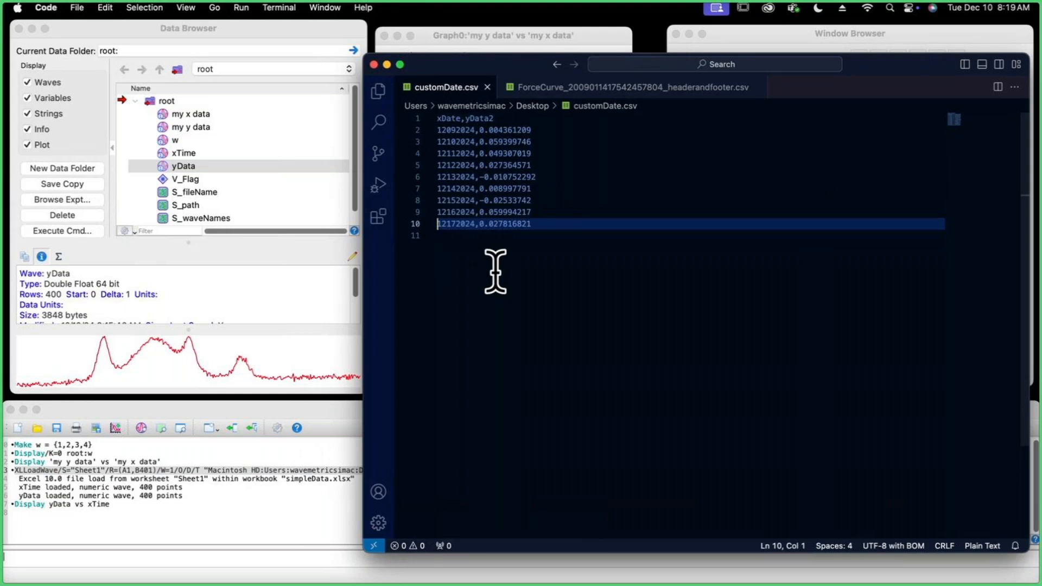
pyautogui.moveTo(231, 121)
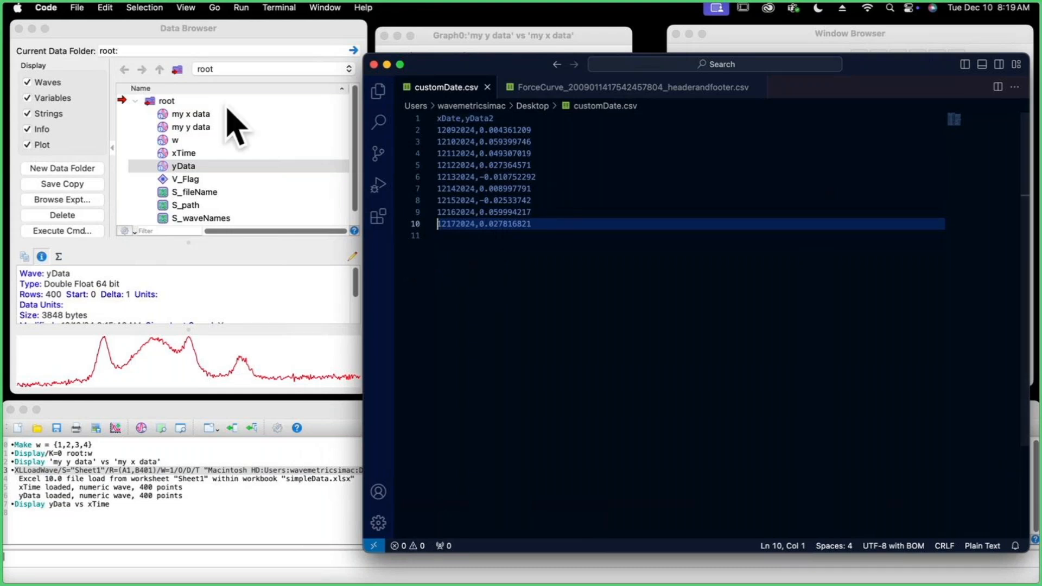
# Step: Set the delimited-text Load Waves dialog to read wave names and make a table
pyautogui.click(142, 9)
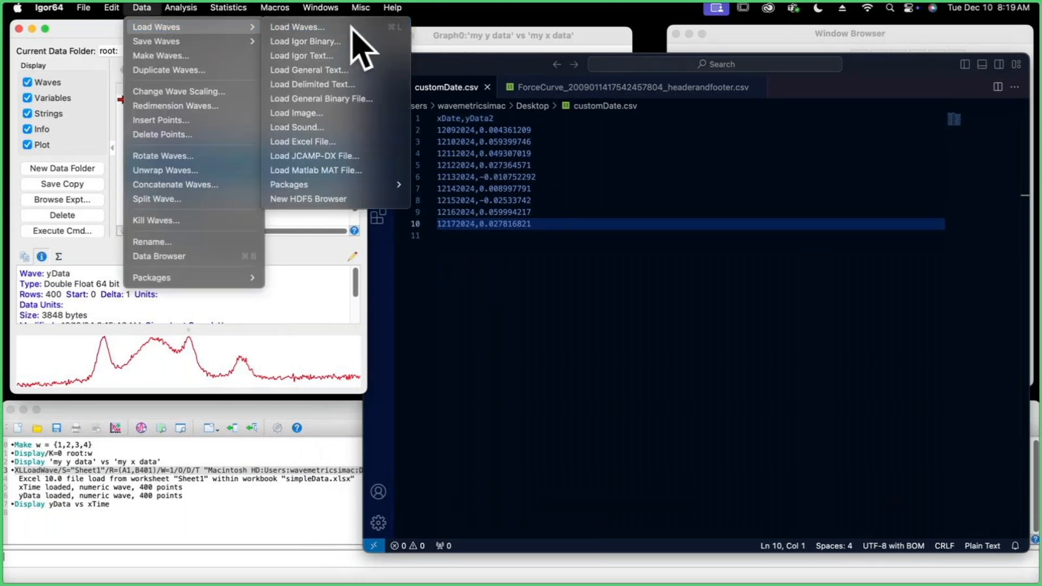
pyautogui.click(297, 26)
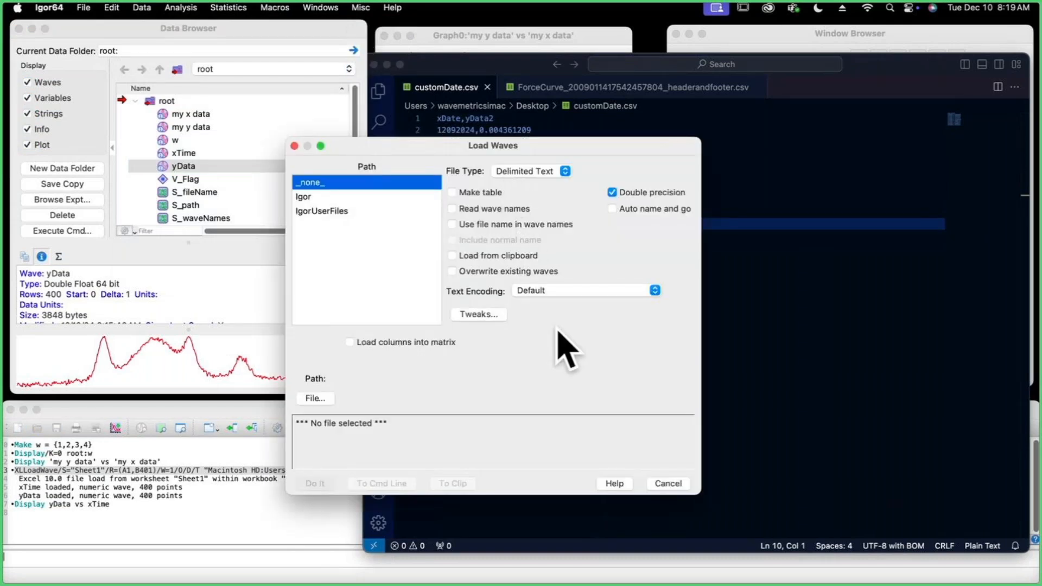
pyautogui.moveTo(548, 337)
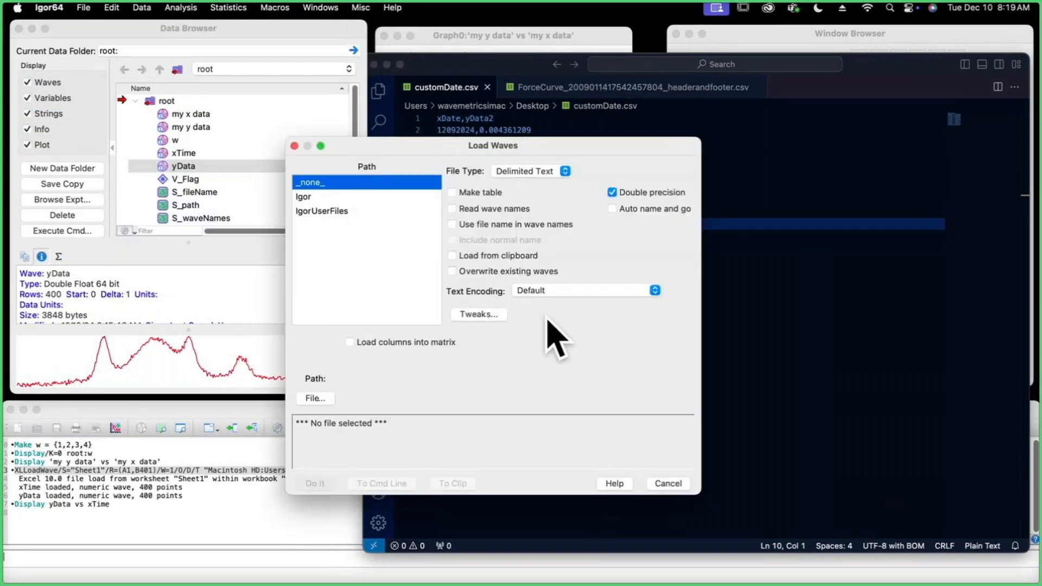
pyautogui.moveTo(575, 160)
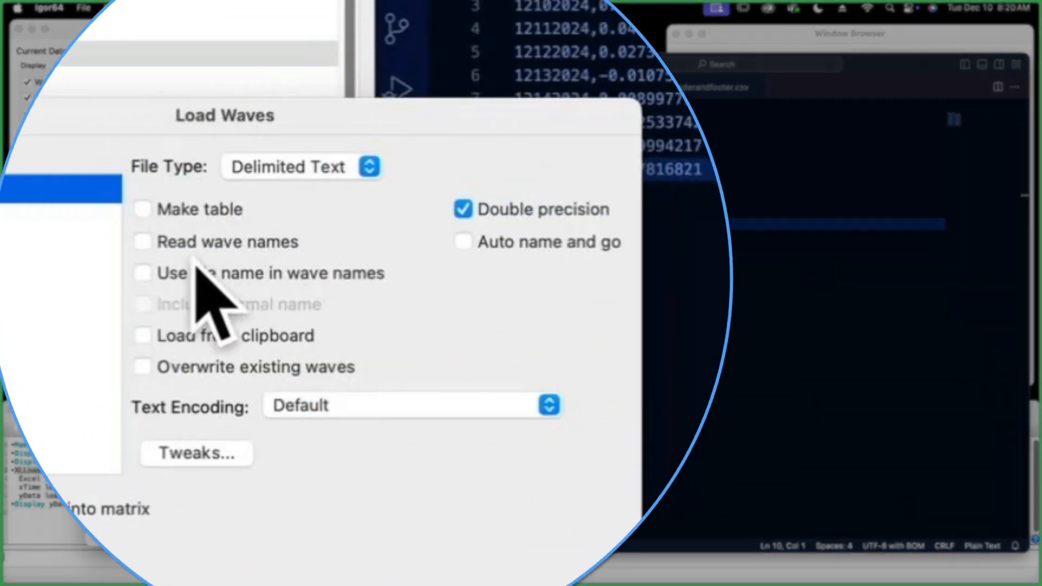
pyautogui.click(142, 241)
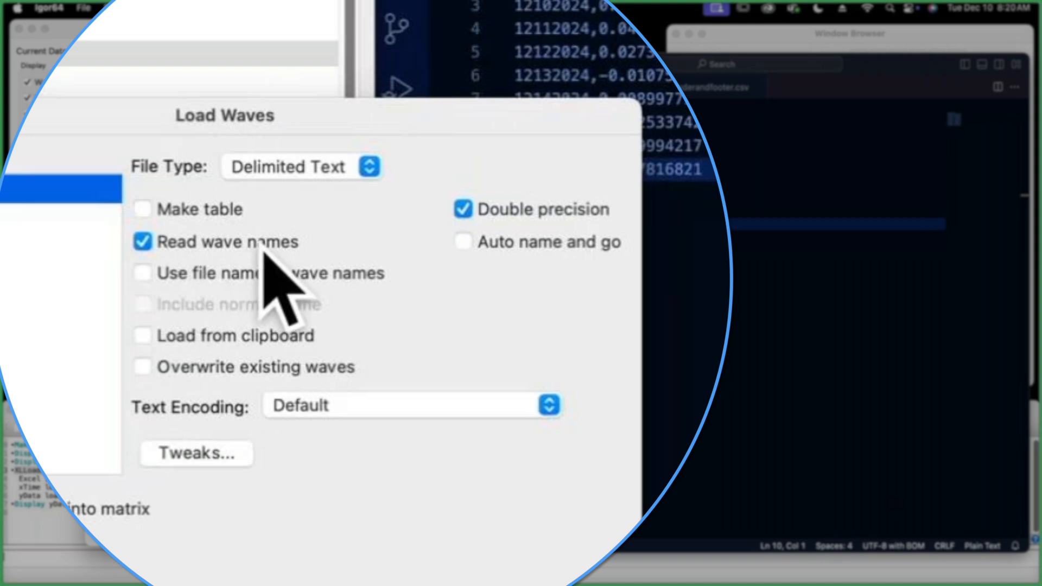
pyautogui.click(143, 210)
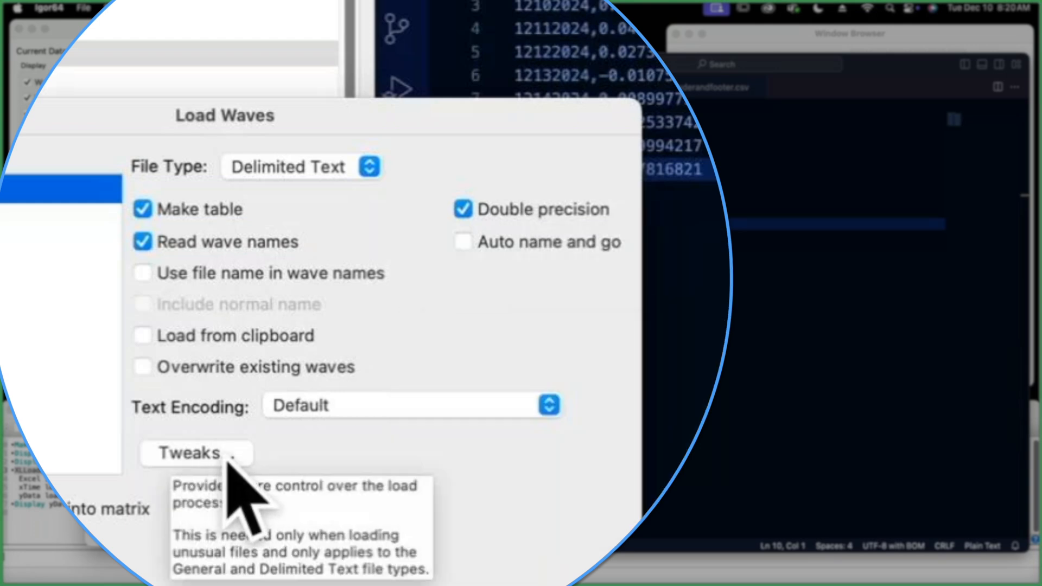
# Step: In Load Tweaks, choose Other… as the Date Format to define a custom format
pyautogui.click(192, 453)
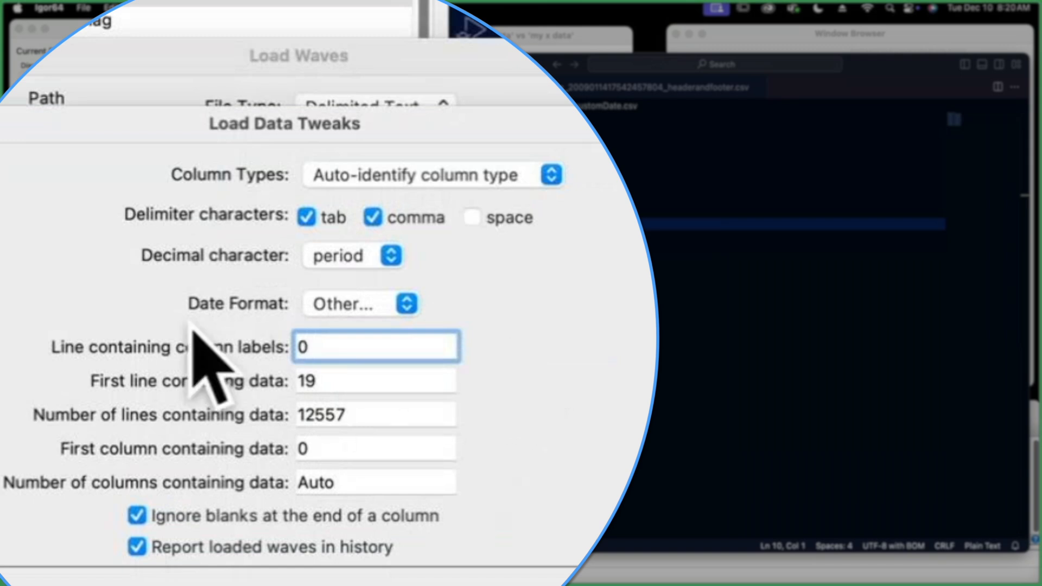
pyautogui.moveTo(249, 349)
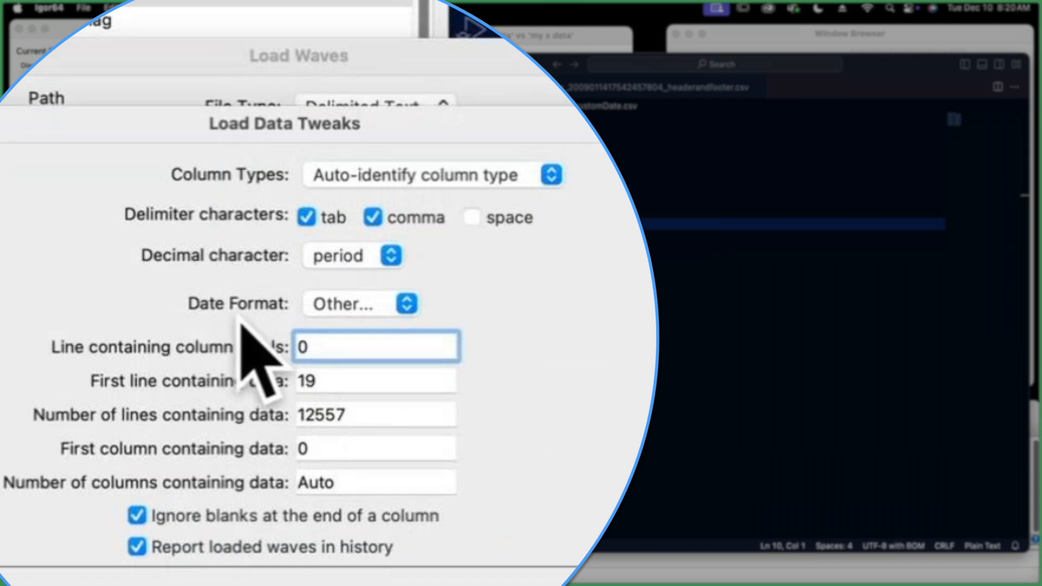
pyautogui.click(358, 303)
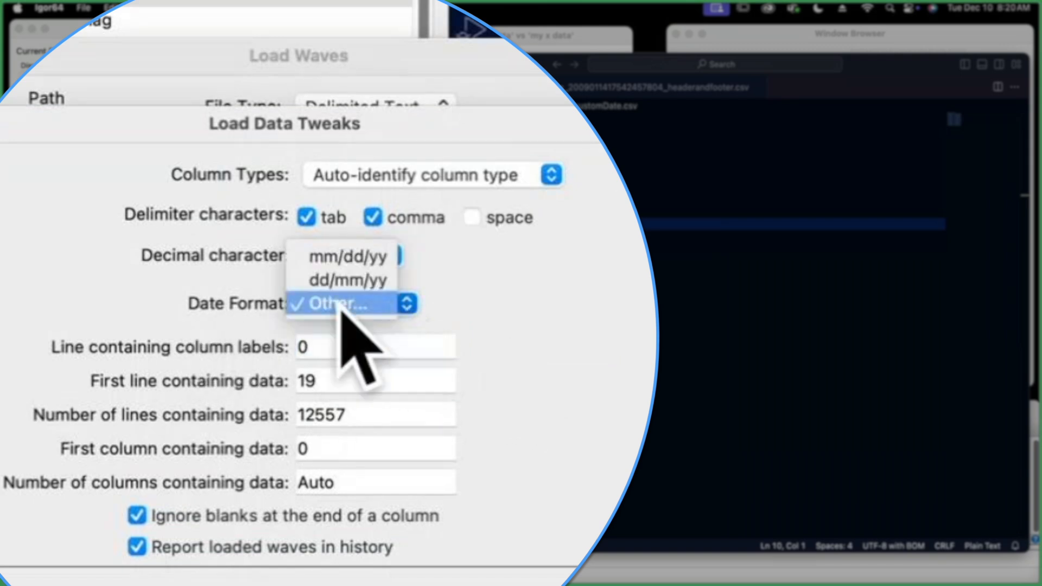
pyautogui.click(335, 304)
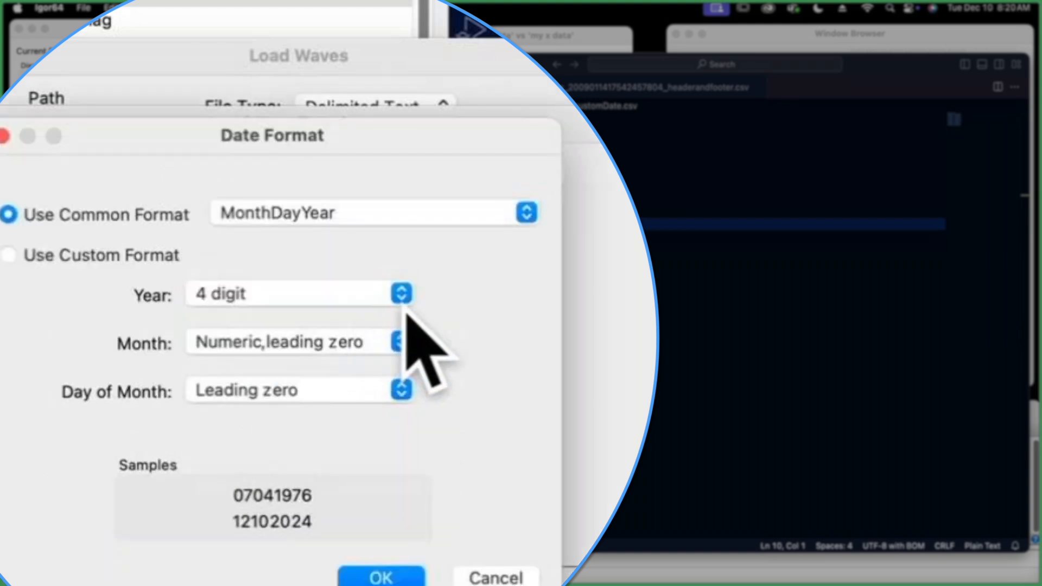
pyautogui.click(525, 213)
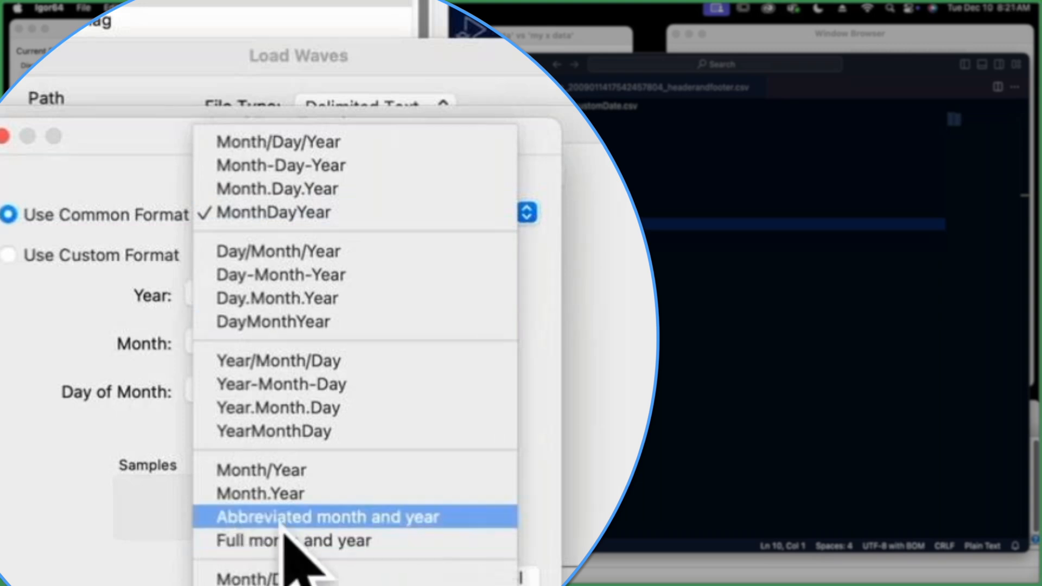
pyautogui.moveTo(292, 541)
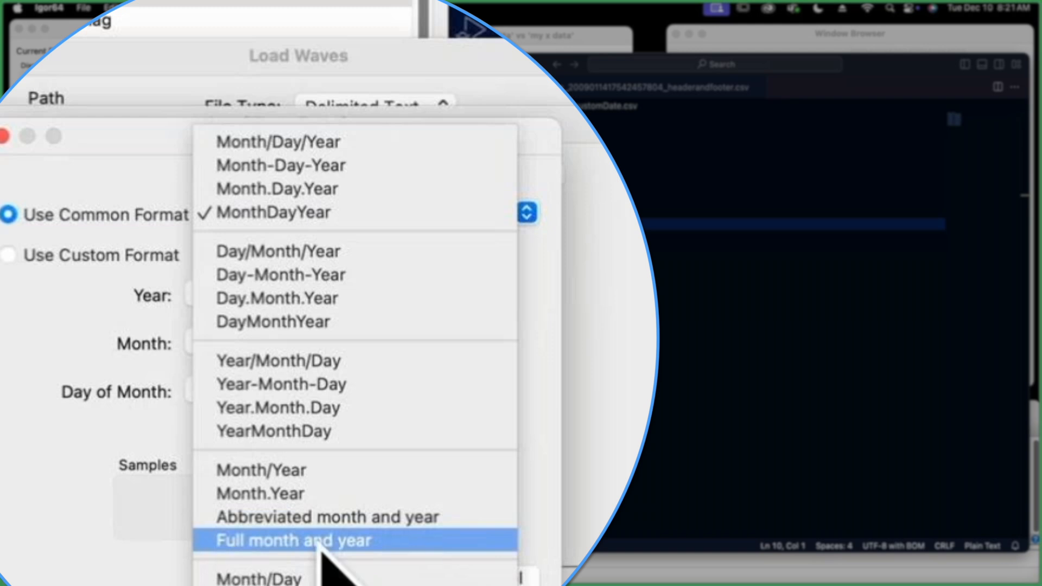
pyautogui.click(295, 553)
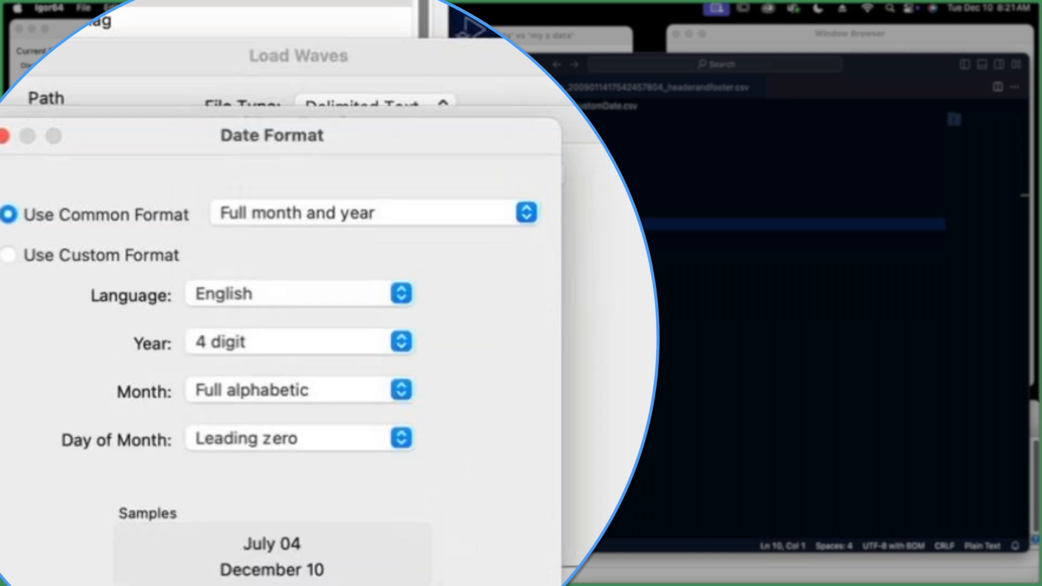
pyautogui.moveTo(258, 581)
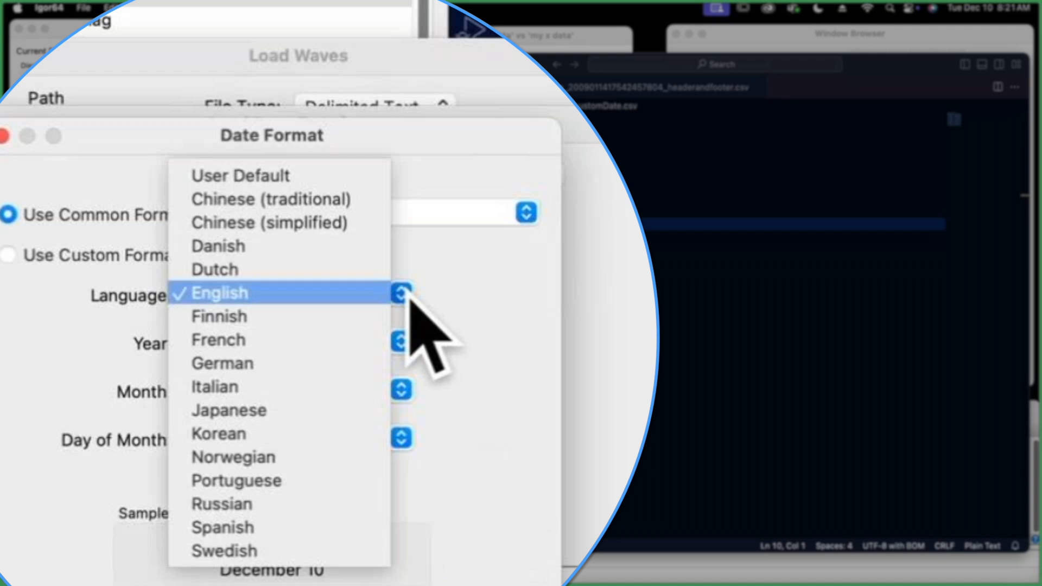
pyautogui.click(222, 293)
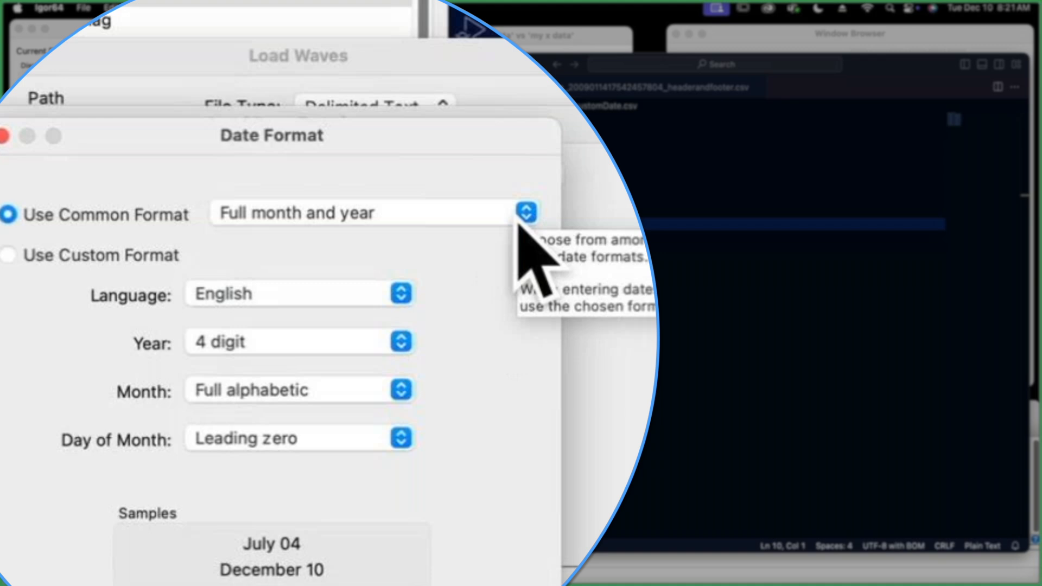
pyautogui.click(525, 213)
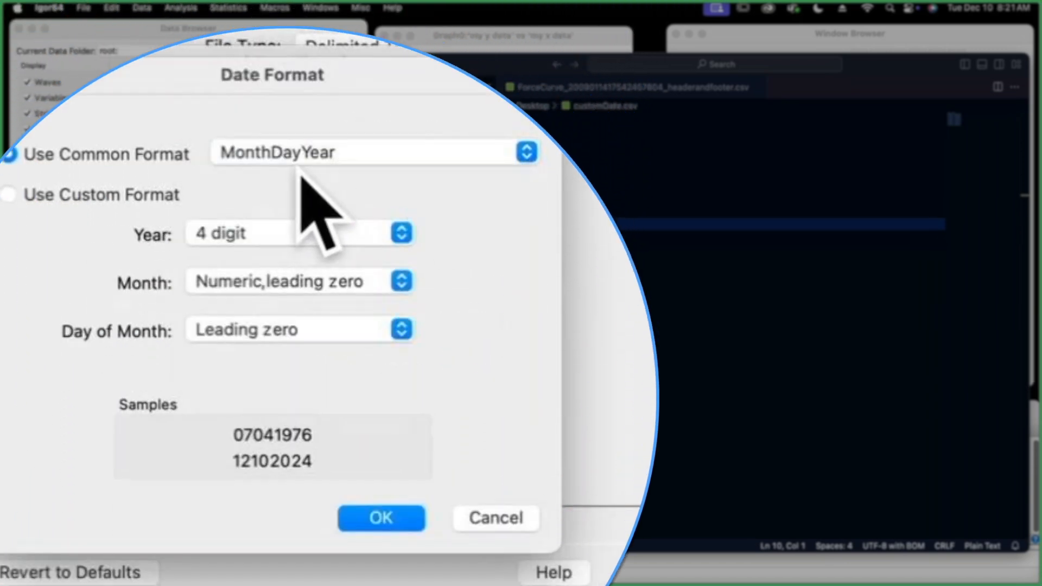
pyautogui.moveTo(289, 448)
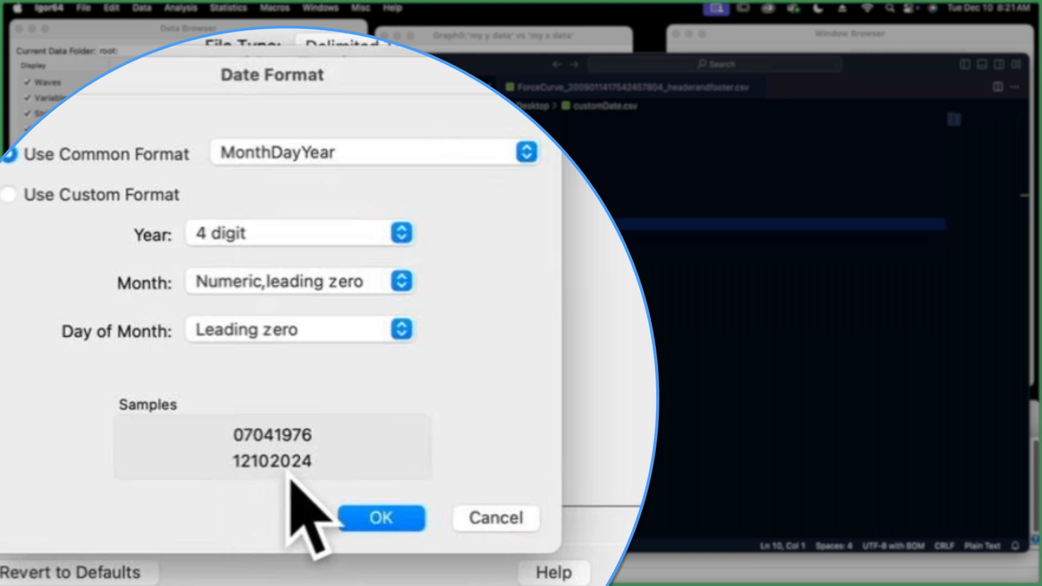
pyautogui.moveTo(146, 384)
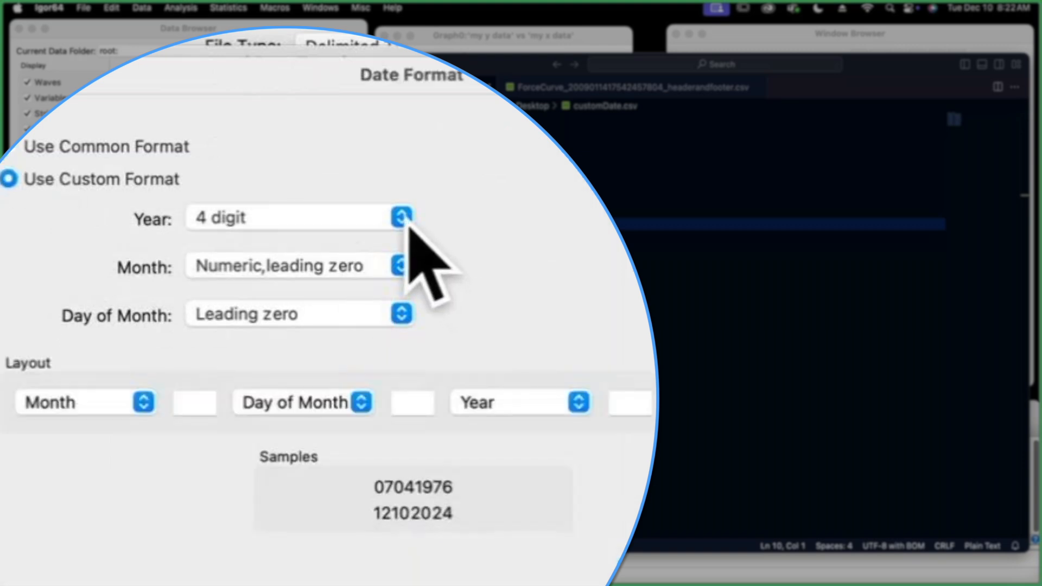
pyautogui.click(398, 215)
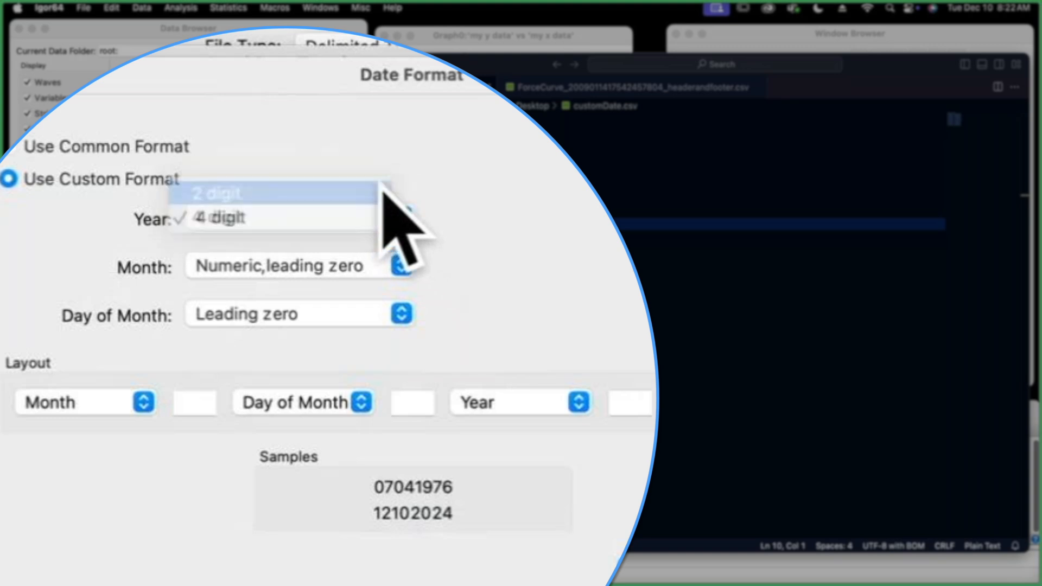
pyautogui.click(216, 217)
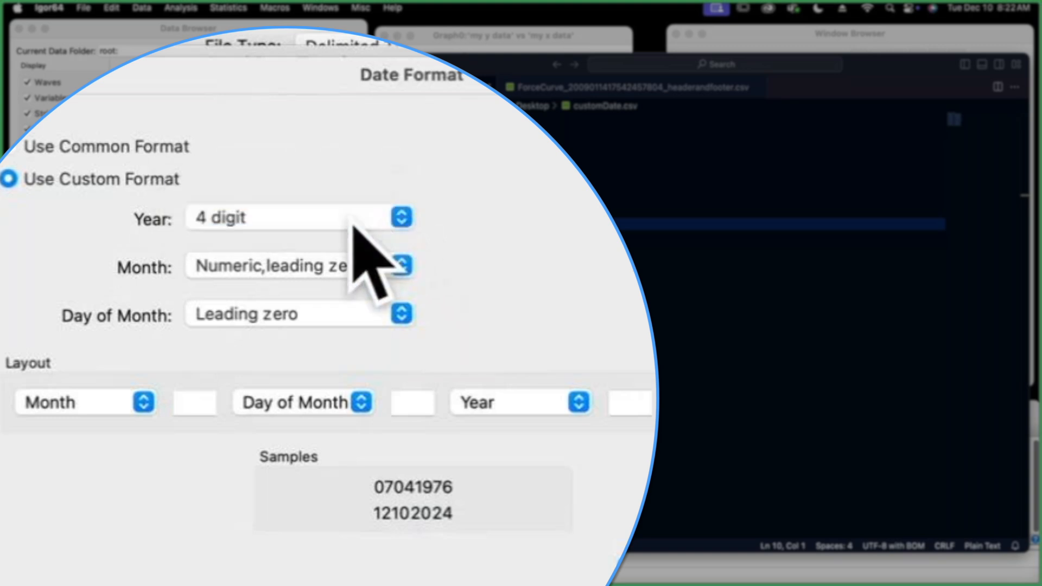
pyautogui.moveTo(315, 313)
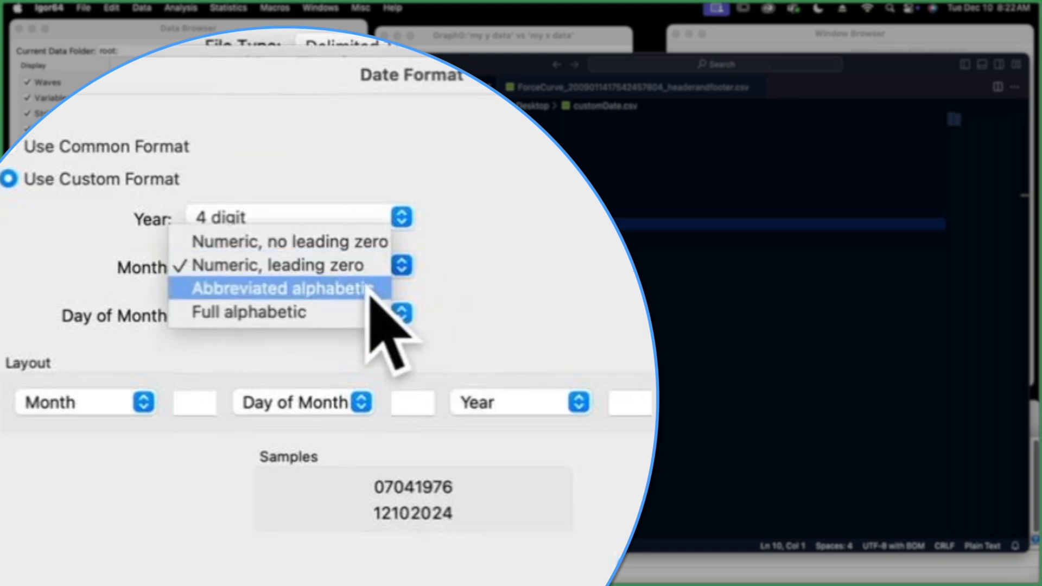
pyautogui.click(282, 289)
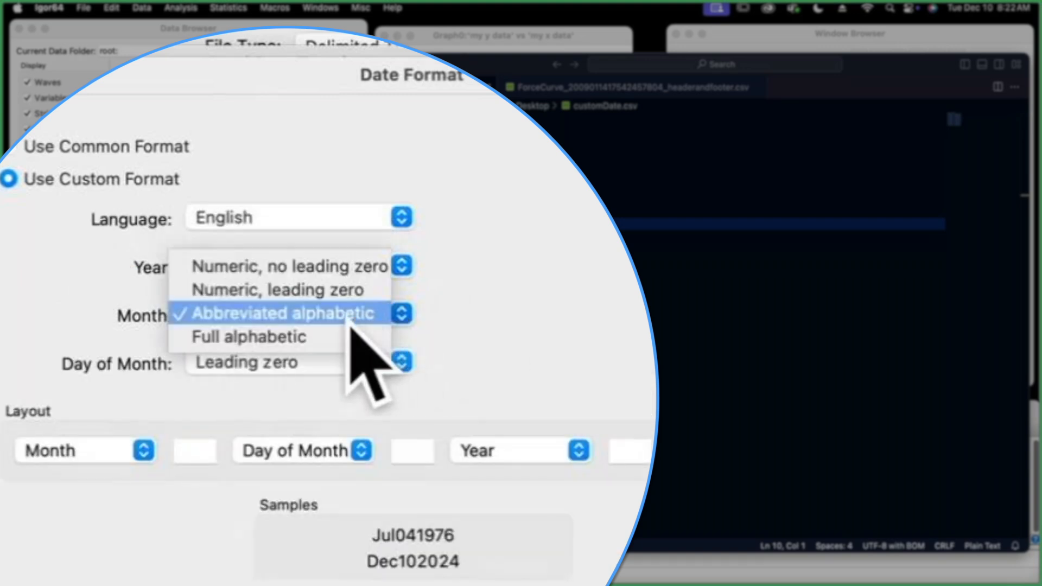
pyautogui.moveTo(345, 297)
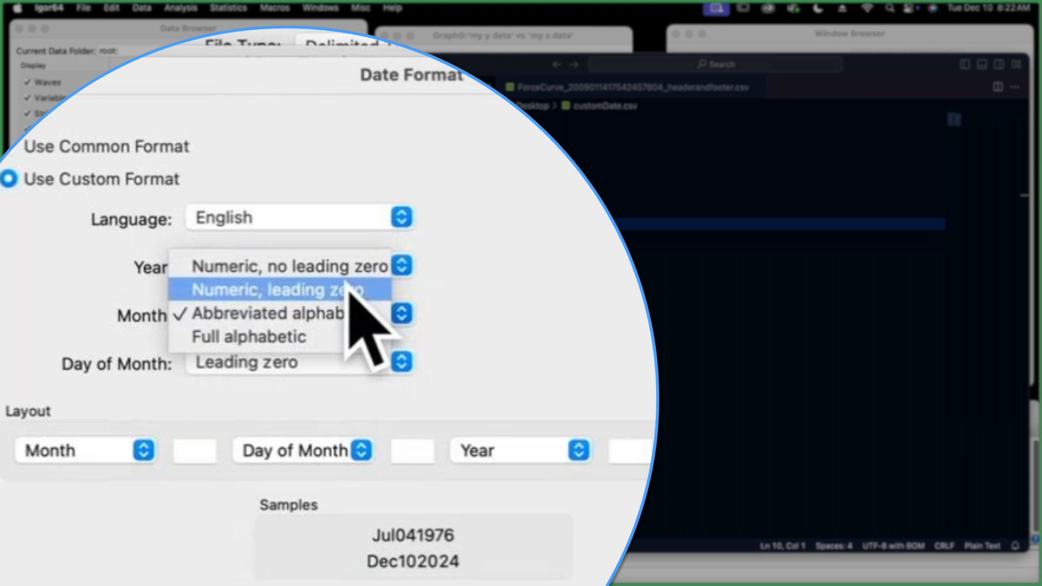
pyautogui.click(279, 290)
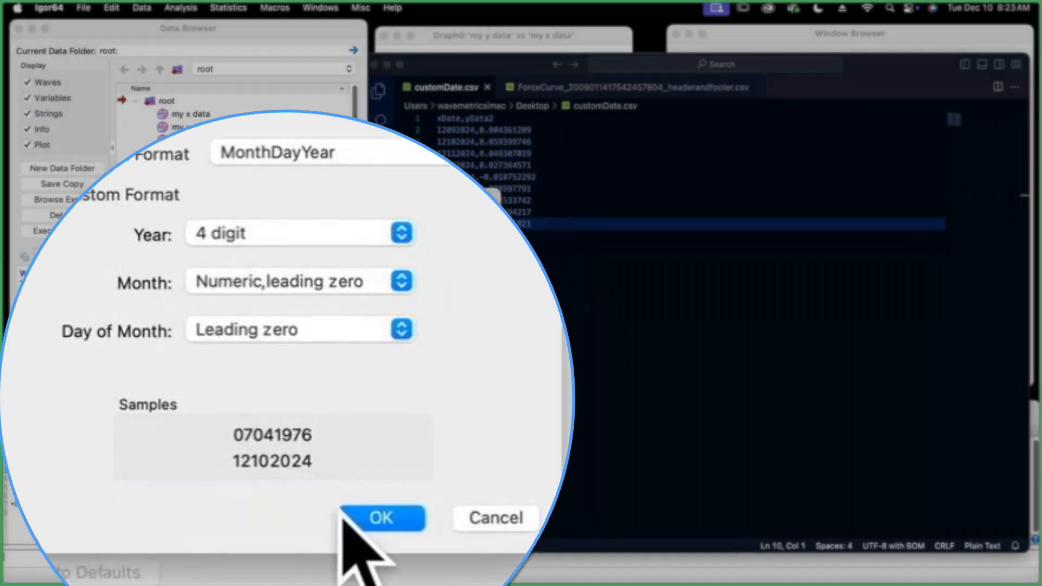
# Step: Confirm the custom date format and load customDate.csv, reaching its xDate/yData2 naming step
pyautogui.click(382, 517)
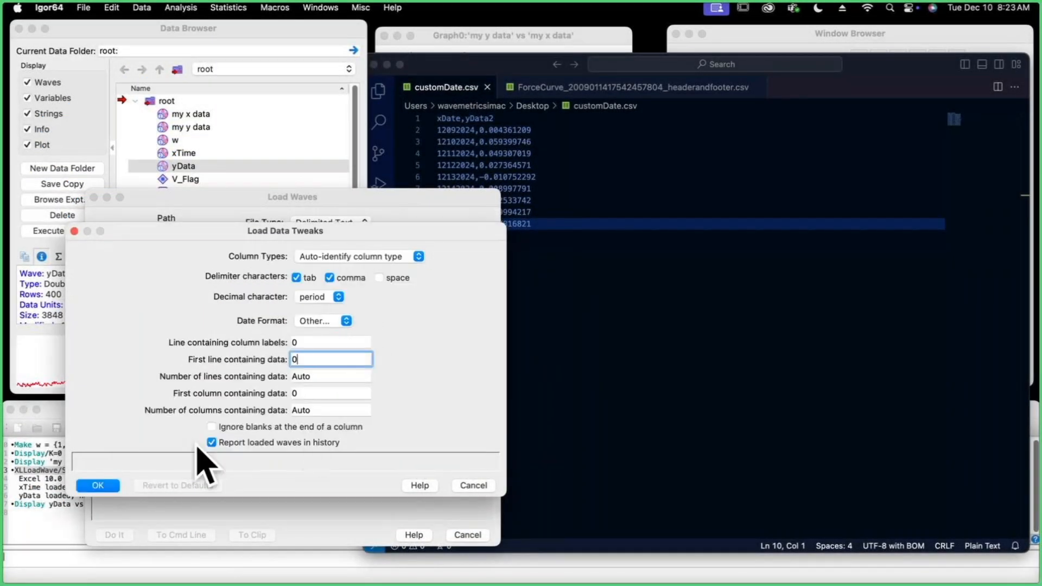
pyautogui.click(98, 485)
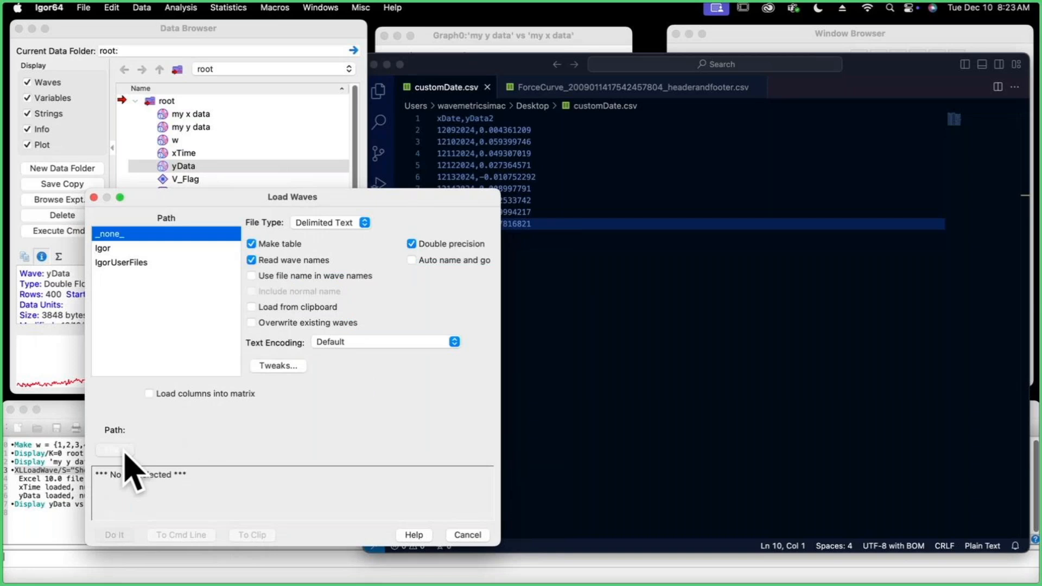
pyautogui.click(115, 449)
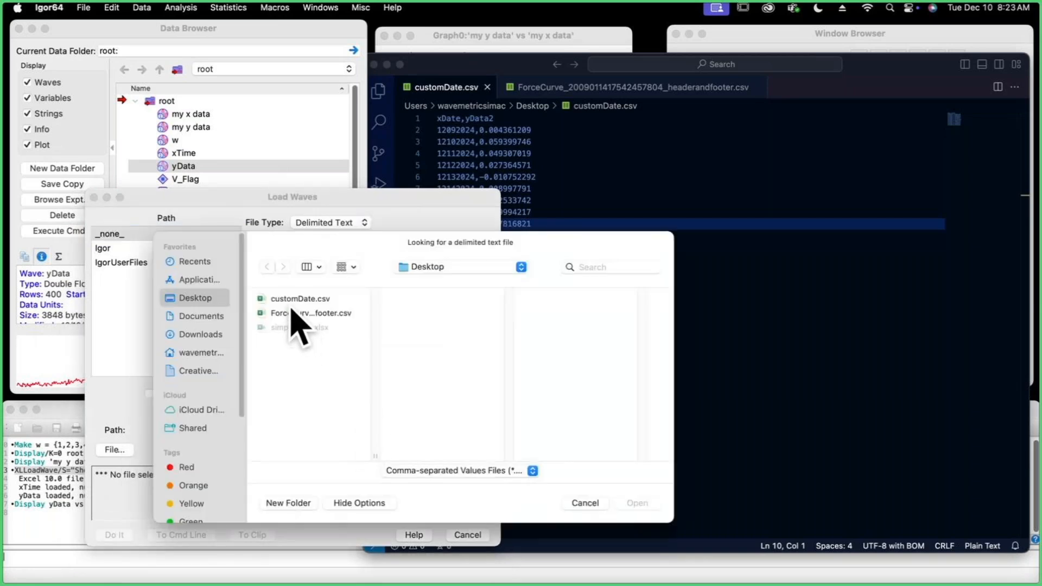
pyautogui.click(299, 298)
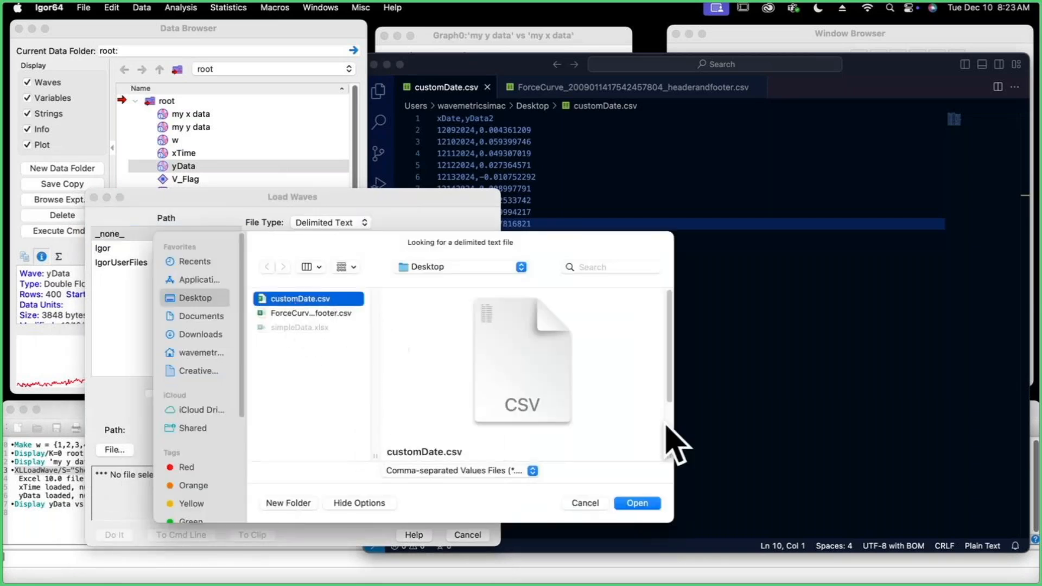
pyautogui.click(637, 502)
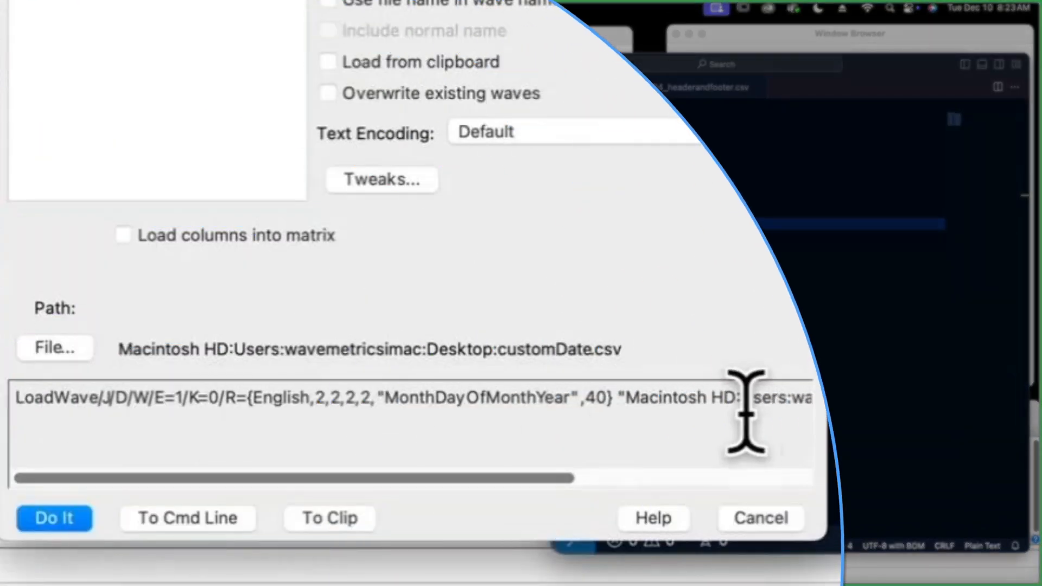
pyautogui.click(54, 517)
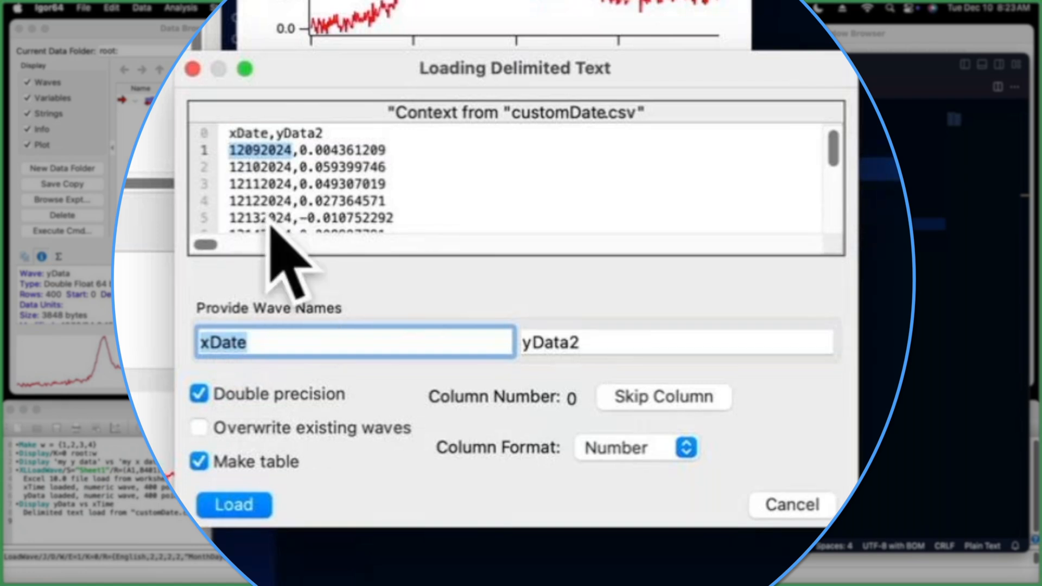
pyautogui.moveTo(638, 504)
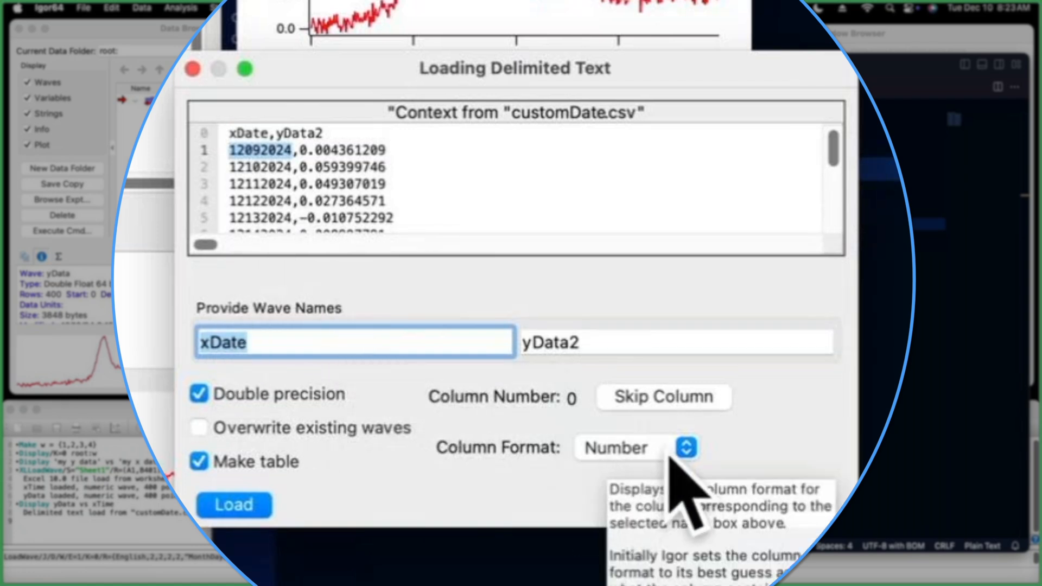
# Step: Set xDate's column format to Date, confirm yData2 is Number, and load the waves
pyautogui.click(686, 447)
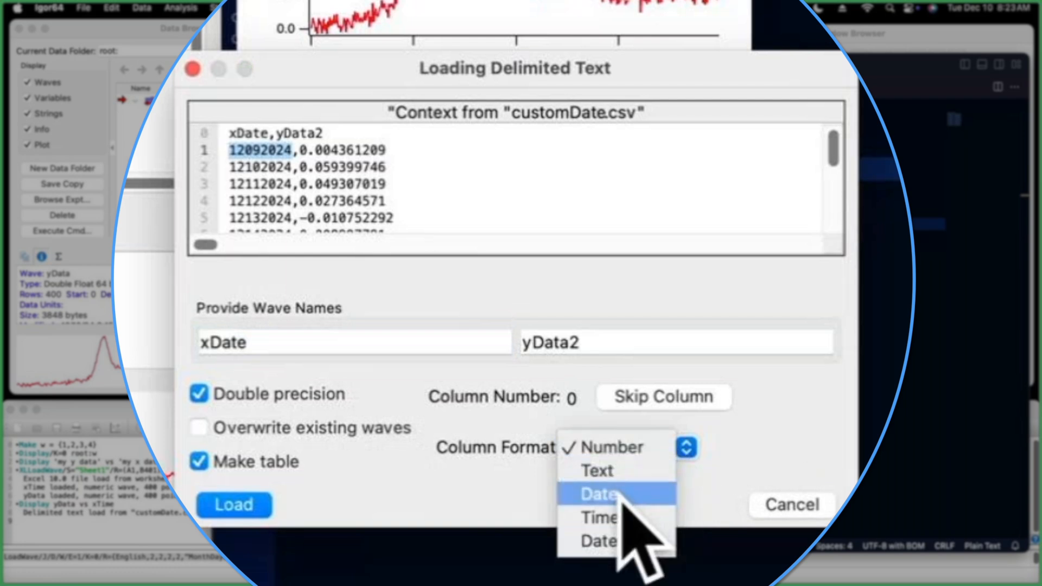
pyautogui.click(597, 493)
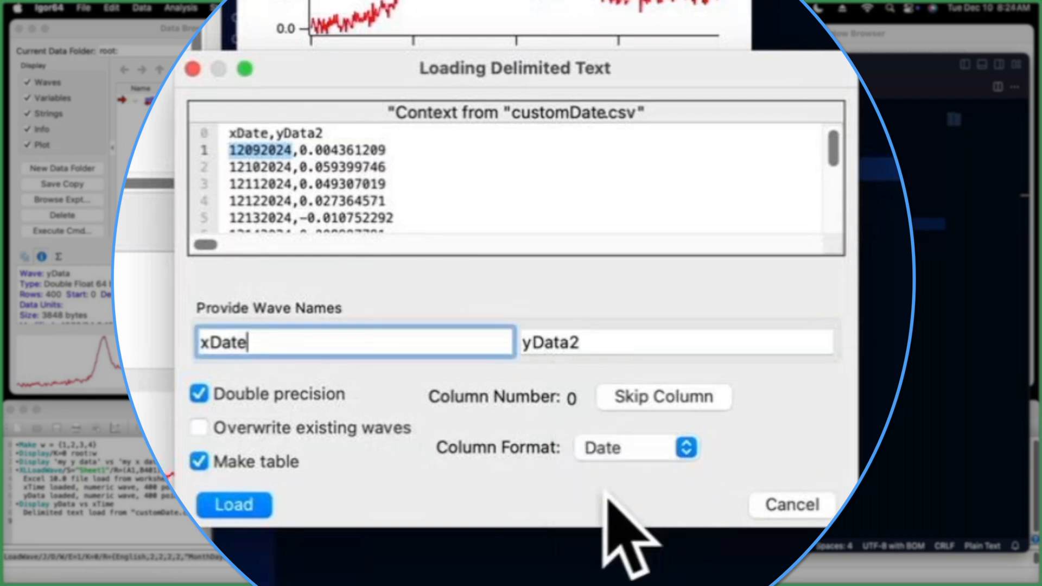
pyautogui.click(674, 342)
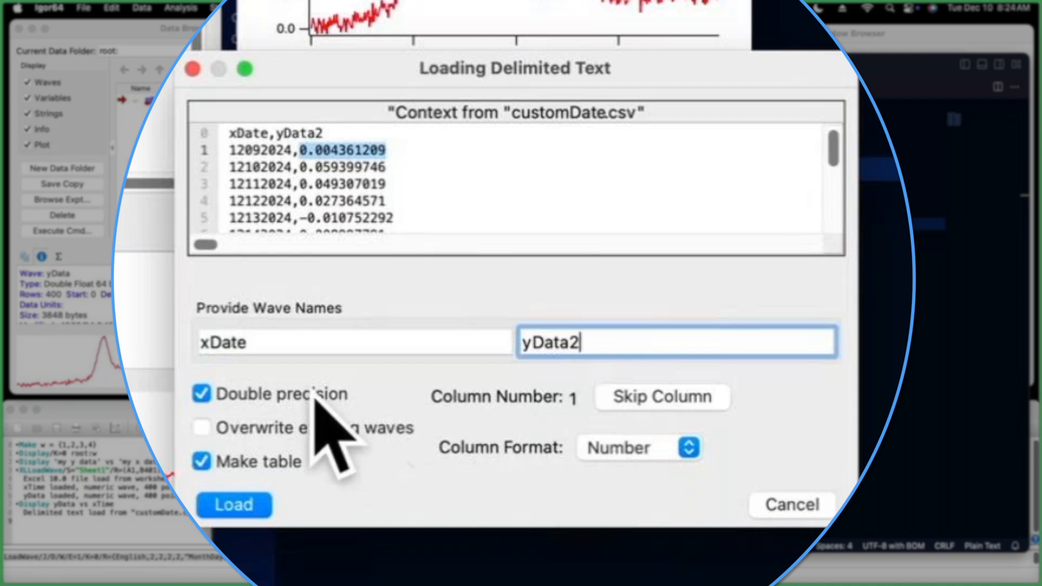
pyautogui.click(233, 505)
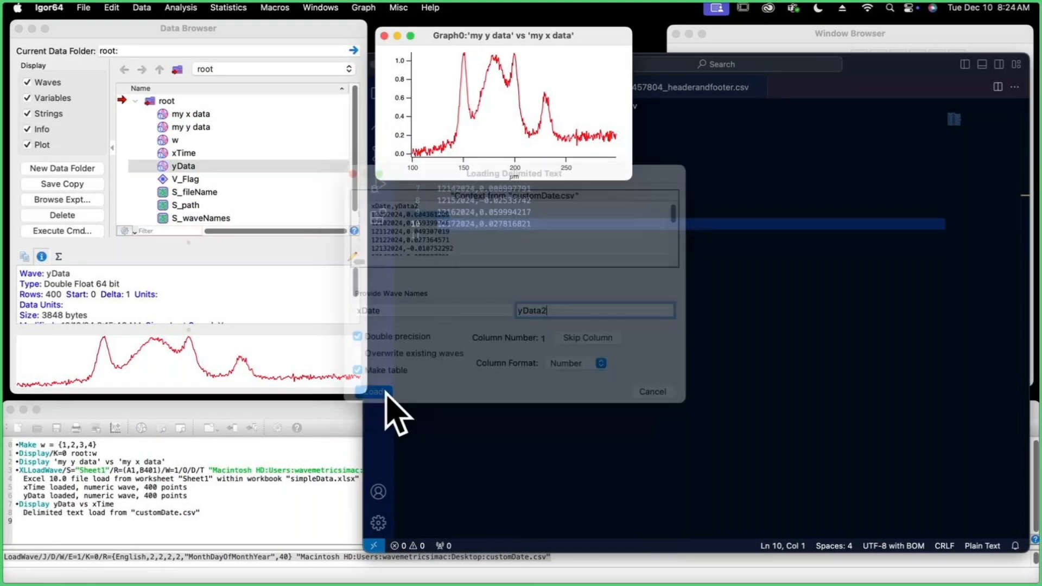
# Step: Inspect the first xDate entries in Table0 starting at 12/9/24
pyautogui.click(374, 392)
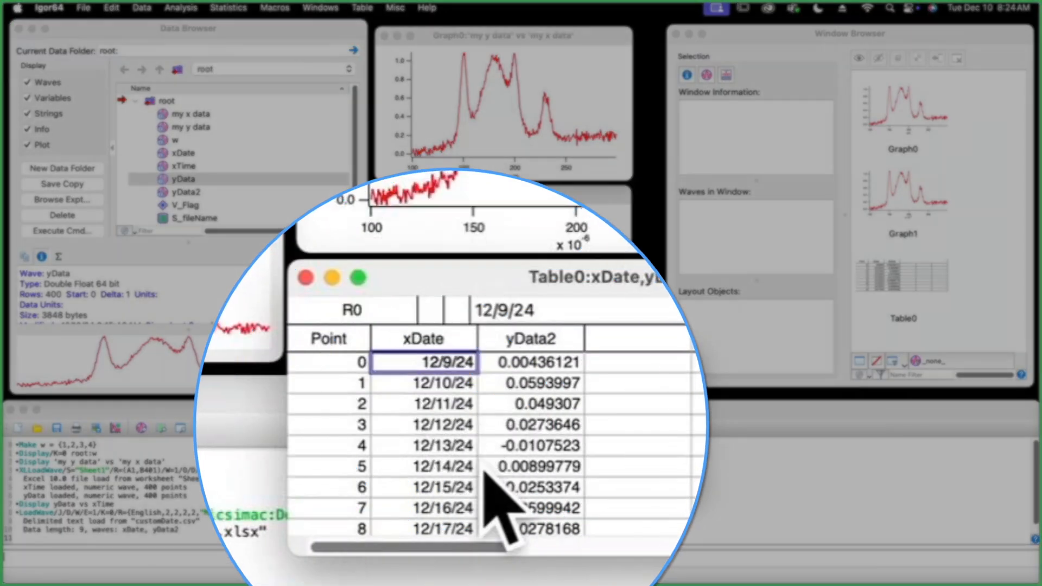
pyautogui.click(440, 382)
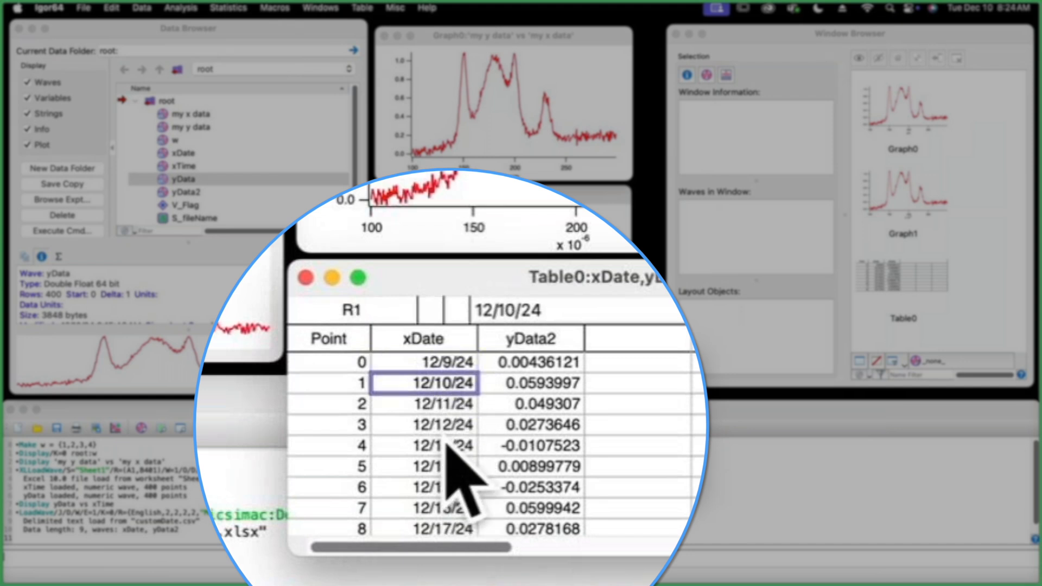
pyautogui.click(427, 486)
pyautogui.write('Display')
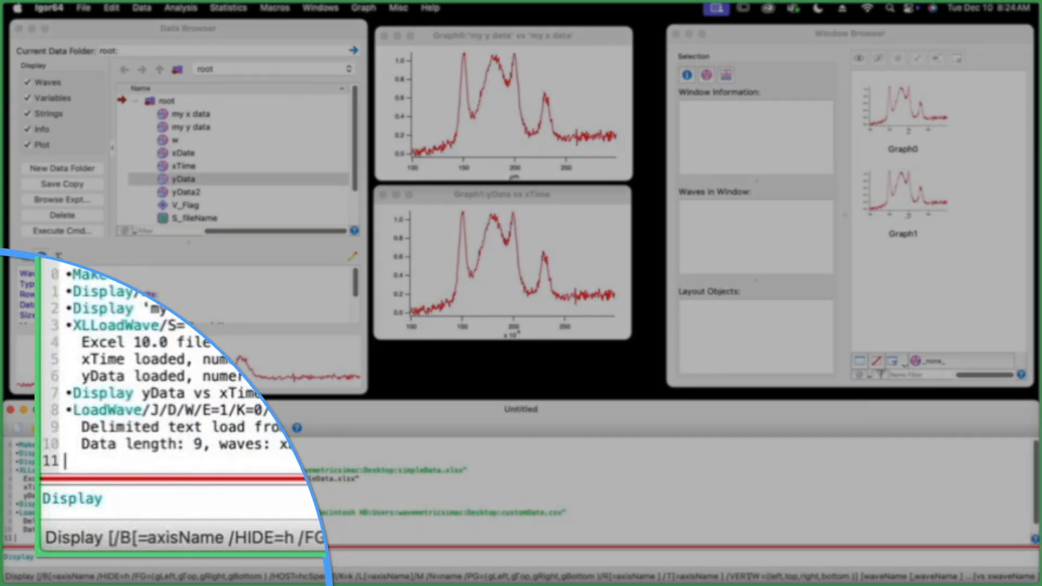
# Step: Run 'Display yData2 vs xDate' to graph yData2 against the date wave
pyautogui.write('x')
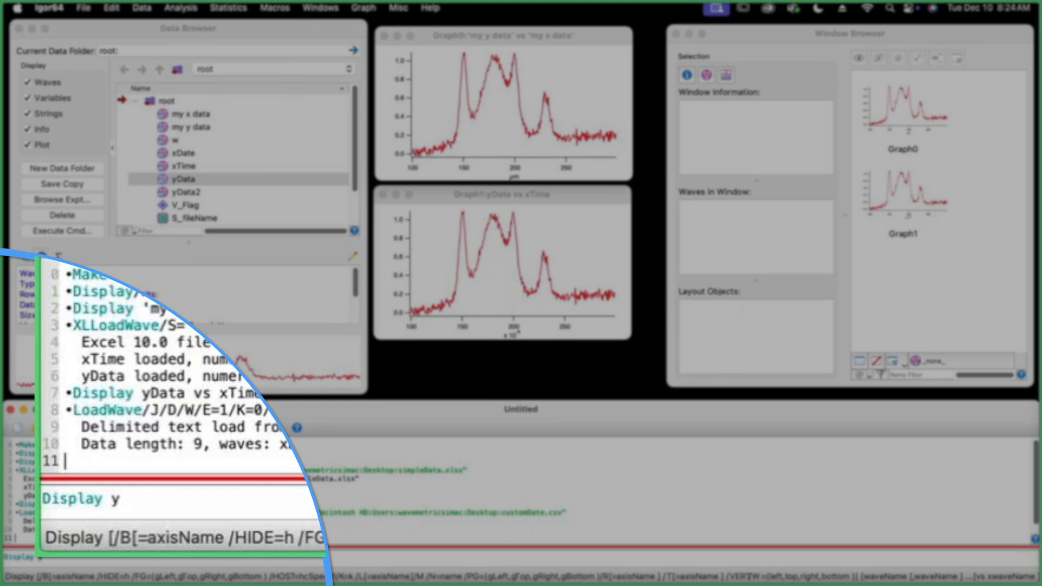
pyautogui.write('Data2')
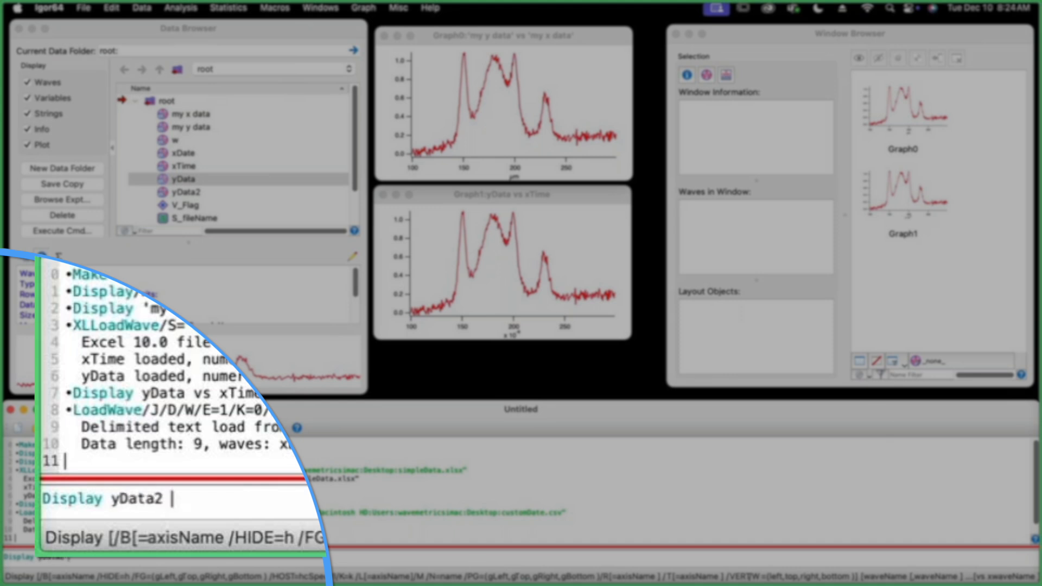
pyautogui.write('vs')
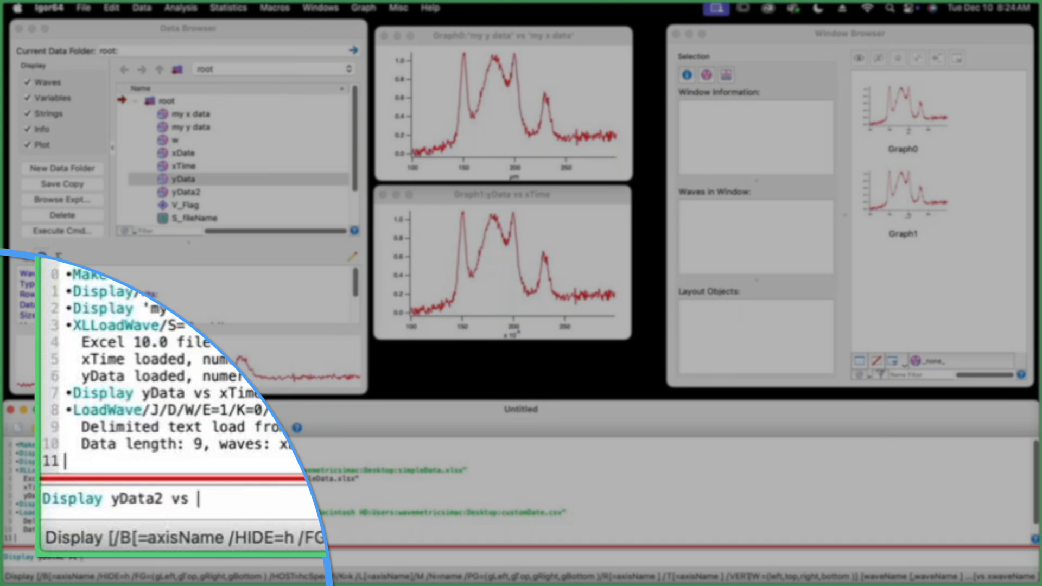
pyautogui.write('xDate')
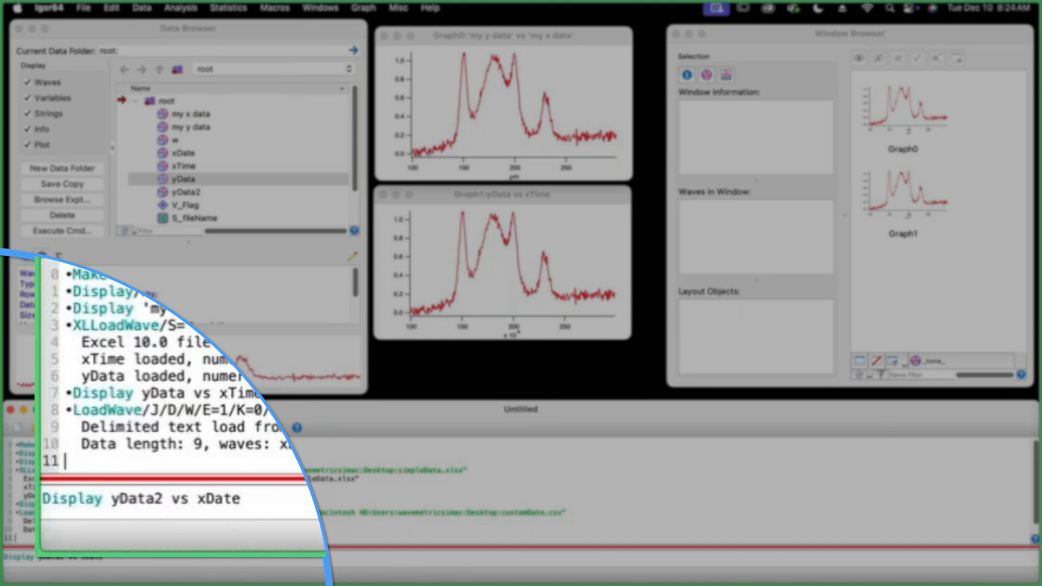
pyautogui.press('Return')
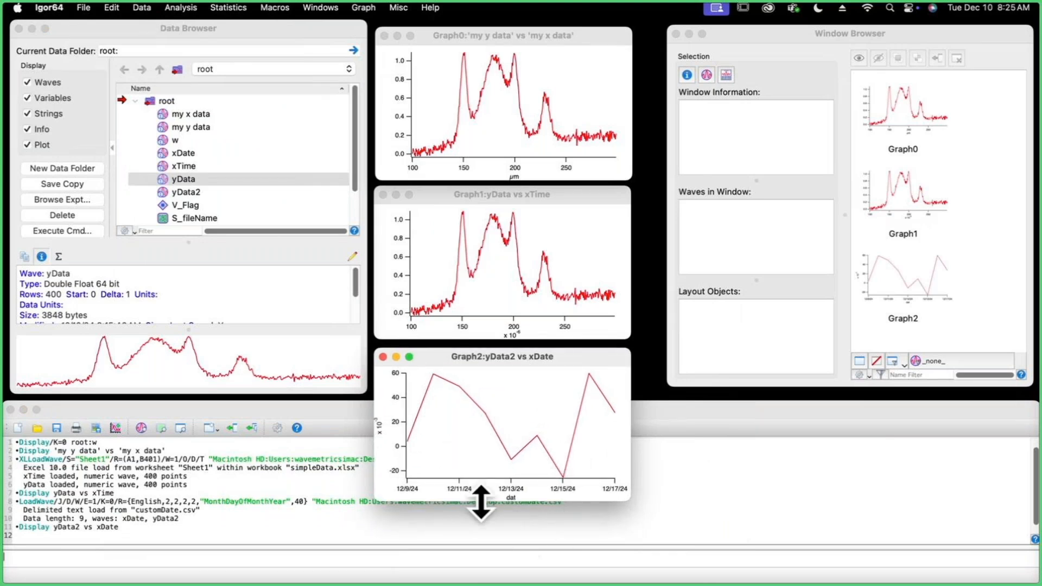
pyautogui.moveTo(519, 536)
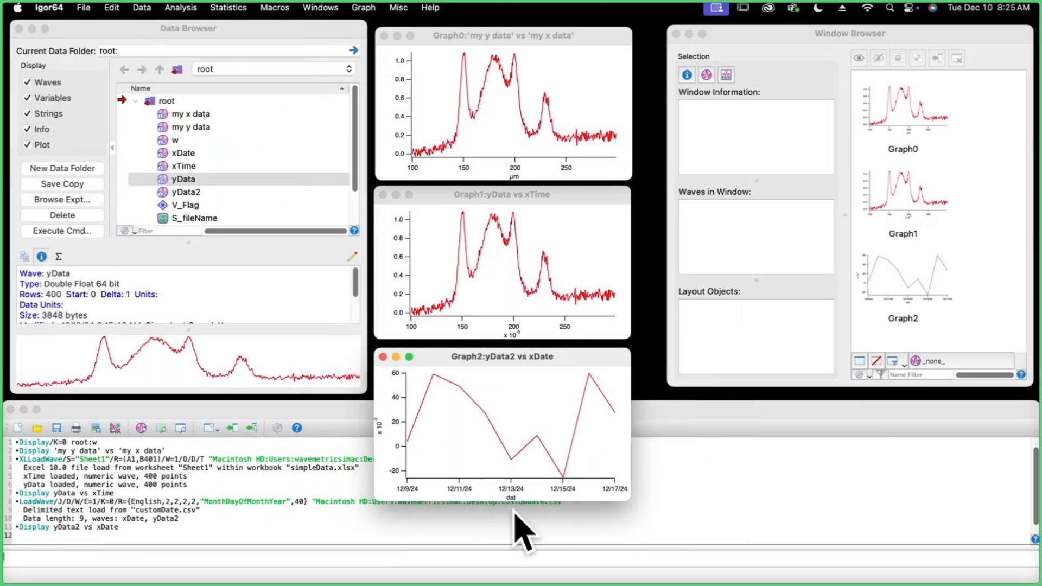
pyautogui.moveTo(466, 515)
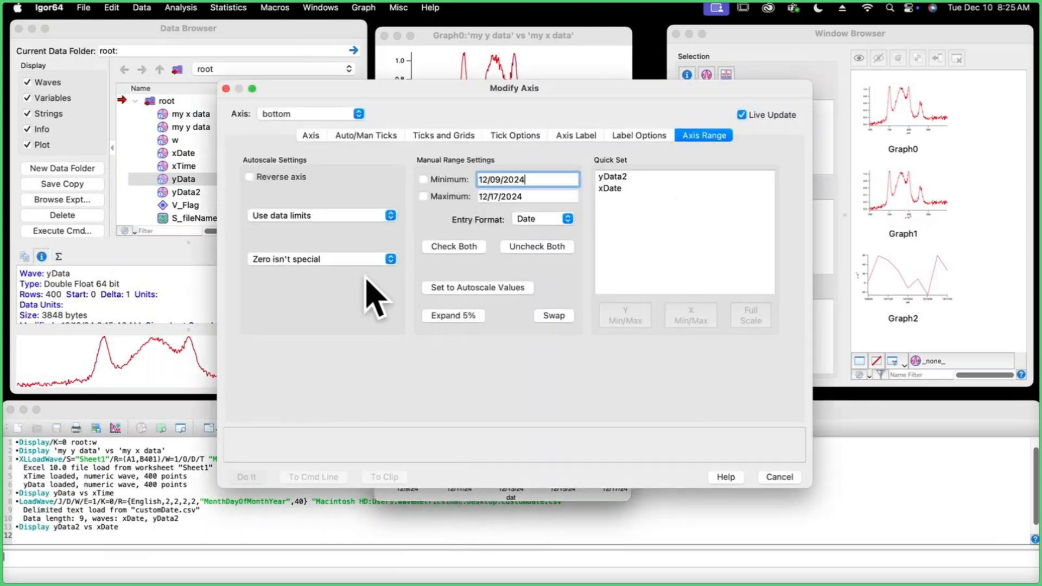
# Step: Set the bottom axis date format to long with day of week in Modify Axis
pyautogui.click(443, 134)
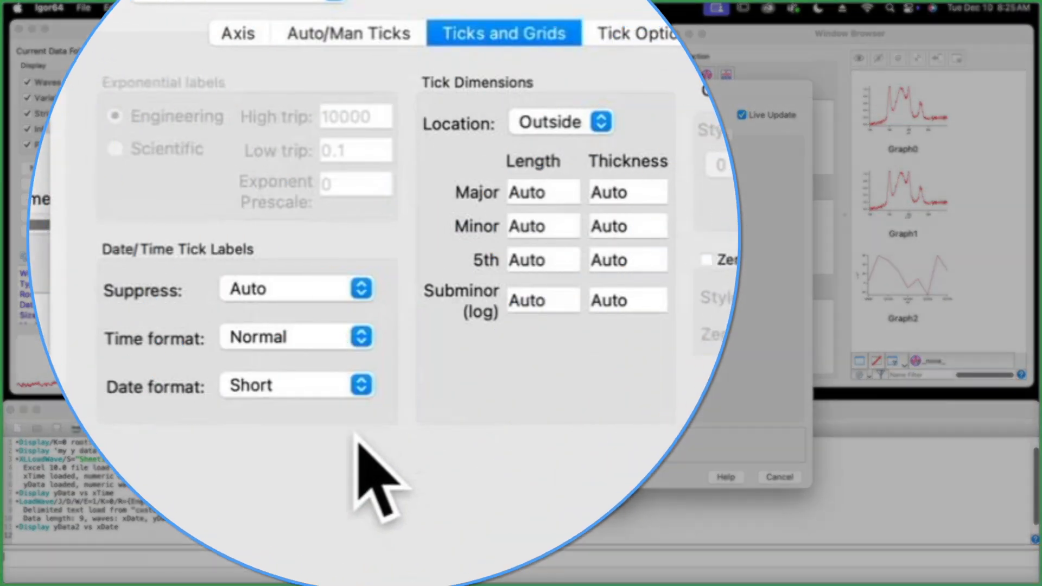
pyautogui.moveTo(547, 117)
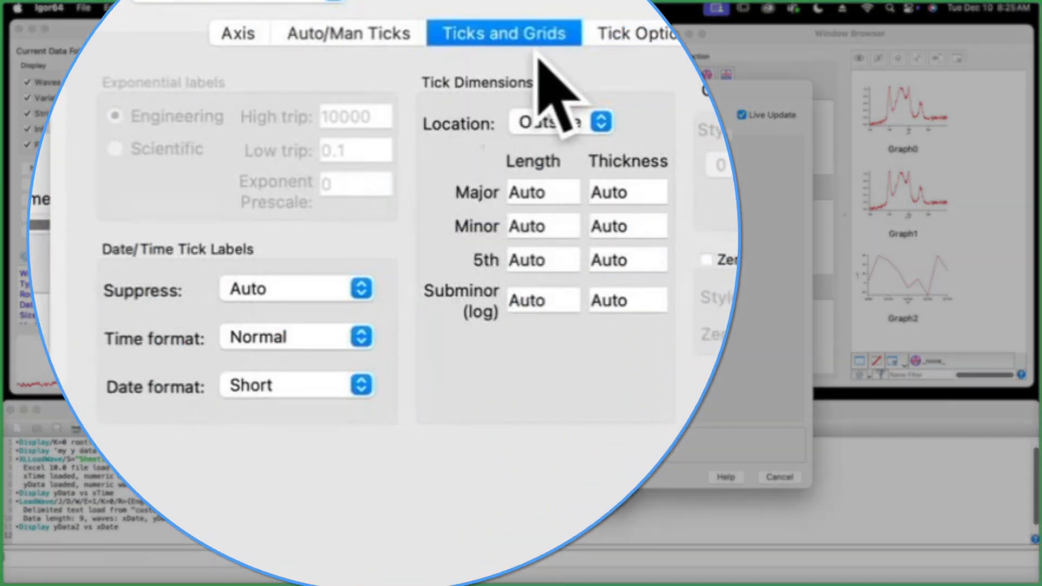
pyautogui.click(295, 384)
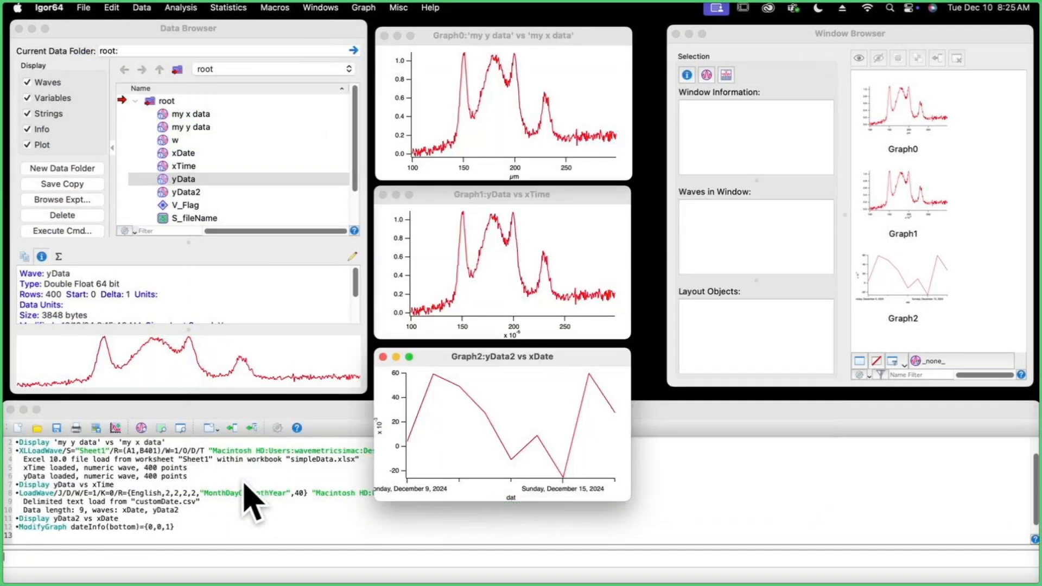
pyautogui.moveTo(543, 533)
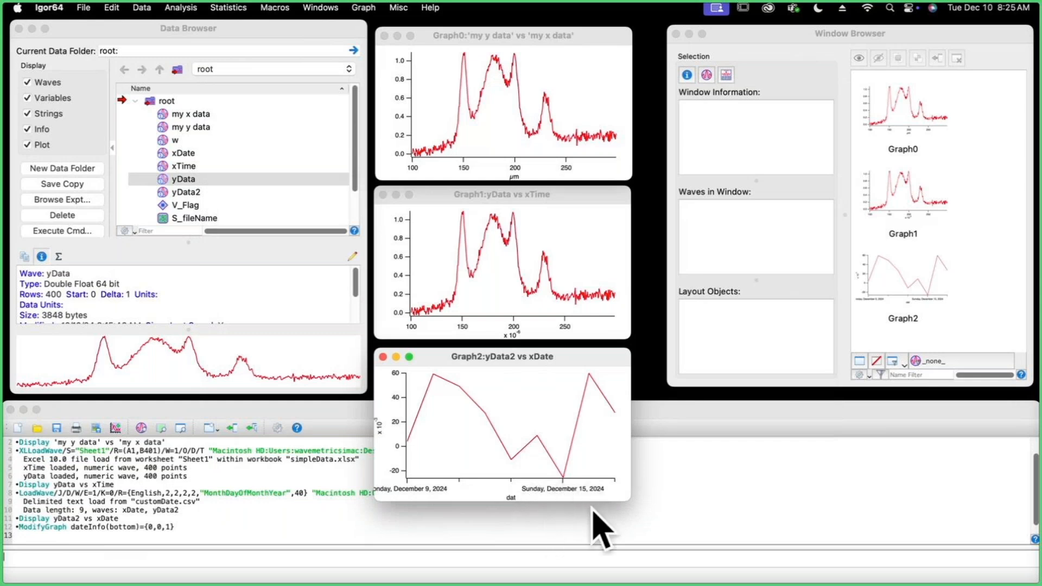
pyautogui.moveTo(416, 530)
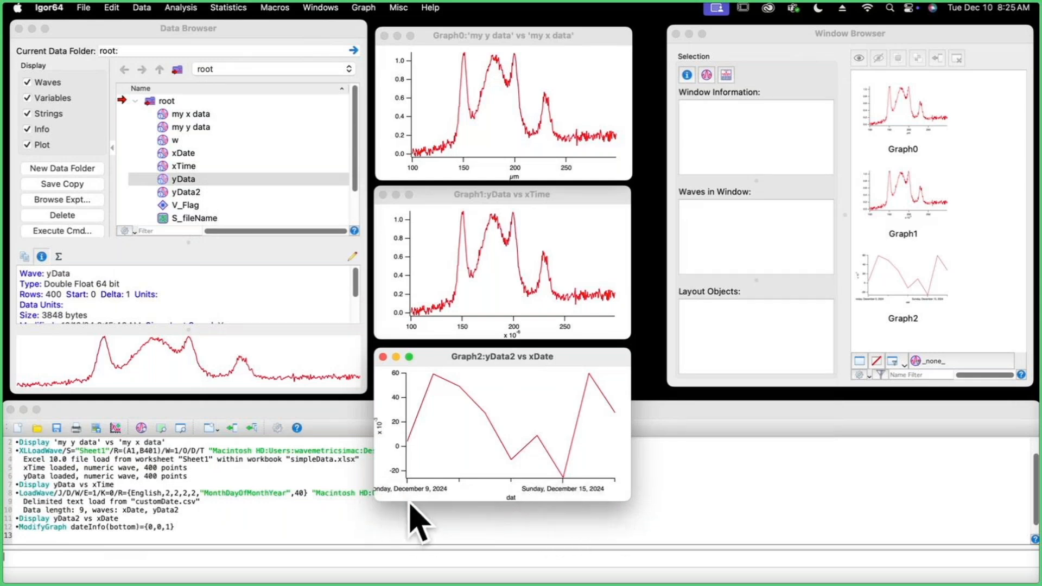
pyautogui.moveTo(447, 521)
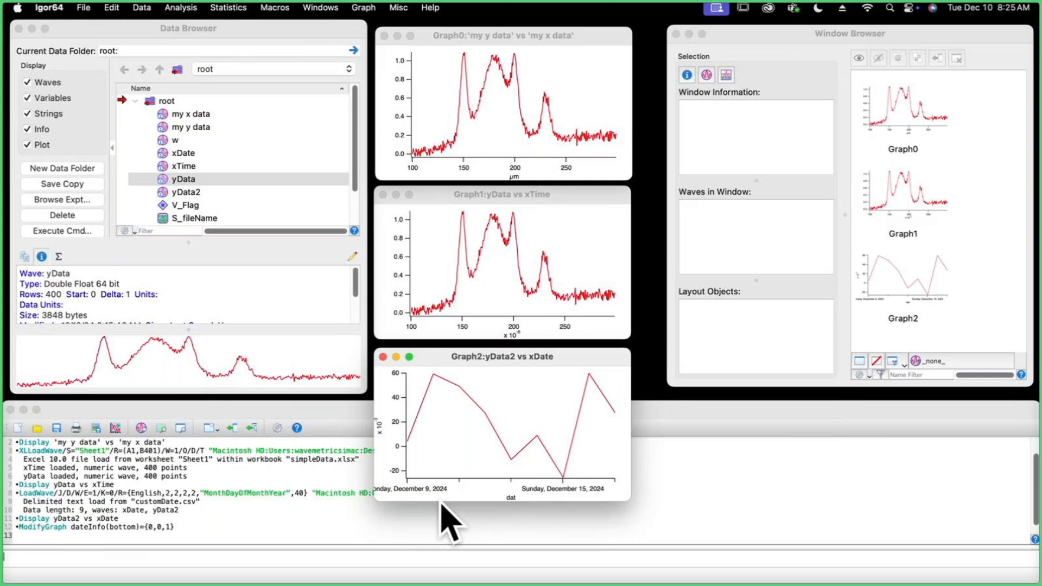
pyautogui.moveTo(471, 514)
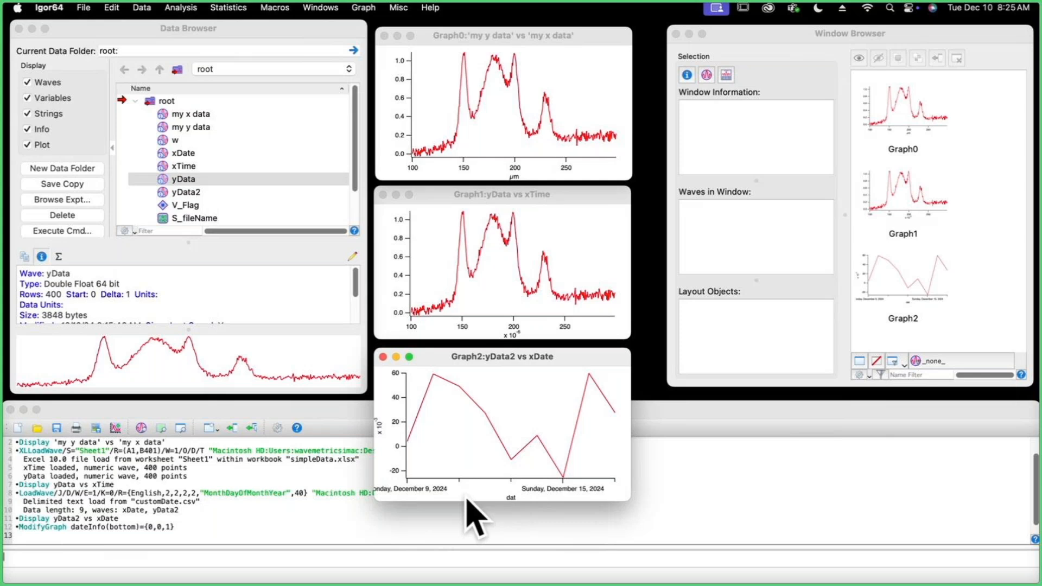
pyautogui.moveTo(452, 485)
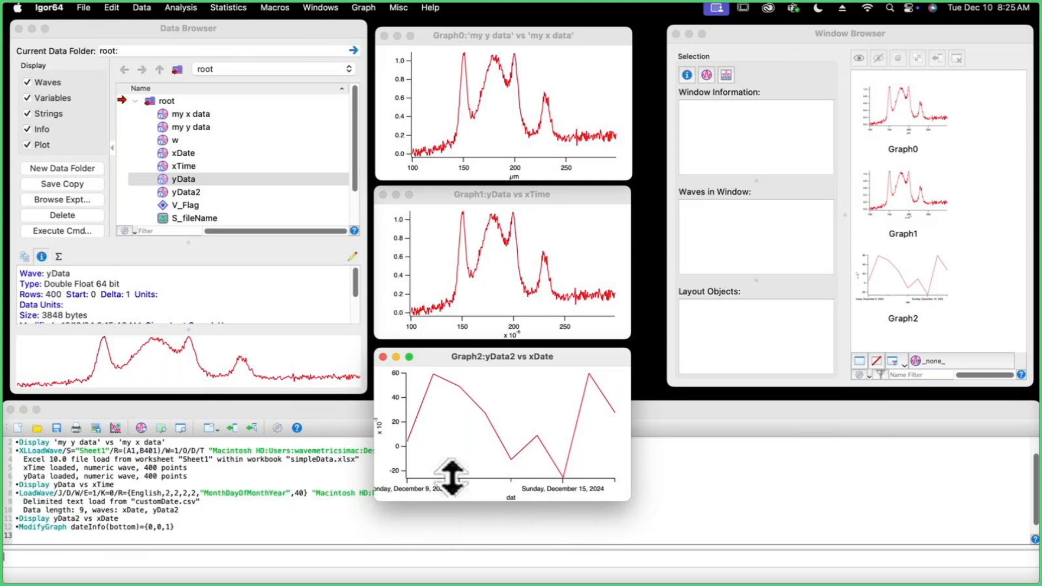
pyautogui.moveTo(249, 390)
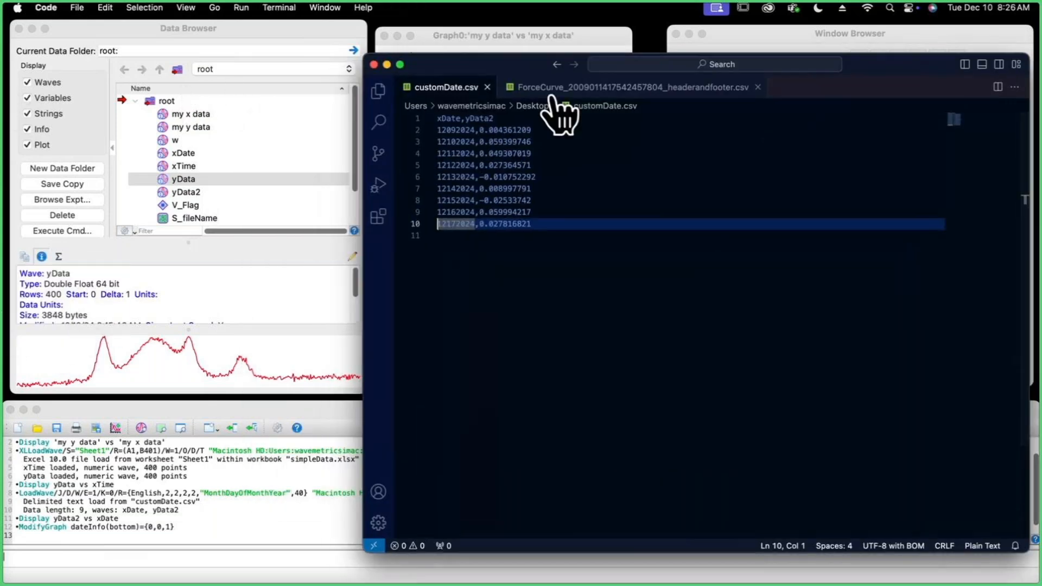
# Step: Switch VS Code to headerandfooter.csv to see where data begins at line 20
pyautogui.click(625, 87)
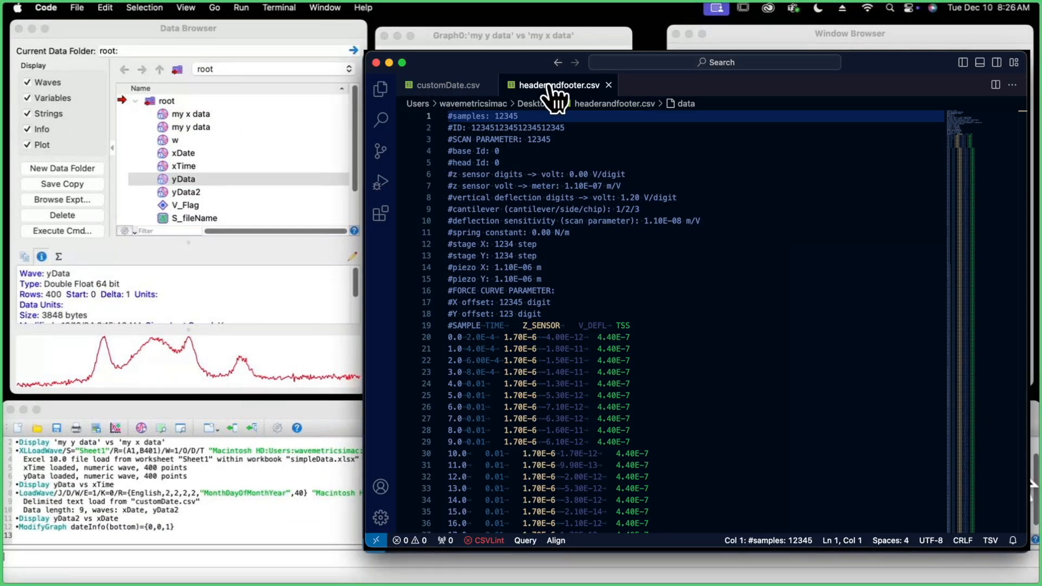
pyautogui.moveTo(735, 147)
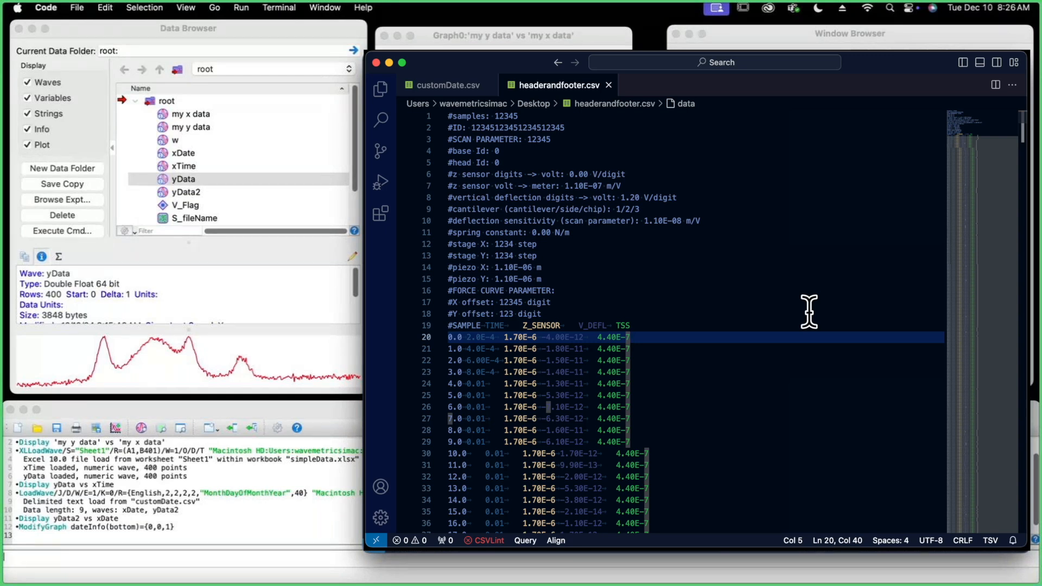
pyautogui.moveTo(133, 48)
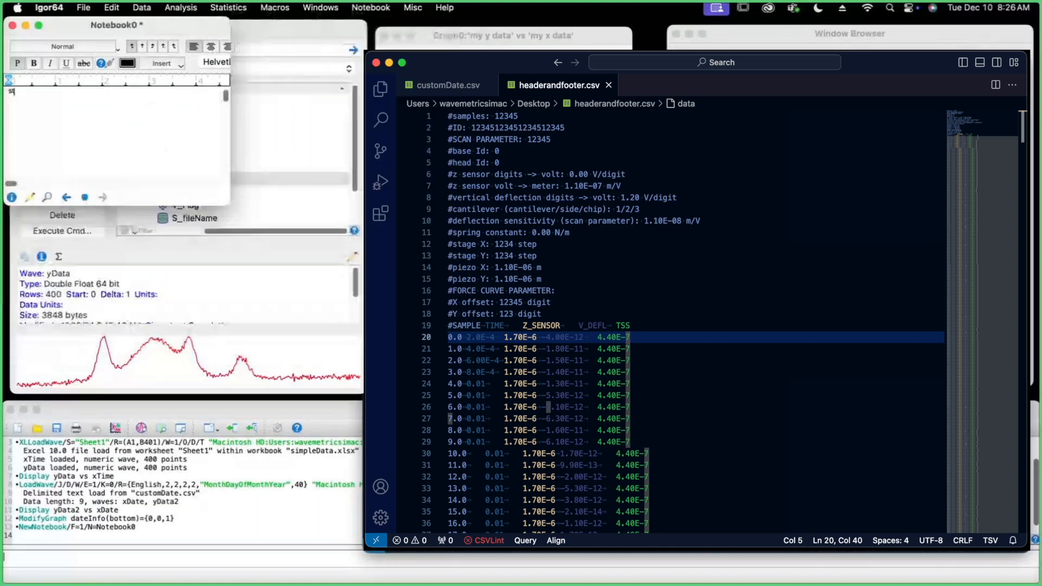
# Step: Note start 20 and end 12538 in a notebook and print 20 - 1 + 12538, giving 12557
pyautogui.write('tart line 20')
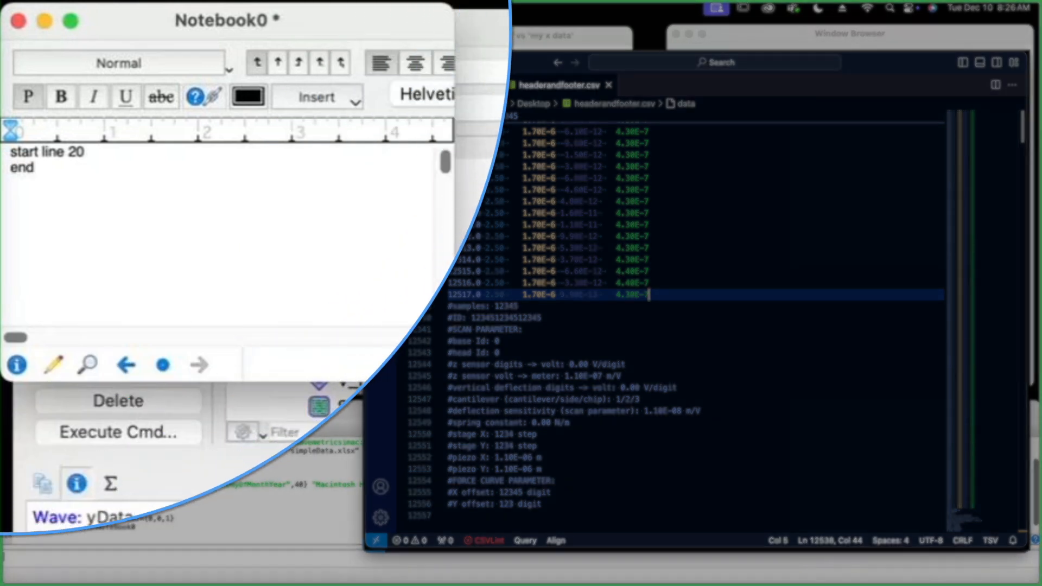
pyautogui.write('12538')
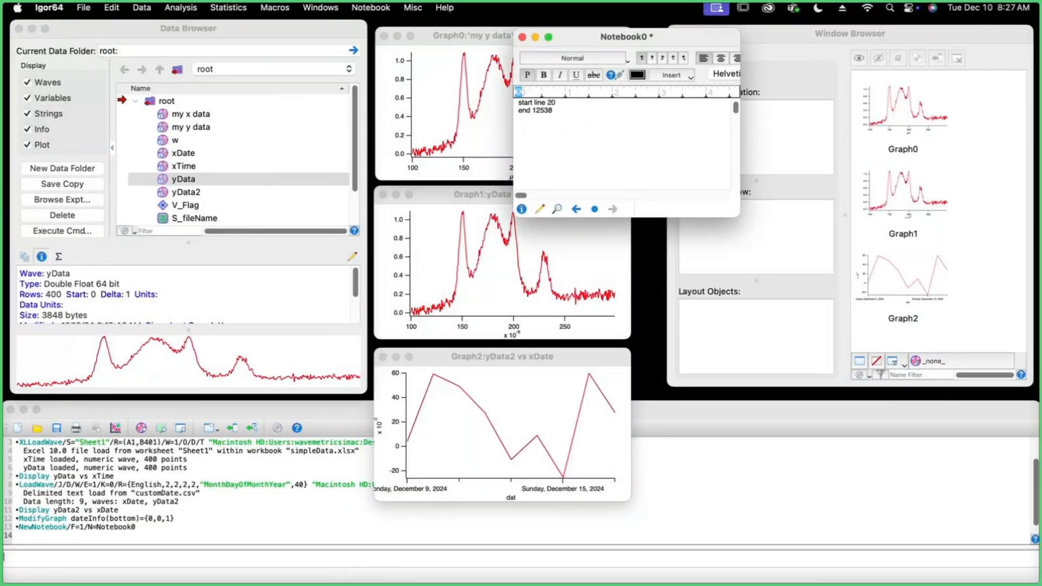
pyautogui.write('print (')
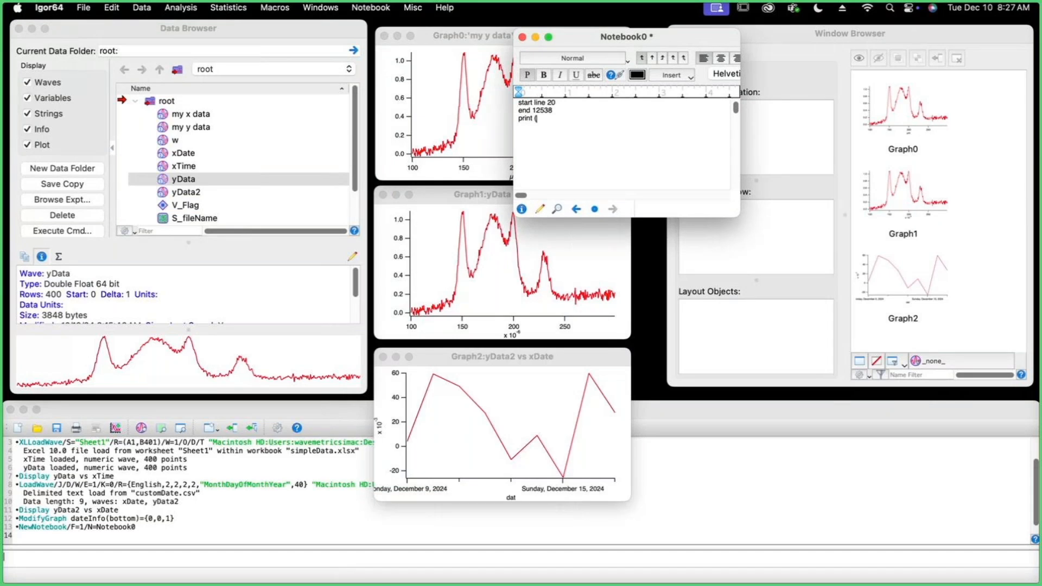
pyautogui.write('20 -')
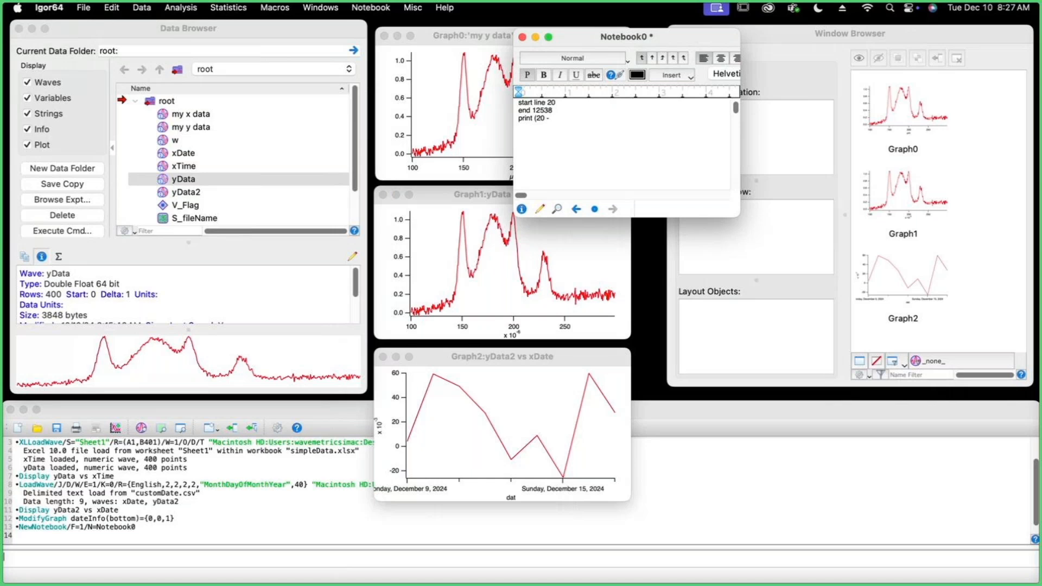
pyautogui.write('1 + 12538')
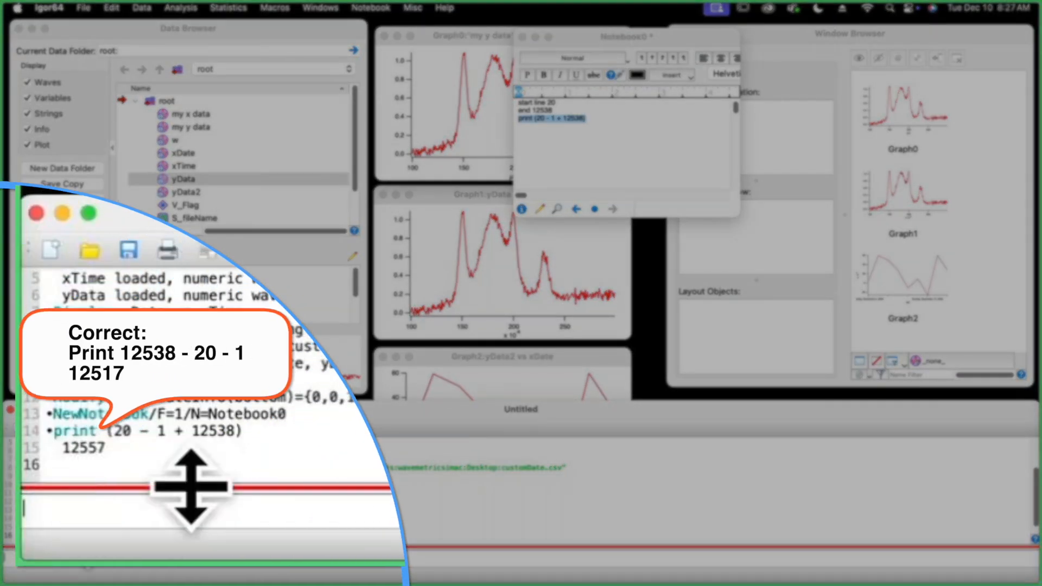
pyautogui.click(143, 9)
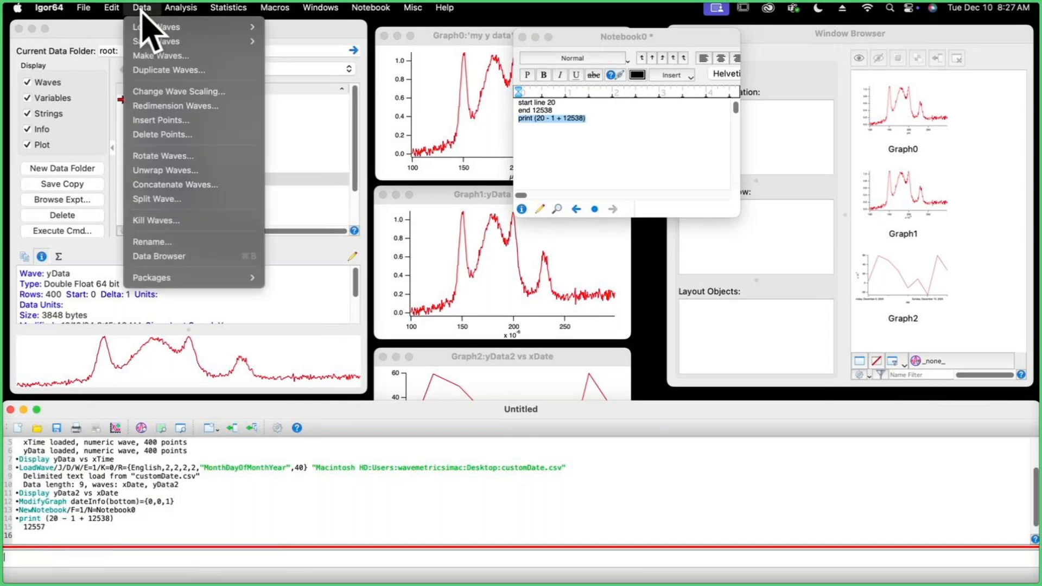
pyautogui.moveTo(156, 26)
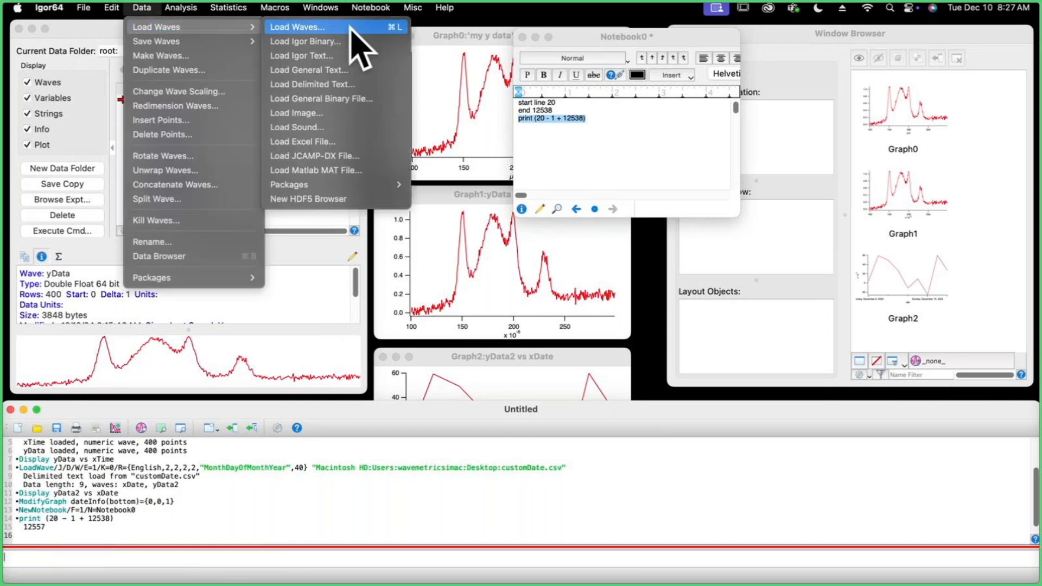
# Step: In Load Waves Tweaks, set the label line and first data line 19 with a fixed line count
pyautogui.click(299, 26)
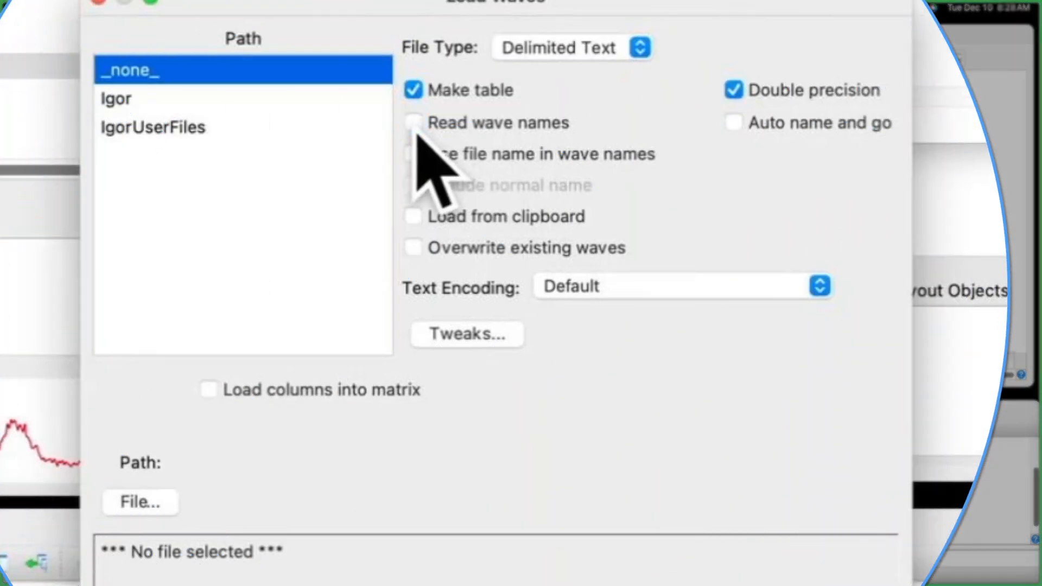
pyautogui.click(467, 335)
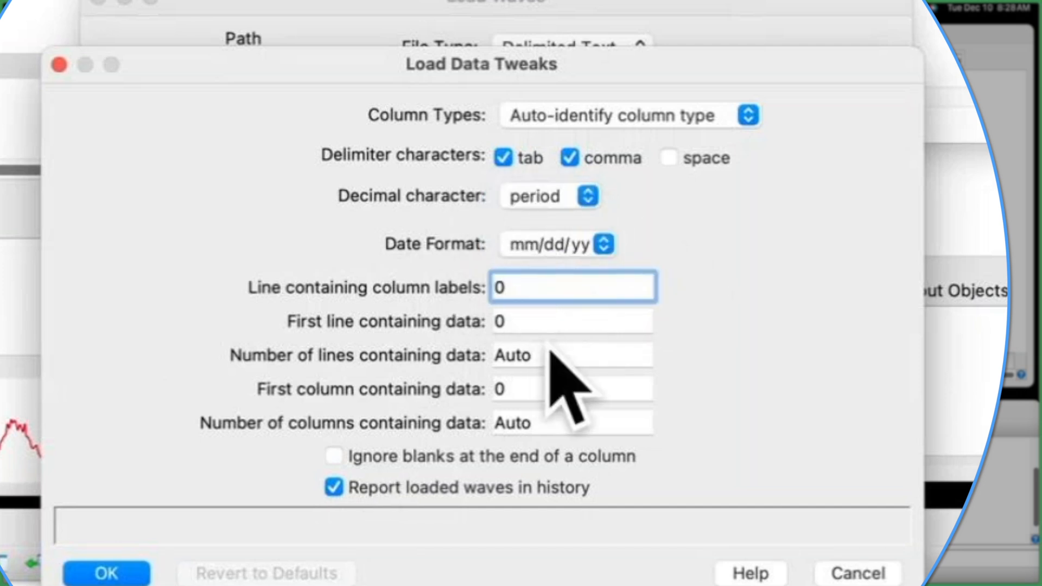
pyautogui.click(571, 287)
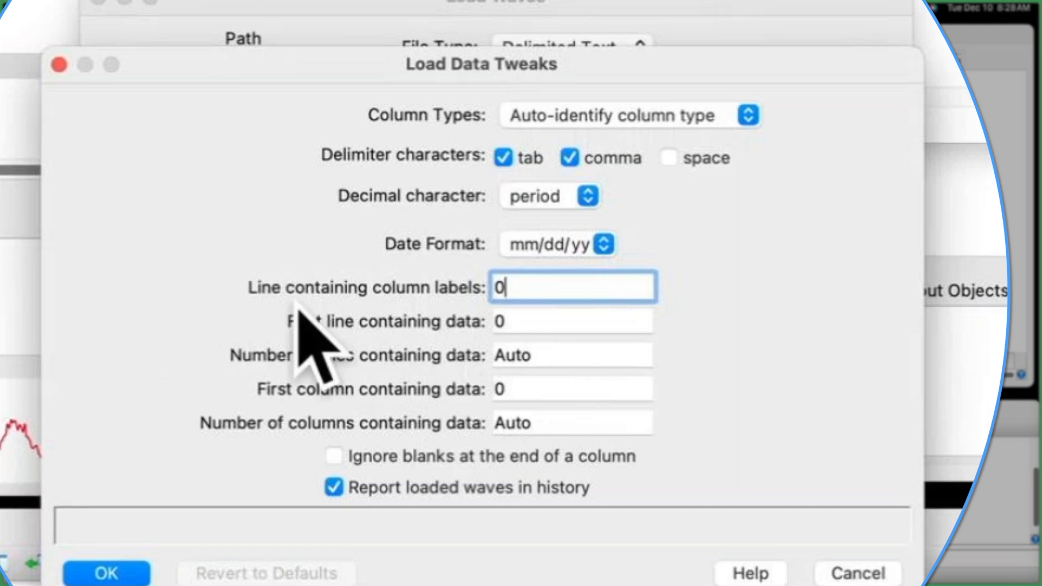
pyautogui.moveTo(541, 289)
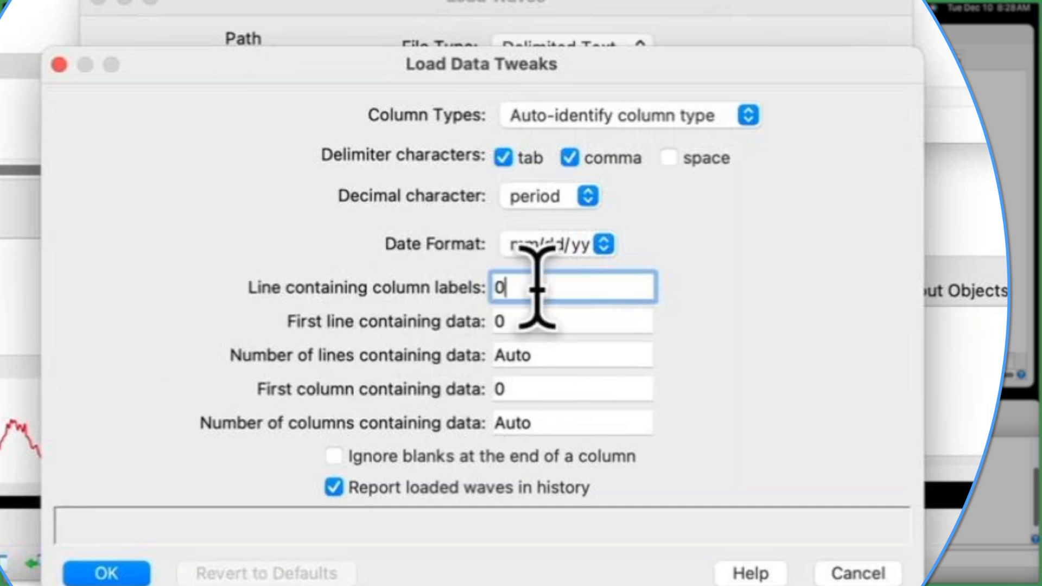
pyautogui.click(570, 321)
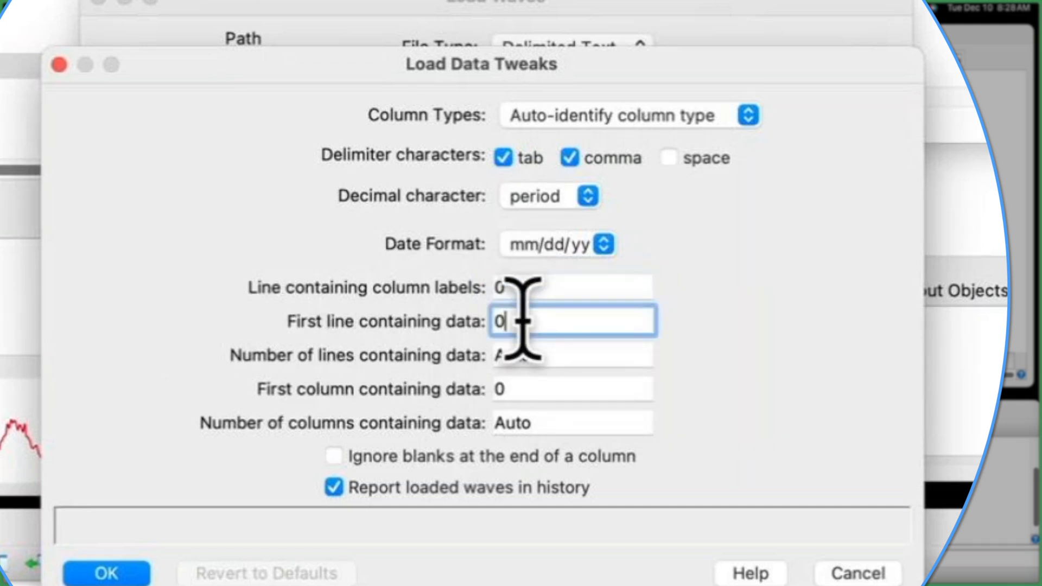
pyautogui.write('1')
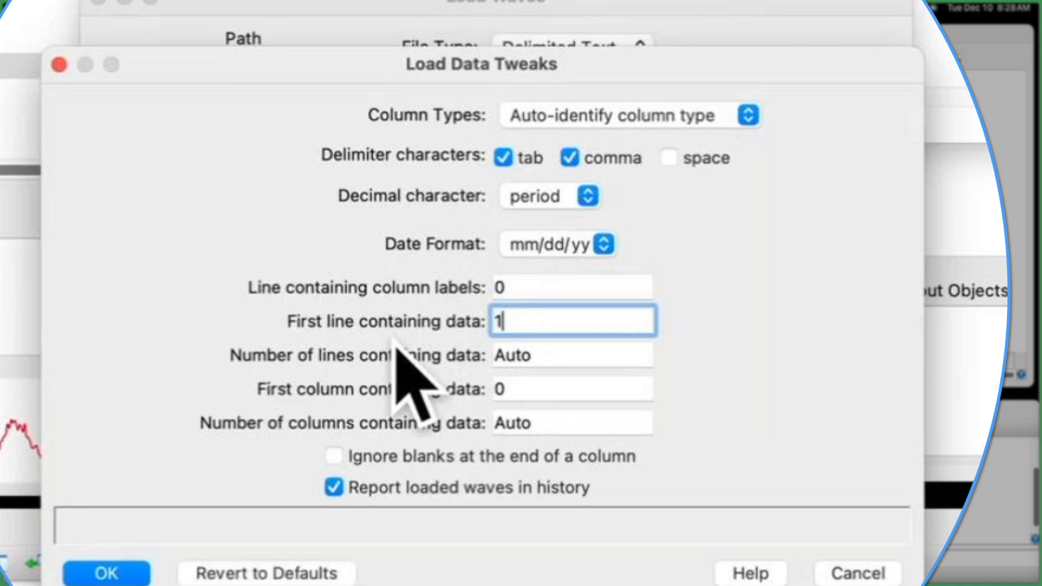
pyautogui.write('9')
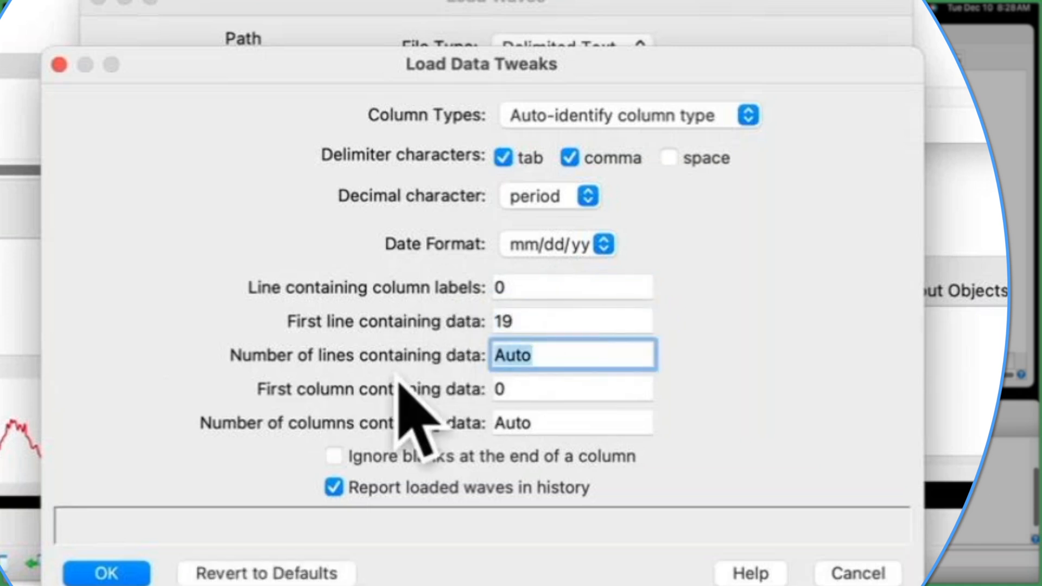
pyautogui.write('125')
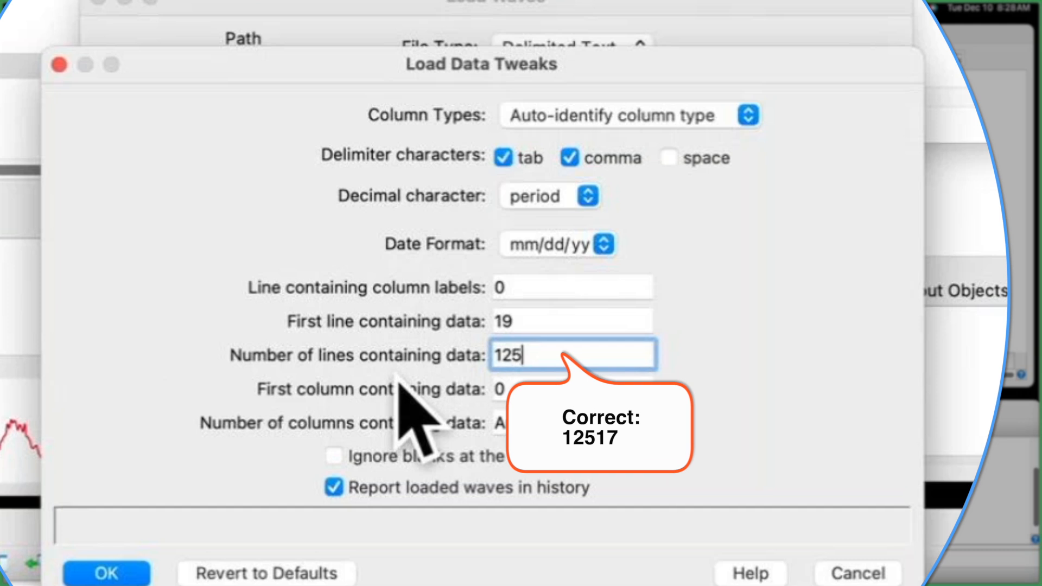
# Step: Confirm the tweaks and go to choose the delimited text file
pyautogui.click(108, 571)
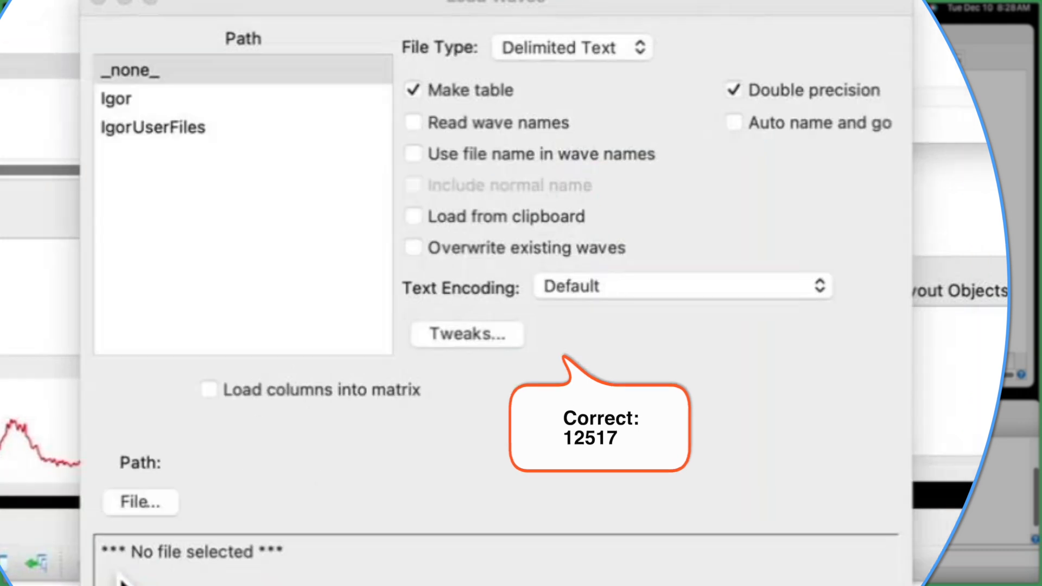
pyautogui.click(138, 502)
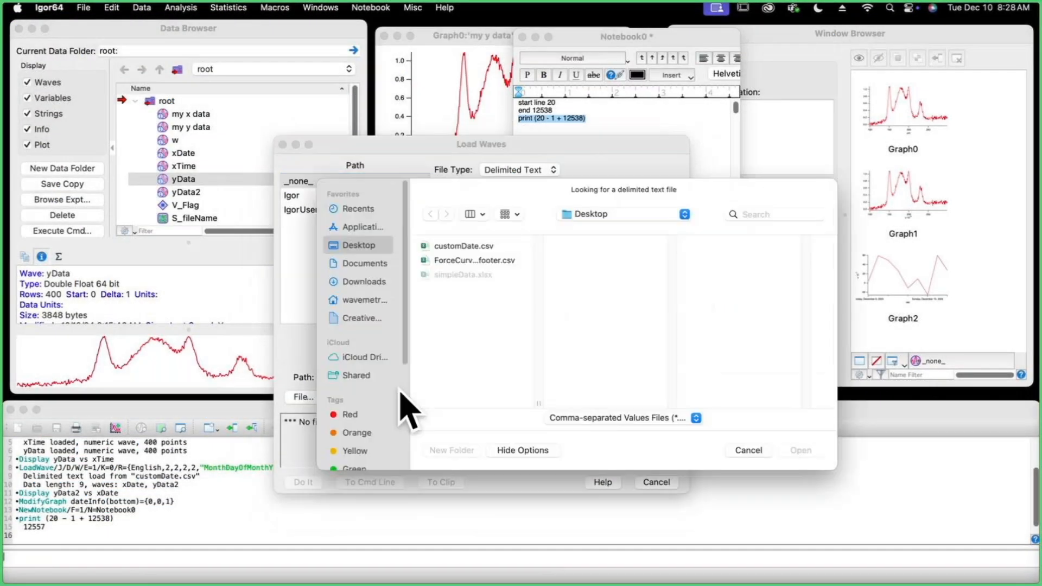
# Step: Select the ForceCurve headerandfooter.csv and run the configured load
pyautogui.click(473, 260)
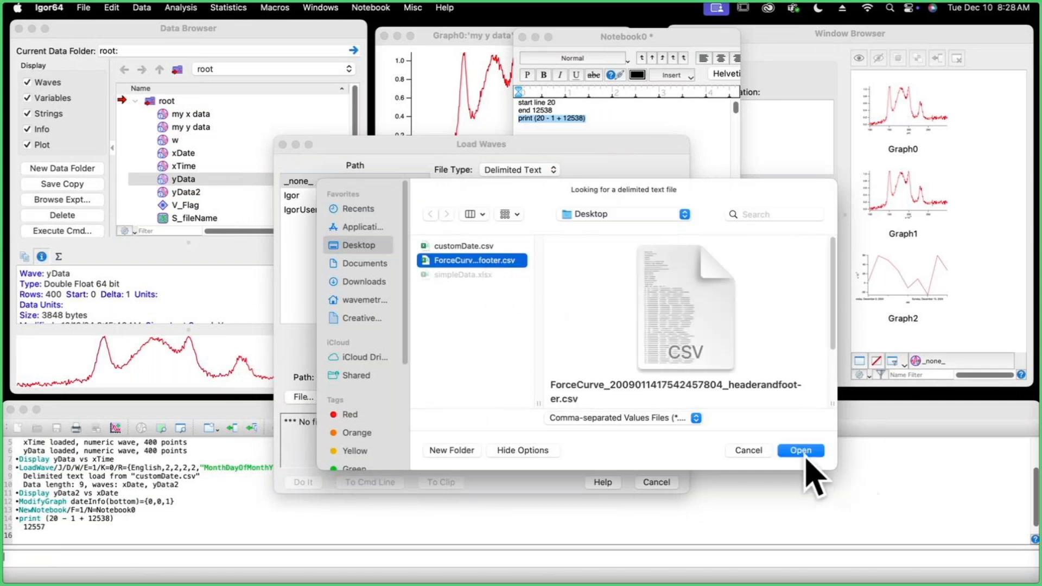
pyautogui.click(801, 449)
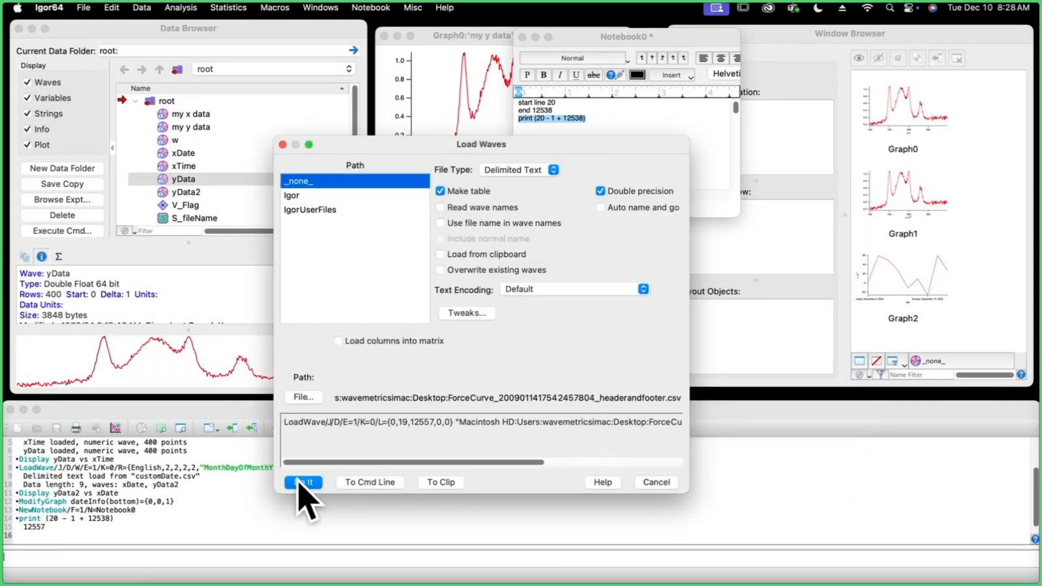
pyautogui.click(304, 482)
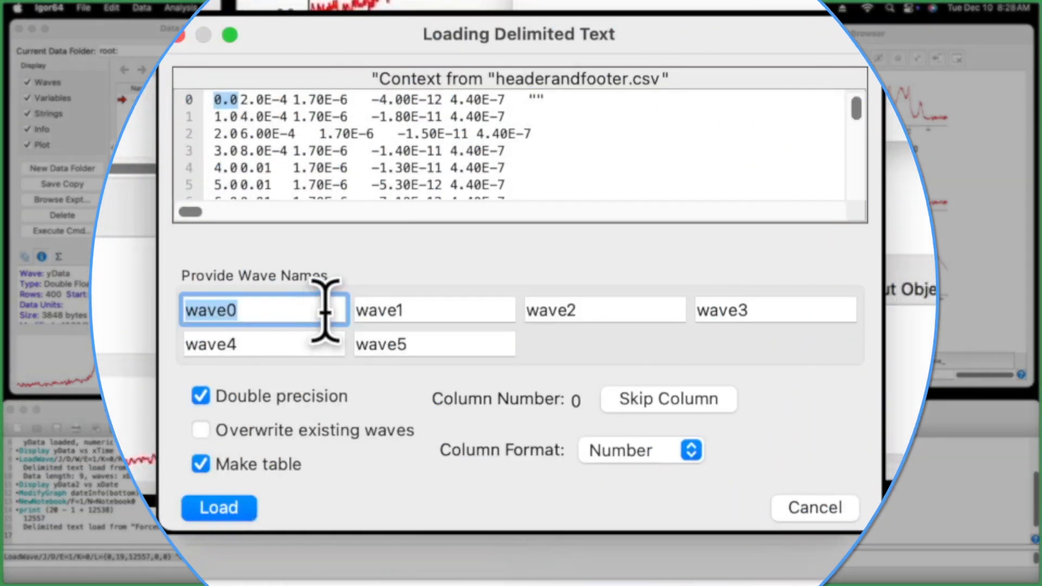
# Step: Skip the empty sixth column and load wave0–wave4 into a new table
pyautogui.click(604, 309)
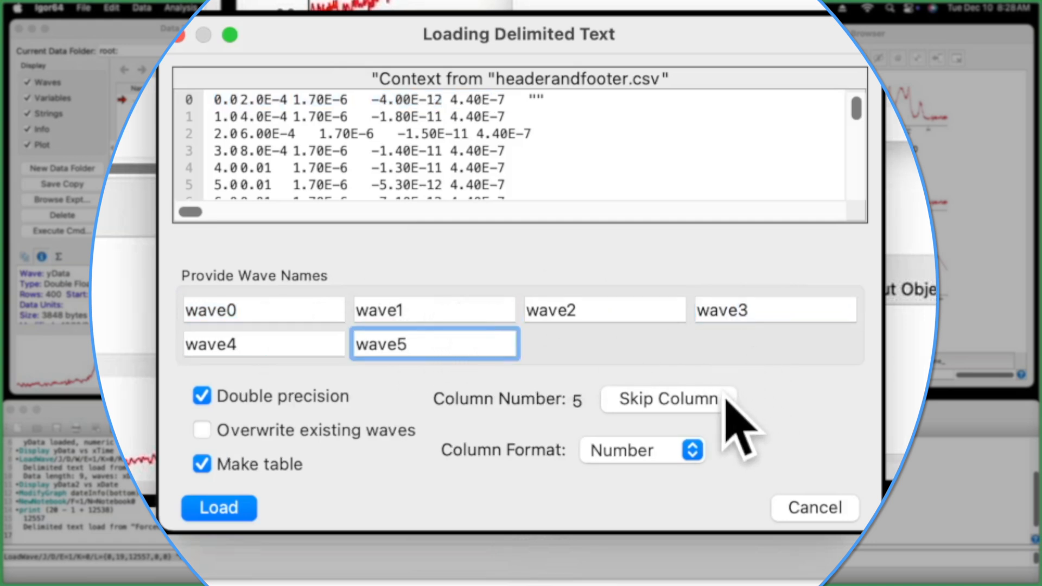
pyautogui.click(669, 399)
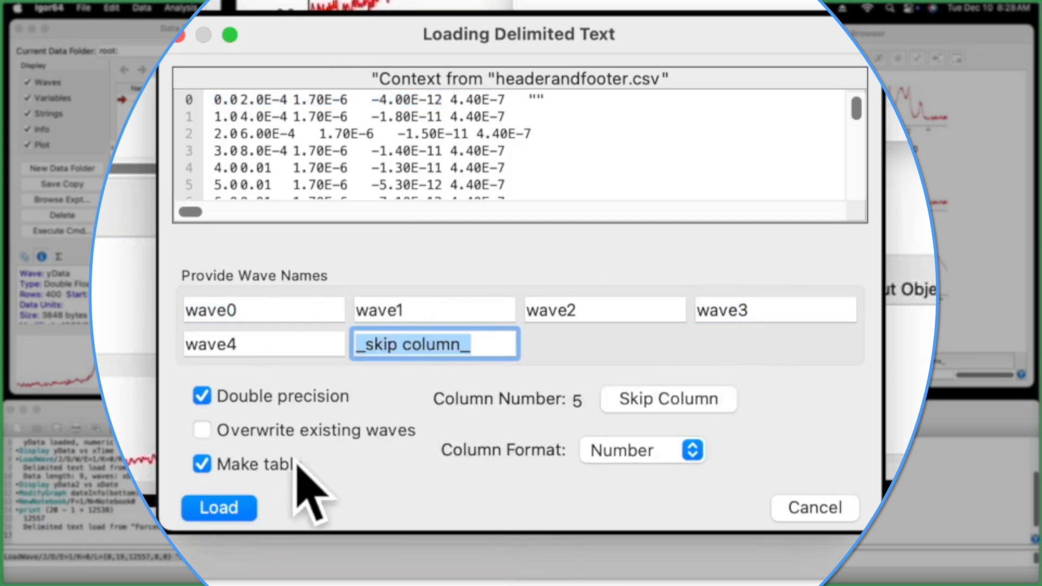
pyautogui.click(218, 508)
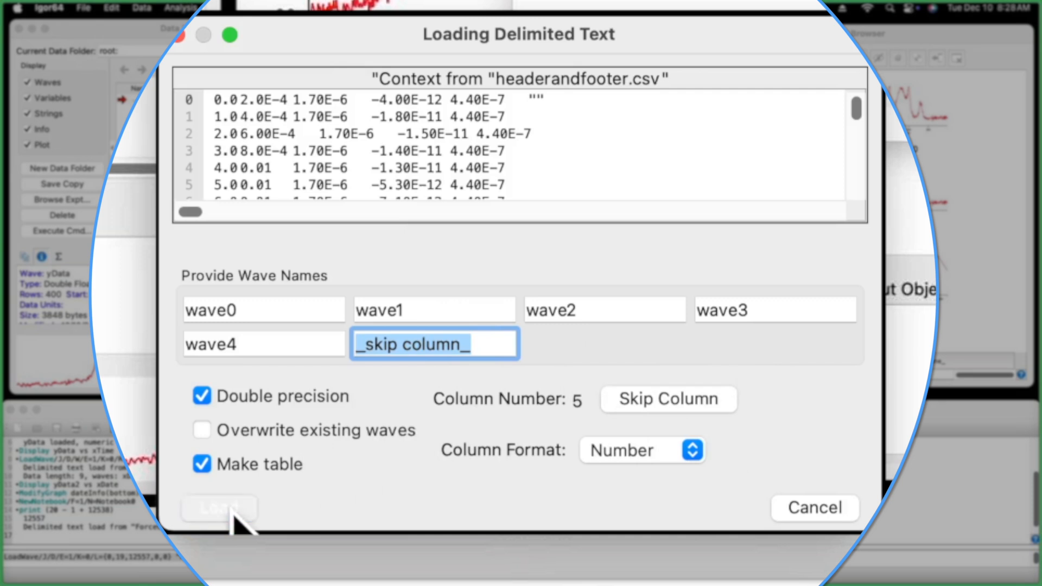
pyautogui.click(219, 508)
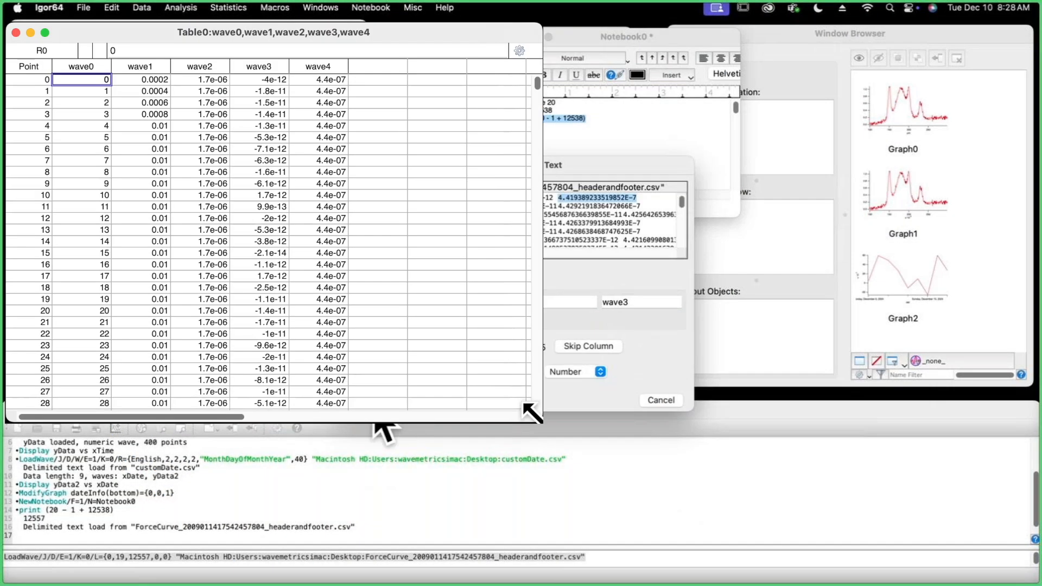